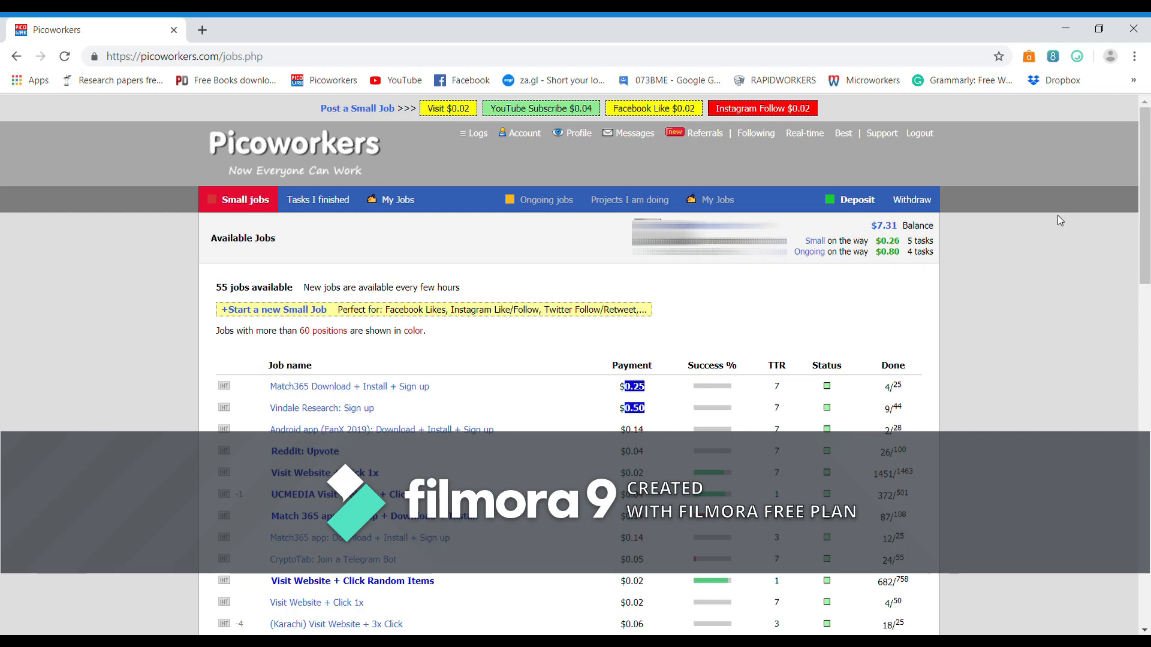
Scroll the job list and open the $0.05 Visit Website + Click 1x job details
scroll("down", 3)
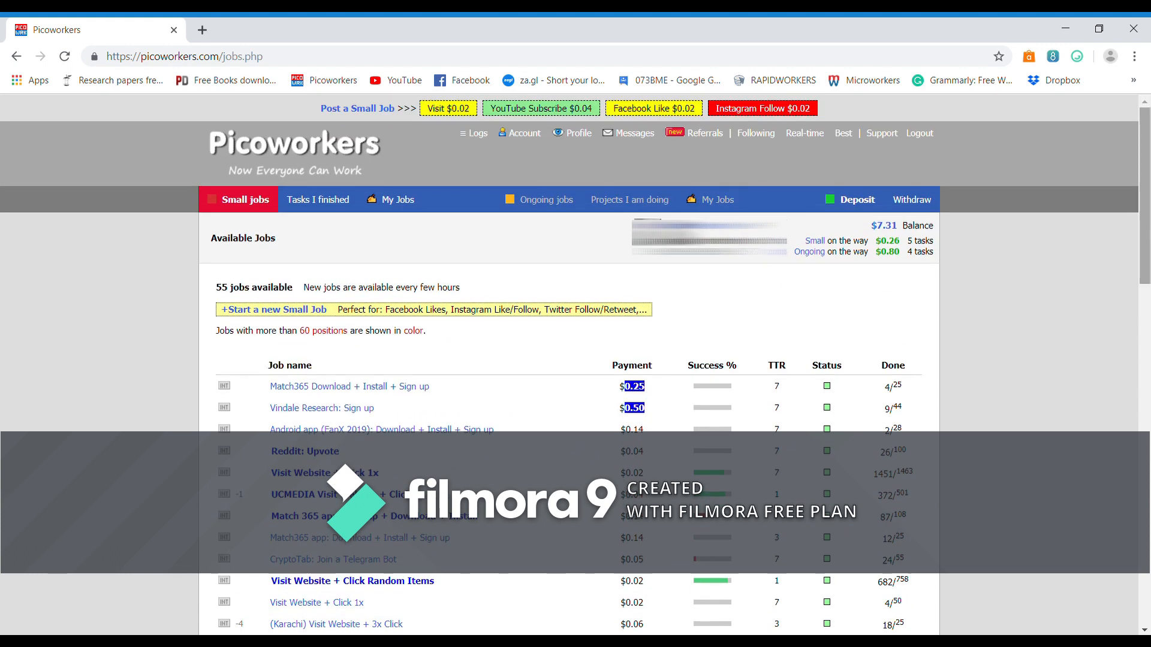
scroll("down", 3)
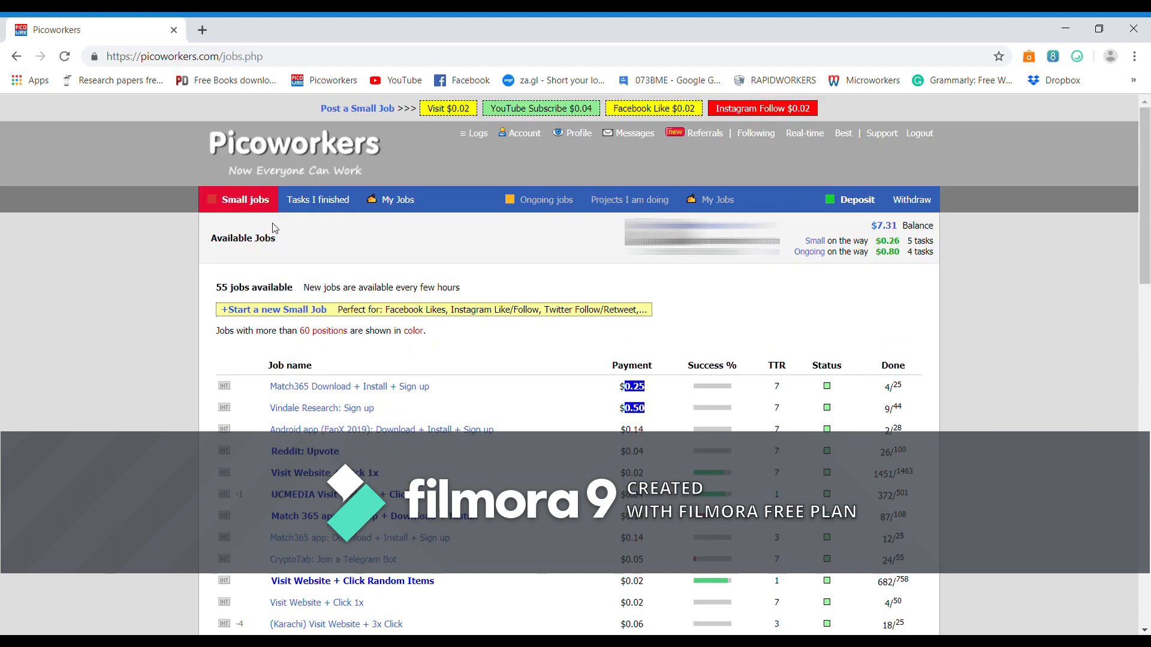
mouse_move(297, 274)
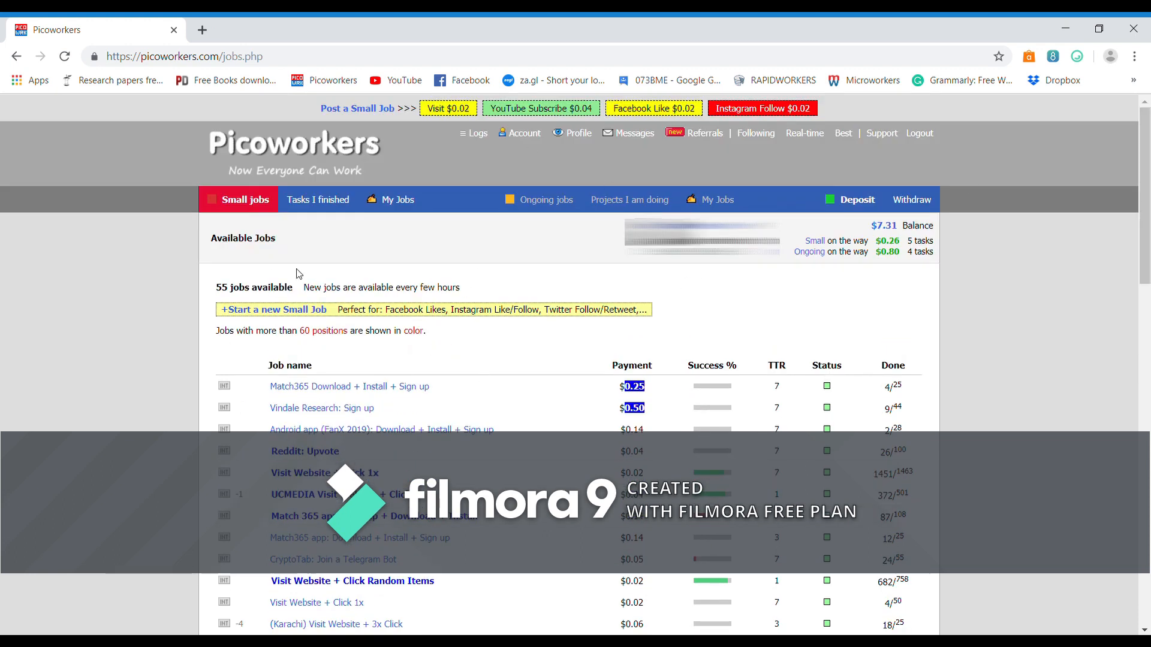
mouse_move(215, 295)
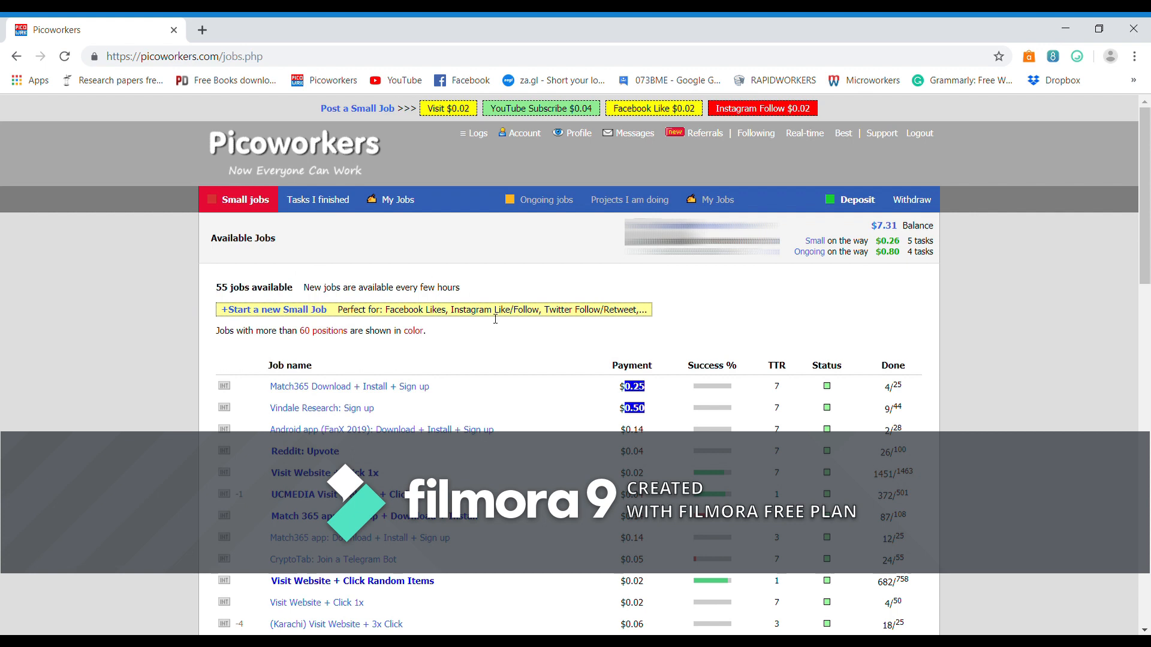
scroll("down", 3)
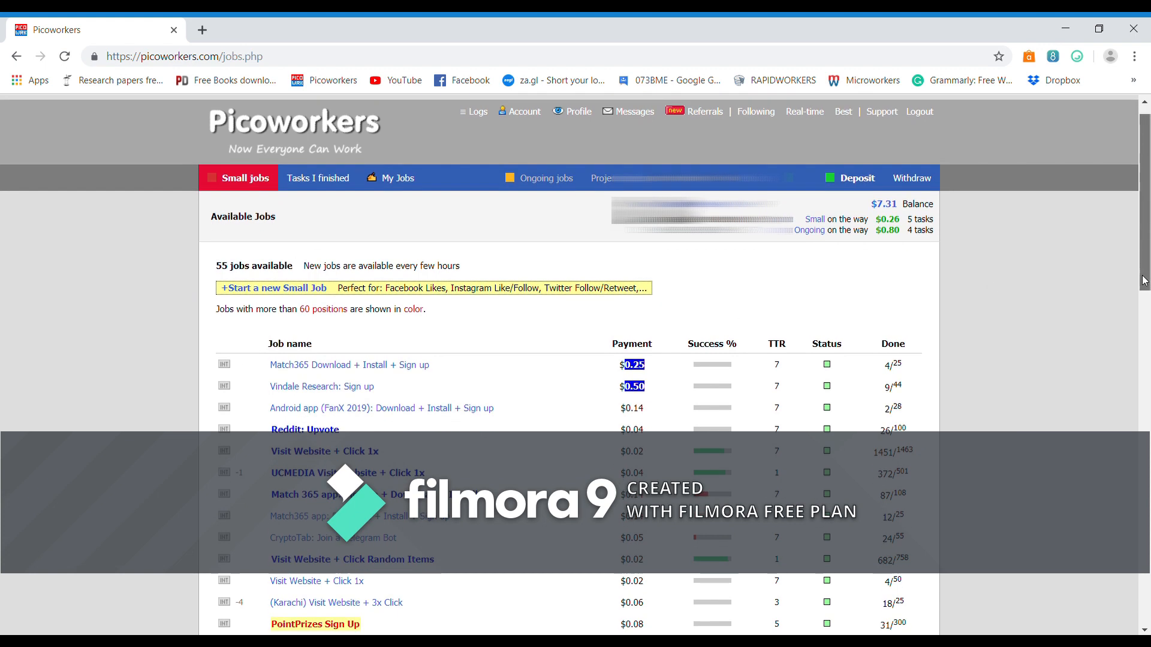
scroll("down", 3)
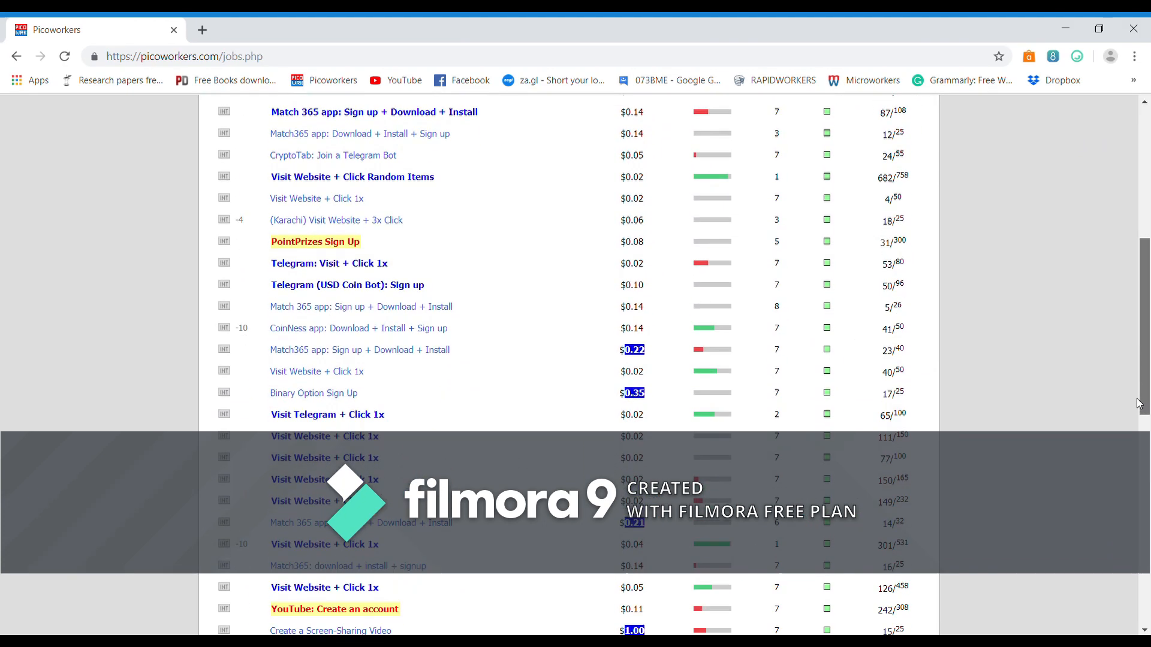
scroll("down", 3)
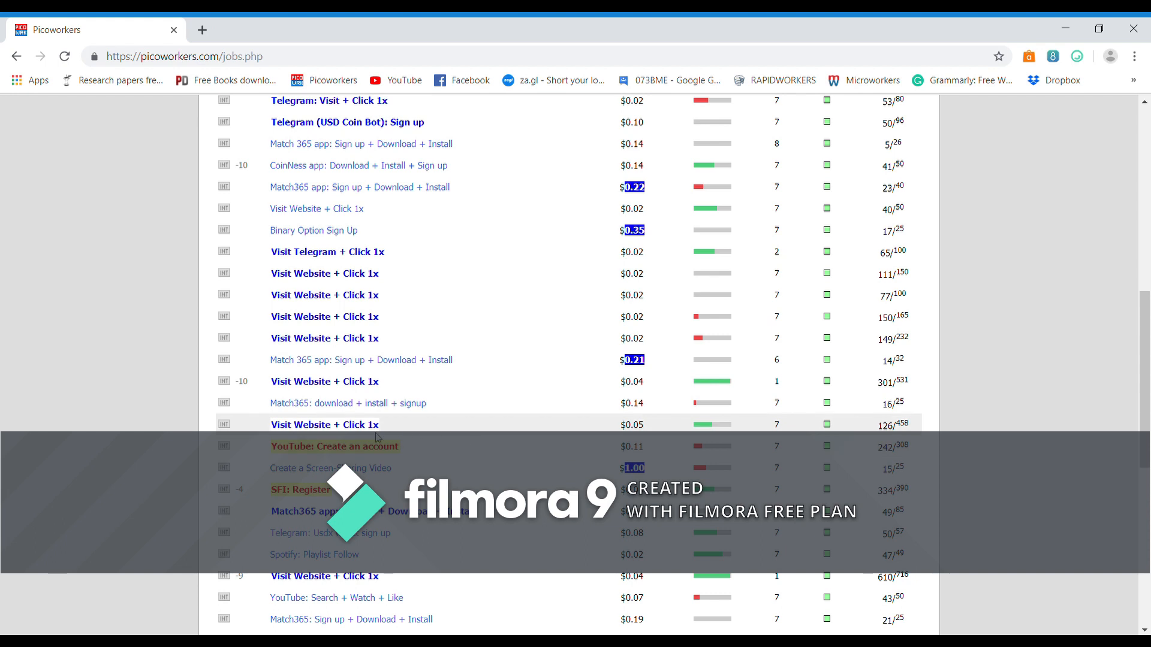
mouse_move(344, 405)
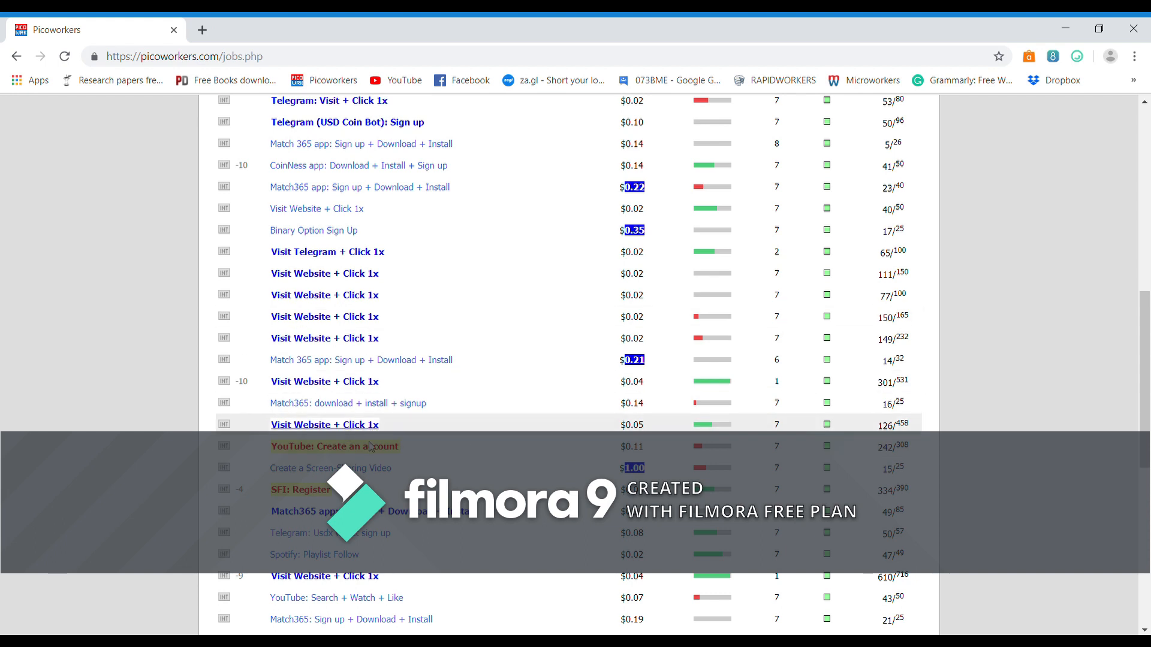
left_click(324, 424)
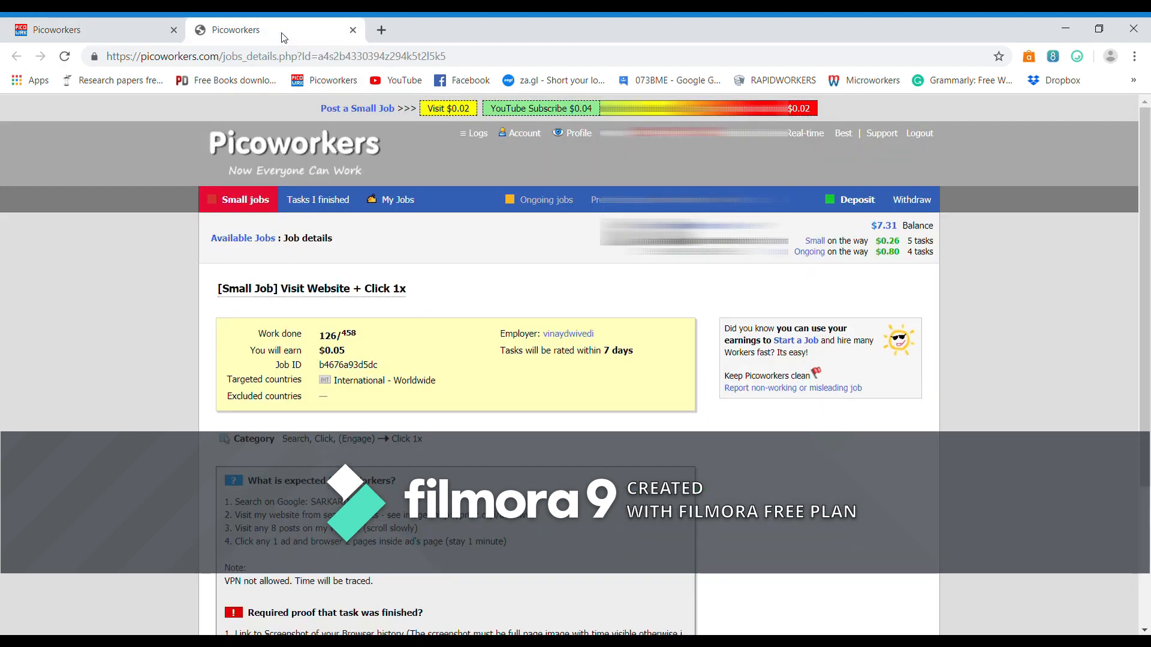
scroll("down", 3)
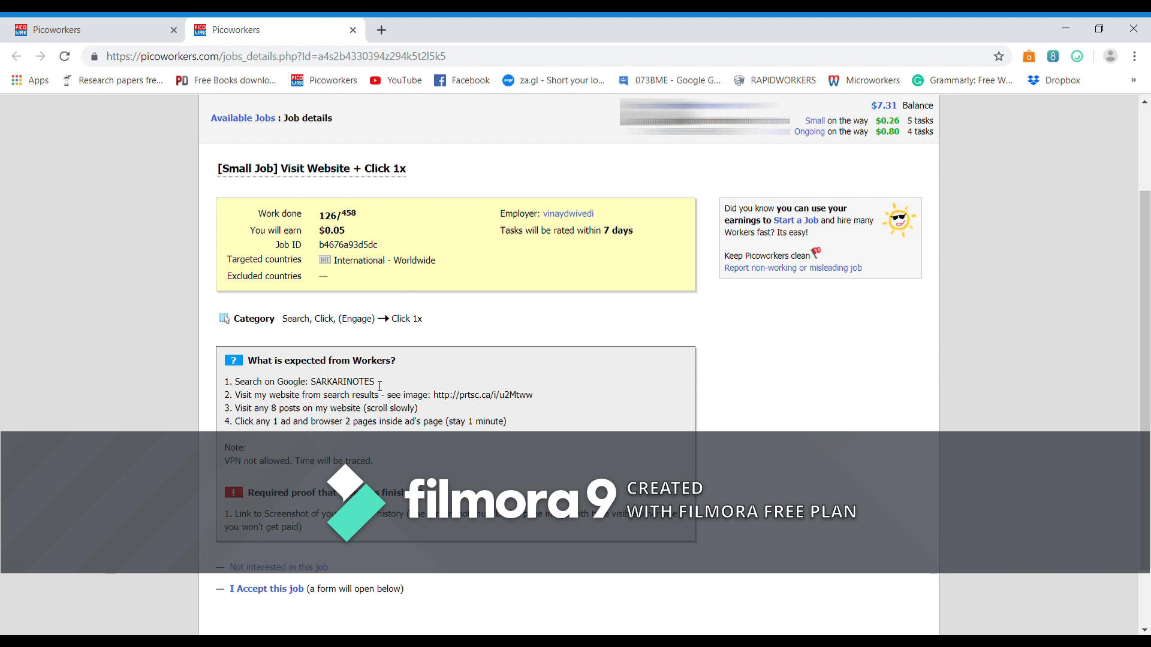
Copy SARKARINOTES from the job instructions and search it on Google in a new tab
left_click(381, 28)
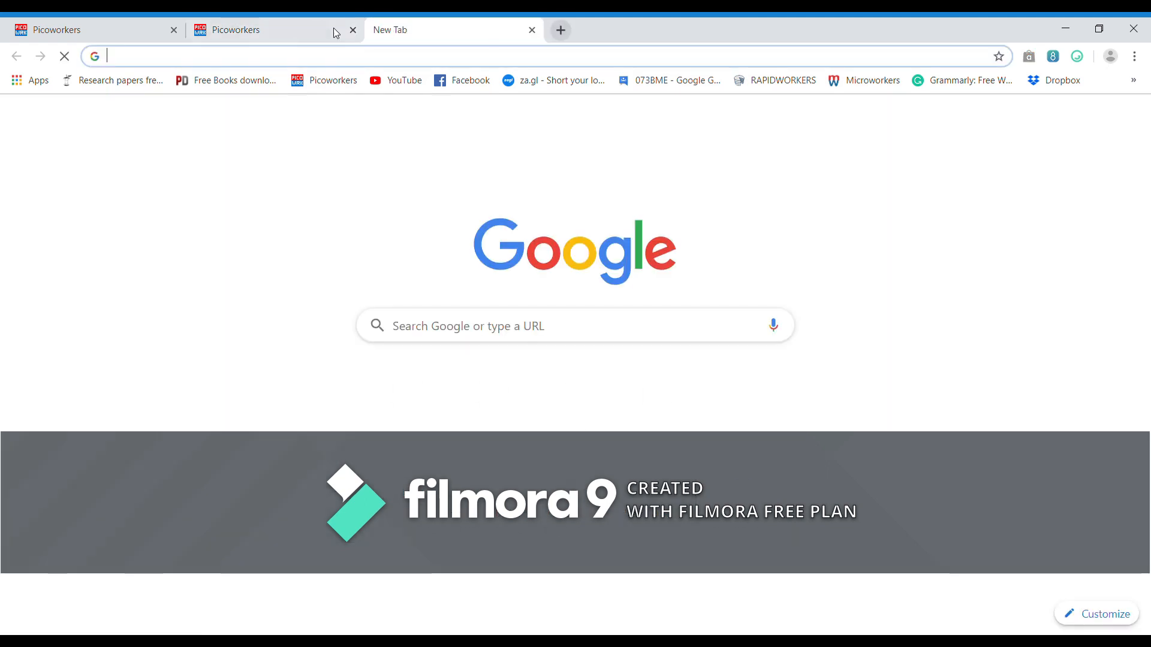
left_click(265, 30)
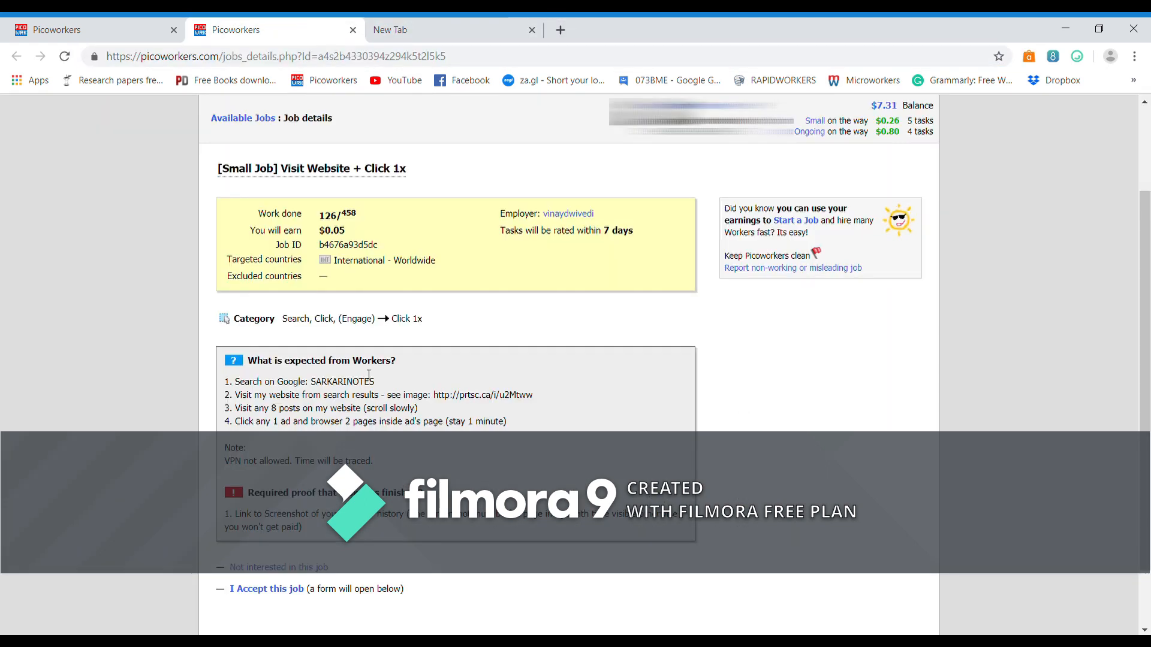
double_click(344, 382)
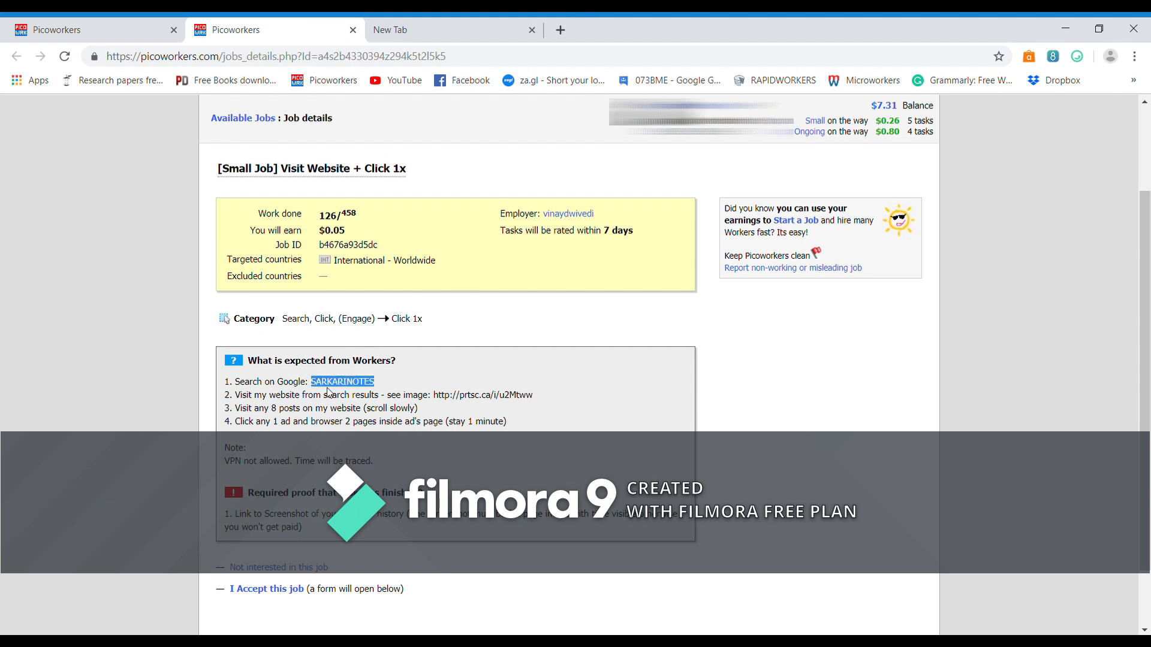
mouse_move(427, 225)
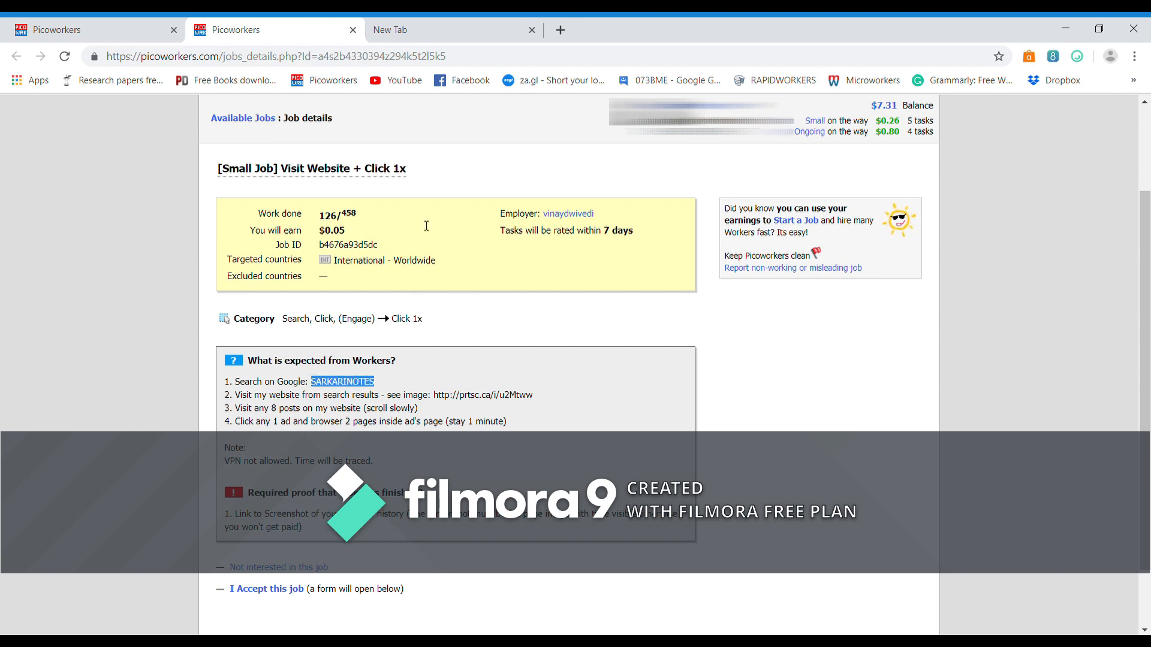
left_click(431, 30)
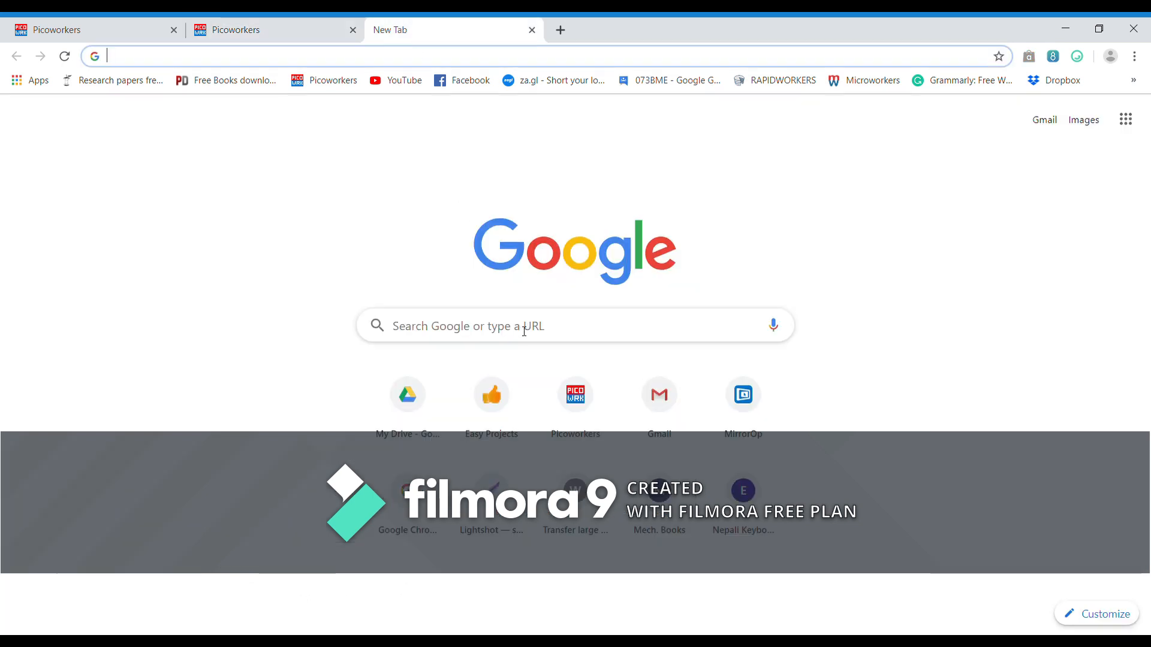
type("SARKARINOTES")
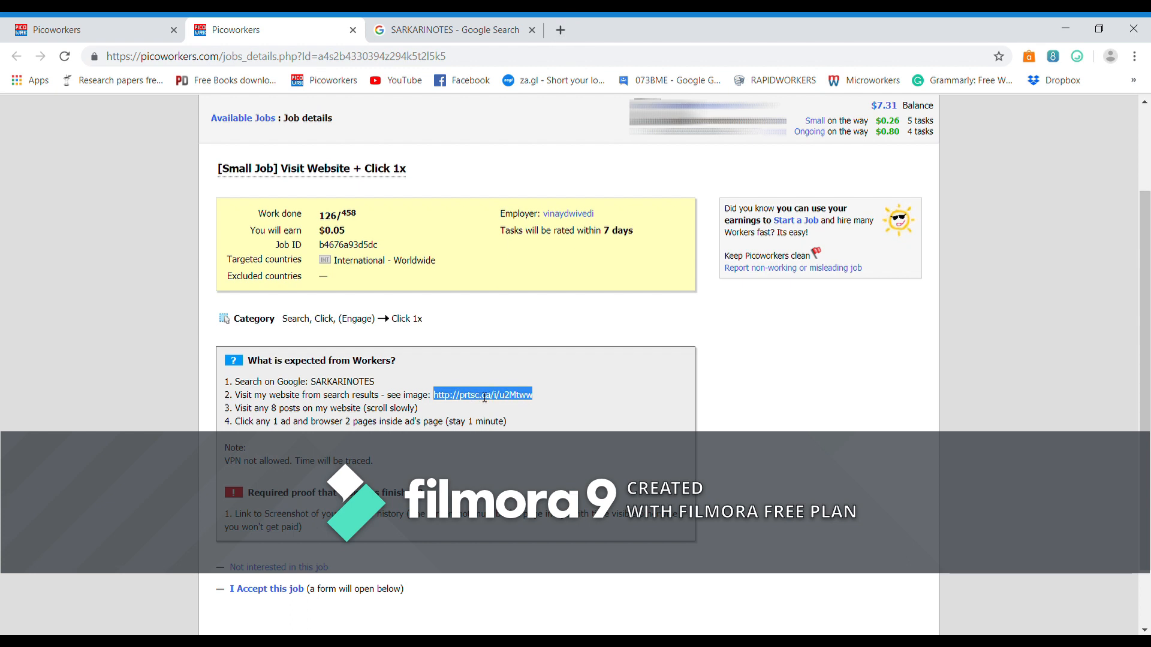
View the employer's prtsc.ca example screenshot, then go back to the SARKARINOTES results
left_click(483, 394)
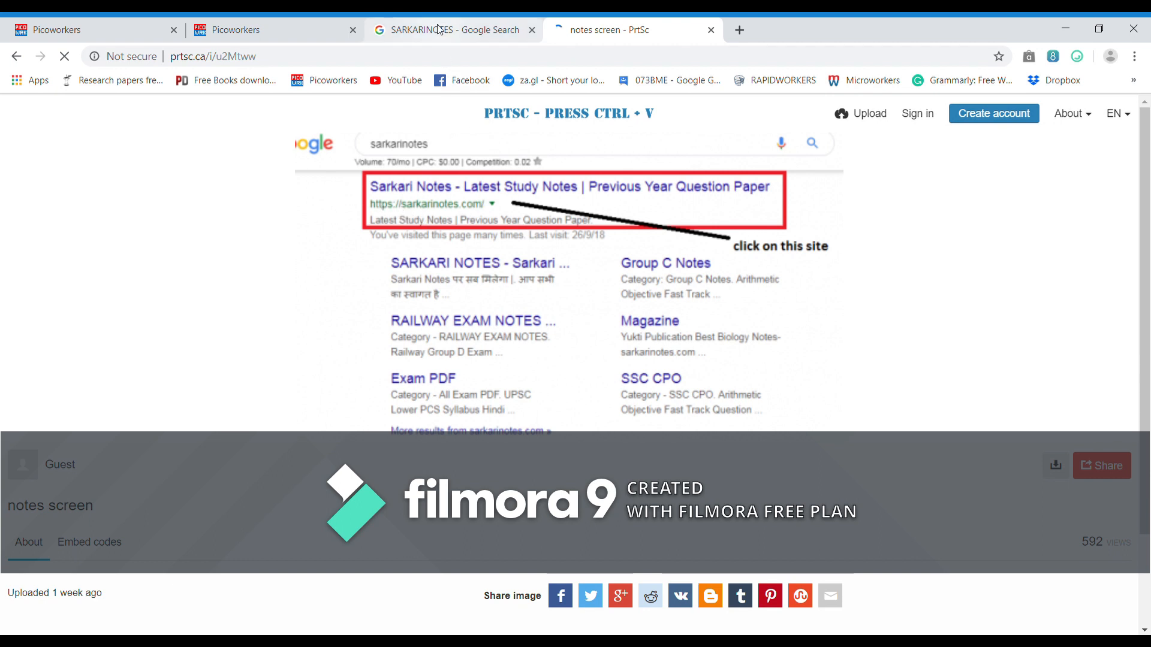
left_click(446, 29)
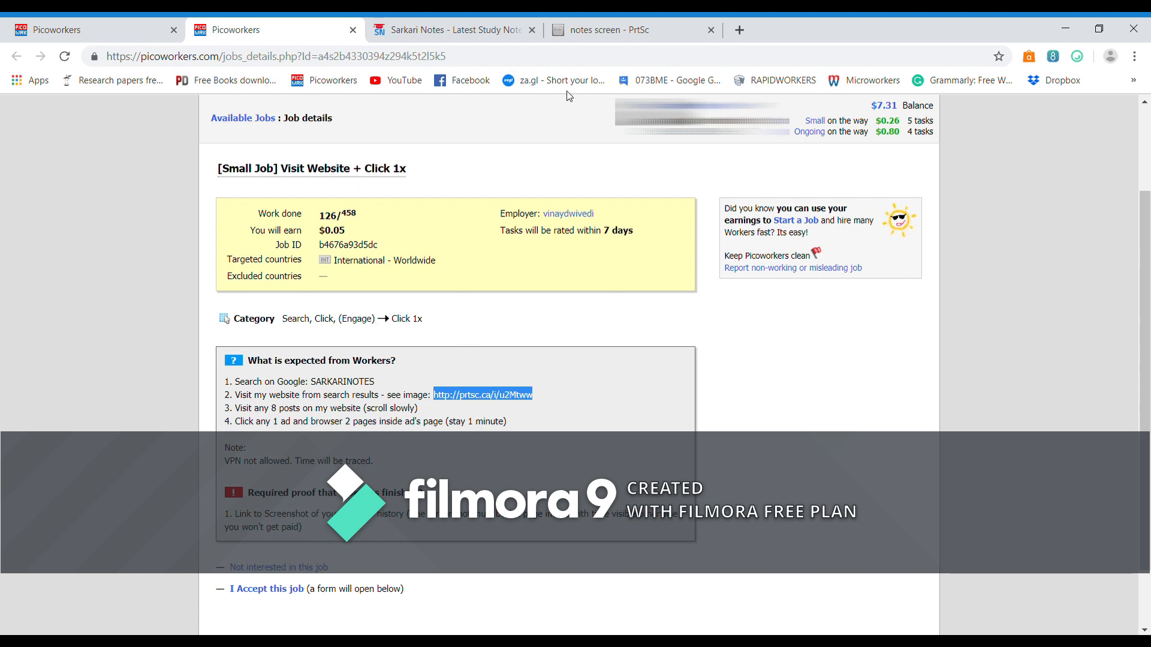
Browse down the Sarkari Notes site, opening posts in tabs, then check the job details
left_click(453, 30)
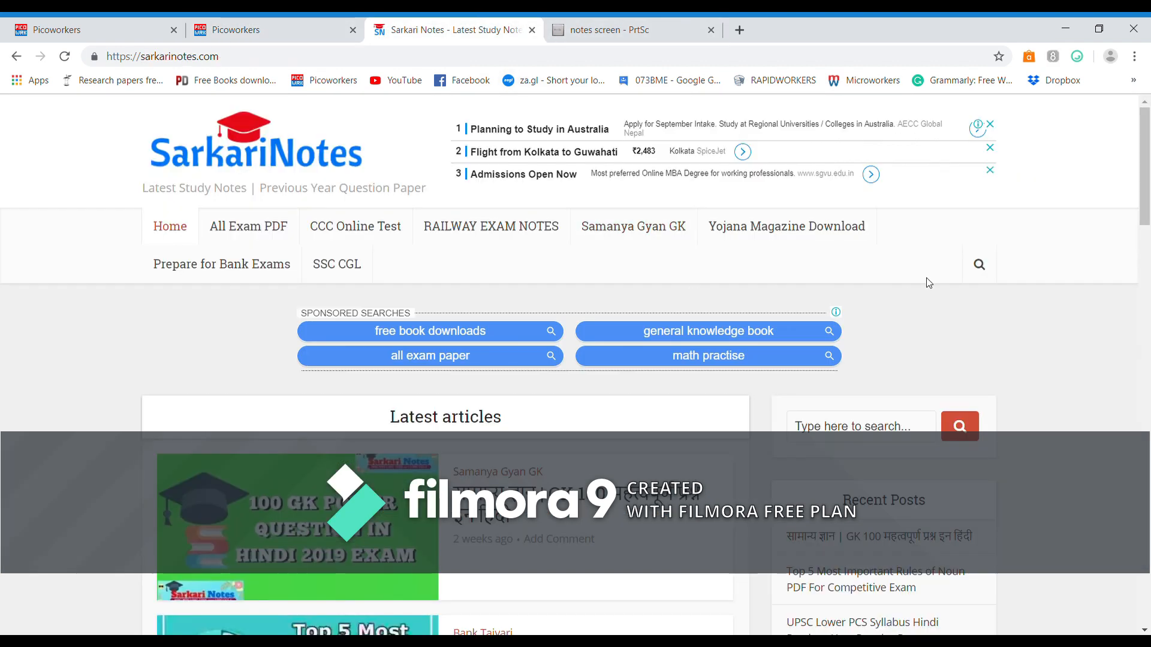
scroll("down", 3)
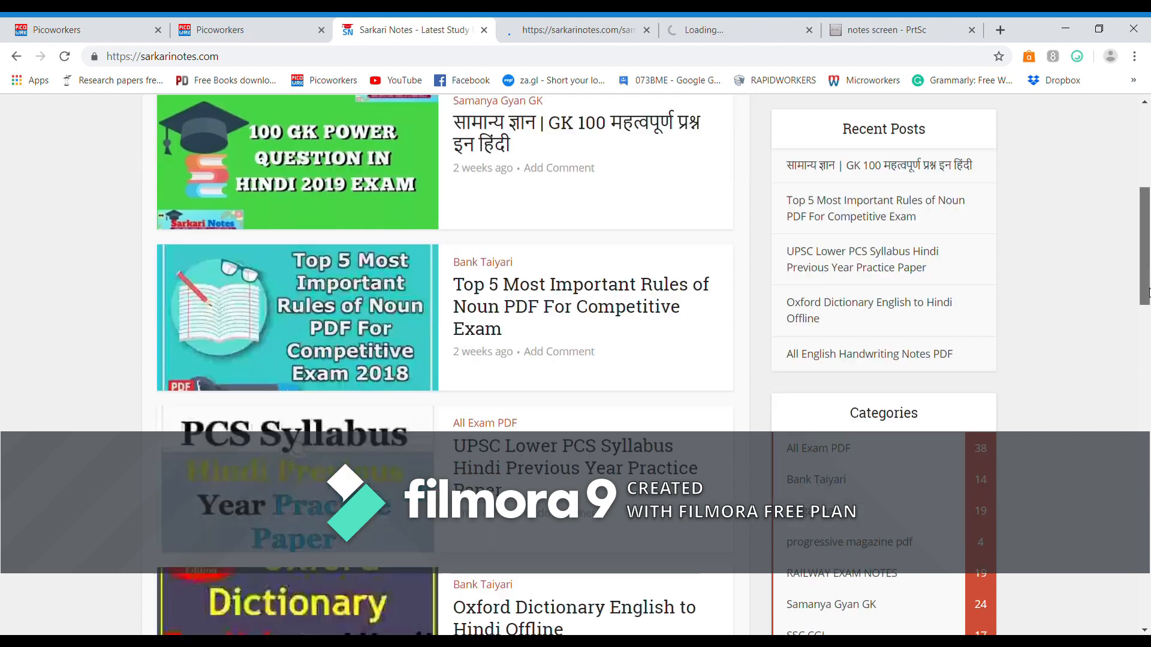
scroll("down", 3)
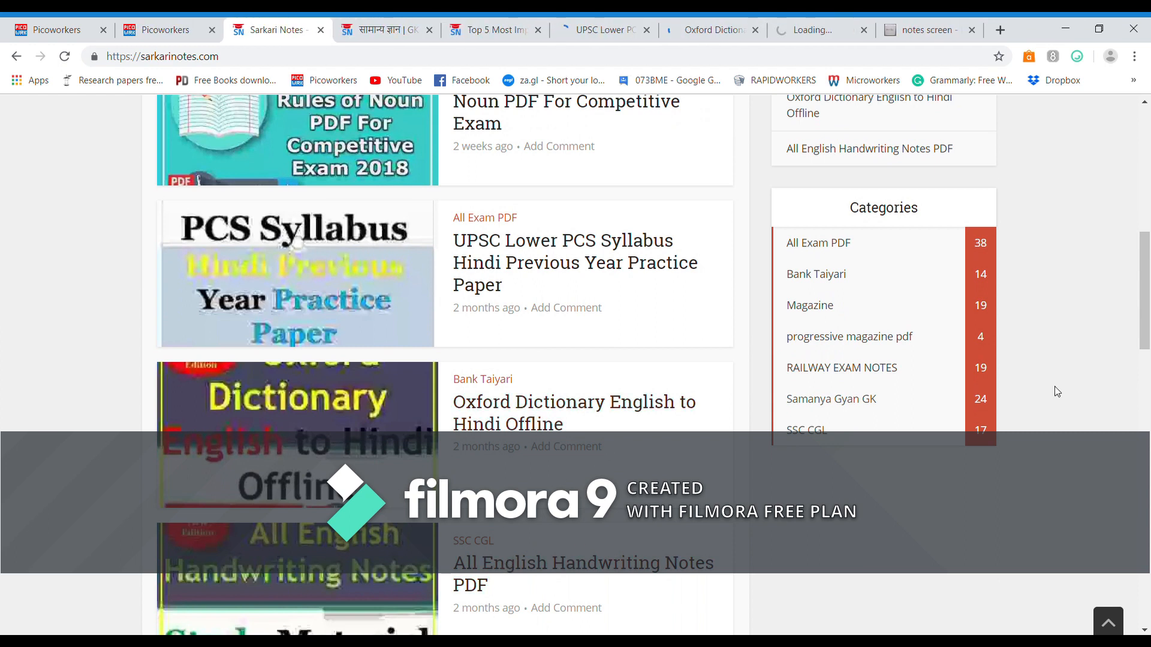
scroll("down", 3)
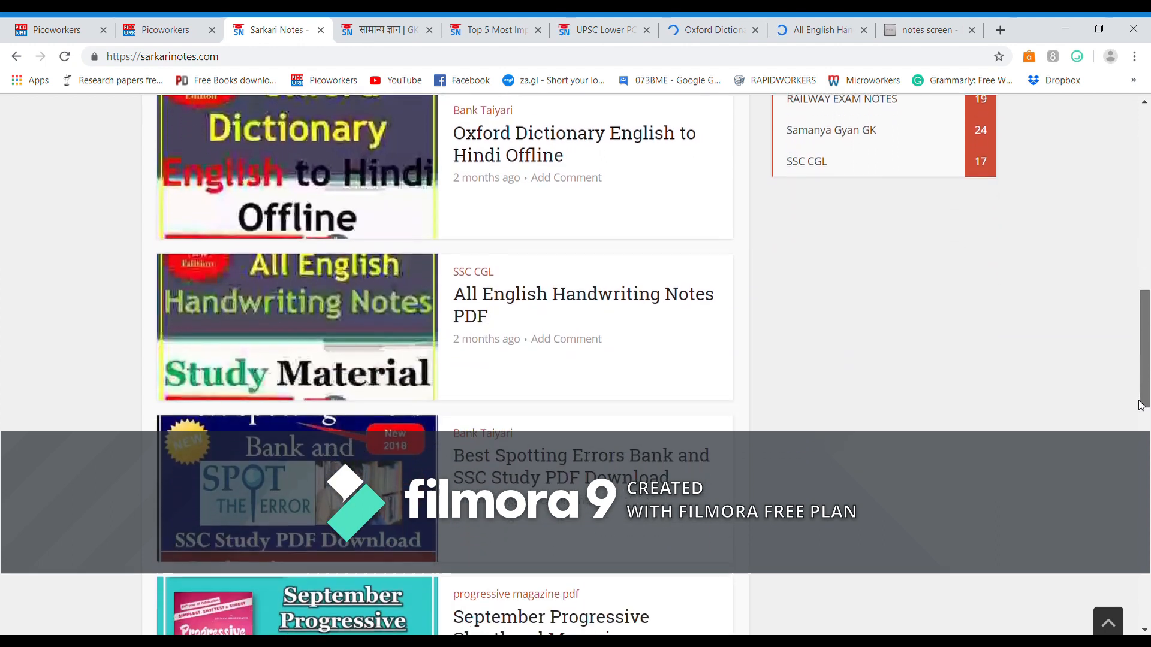
scroll("down", 3)
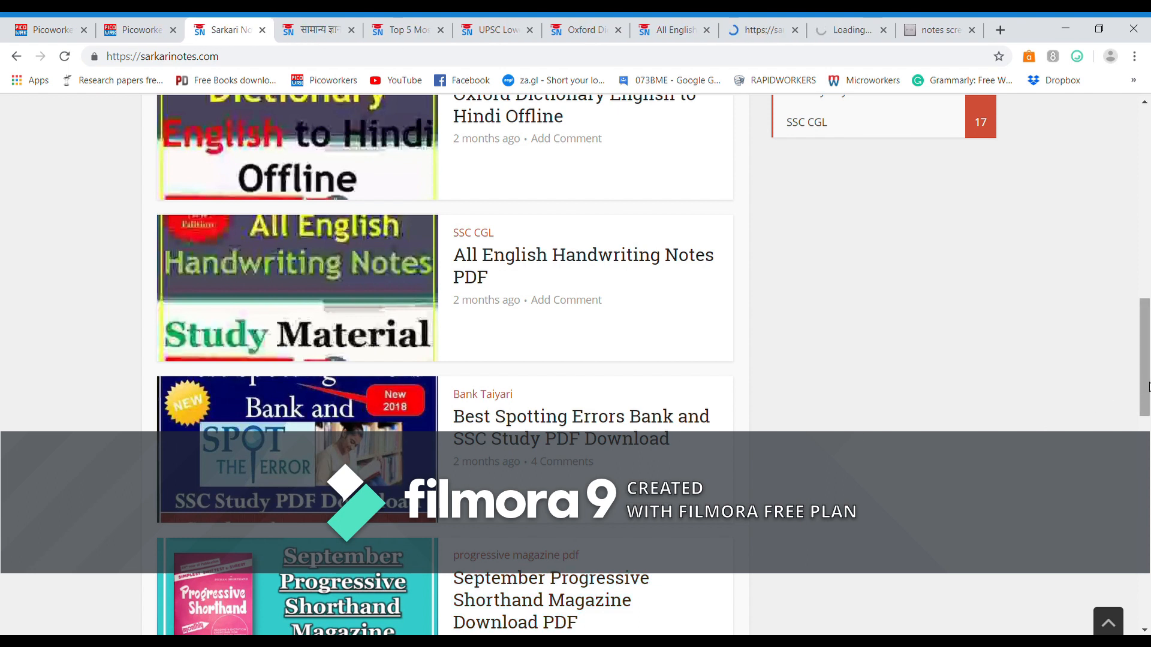
scroll("down", 3)
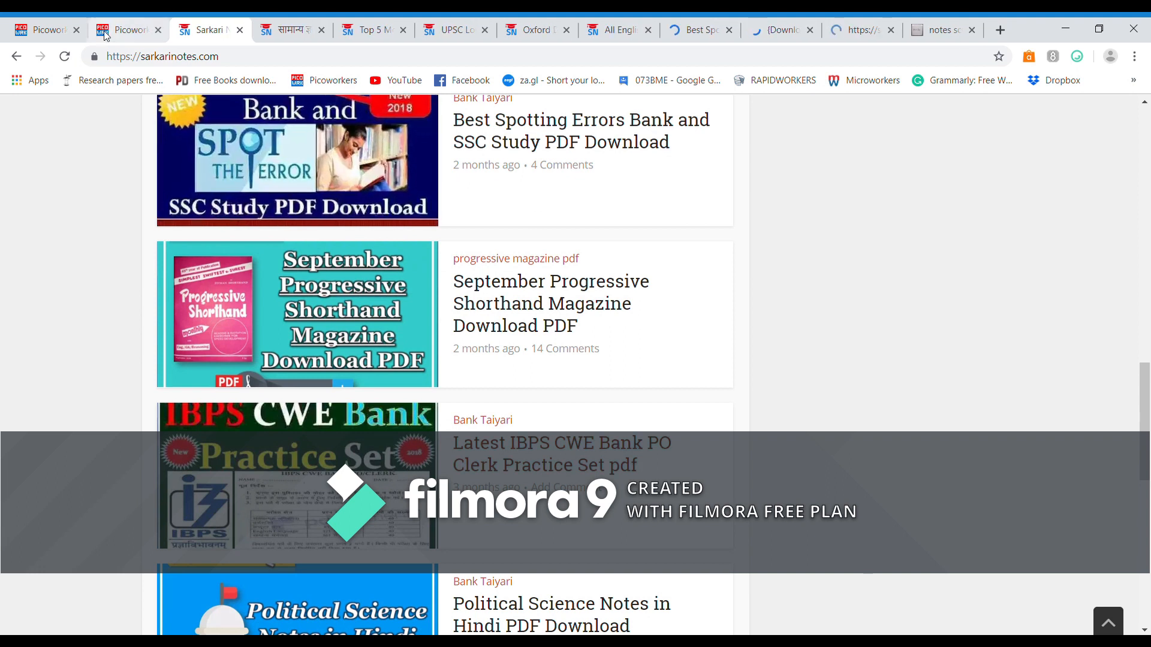
left_click(126, 30)
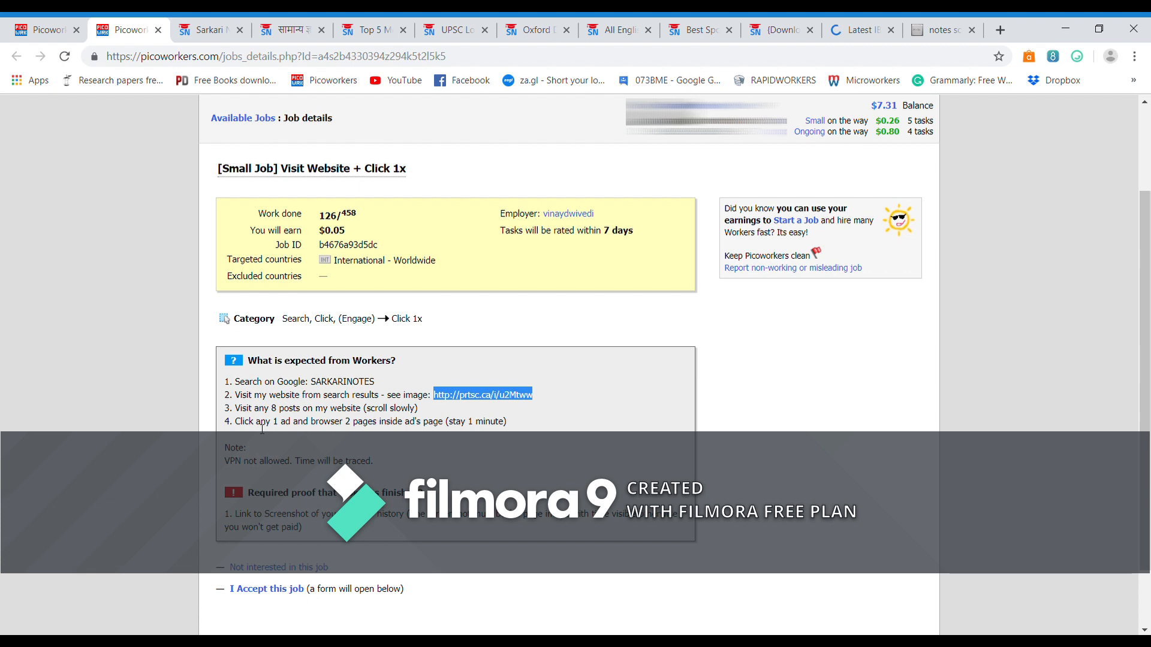
mouse_move(361, 432)
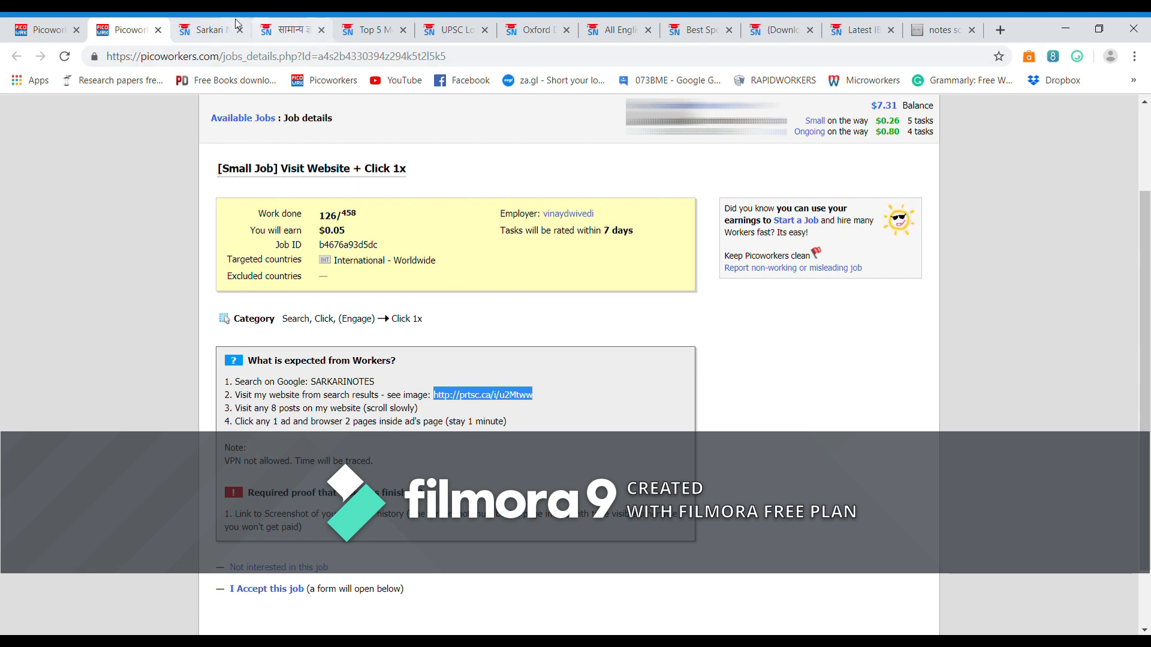
Revisit the SarkariNotes page briefly and return to the Picoworkers job details
left_click(206, 30)
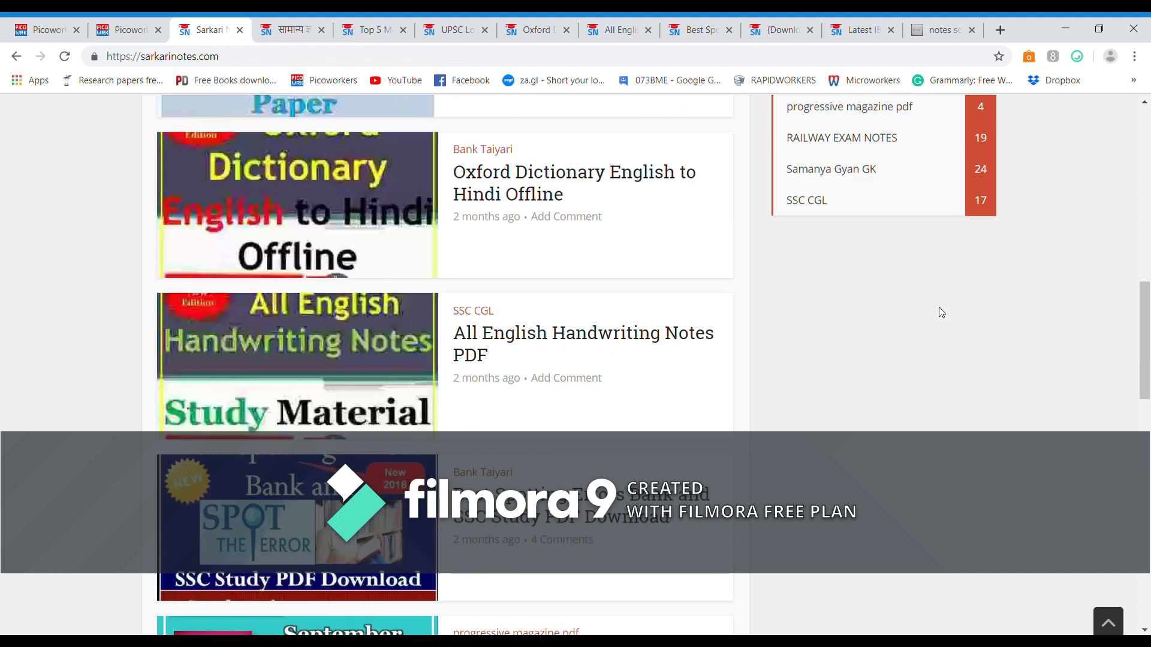
scroll("up", 3)
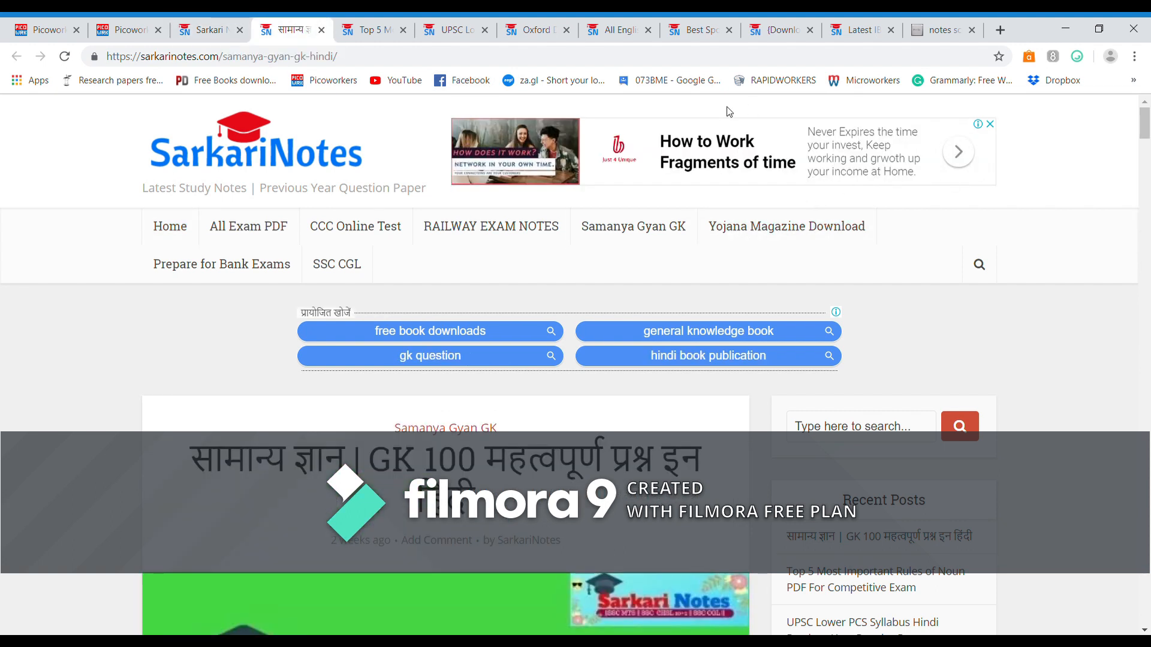
mouse_move(837, 178)
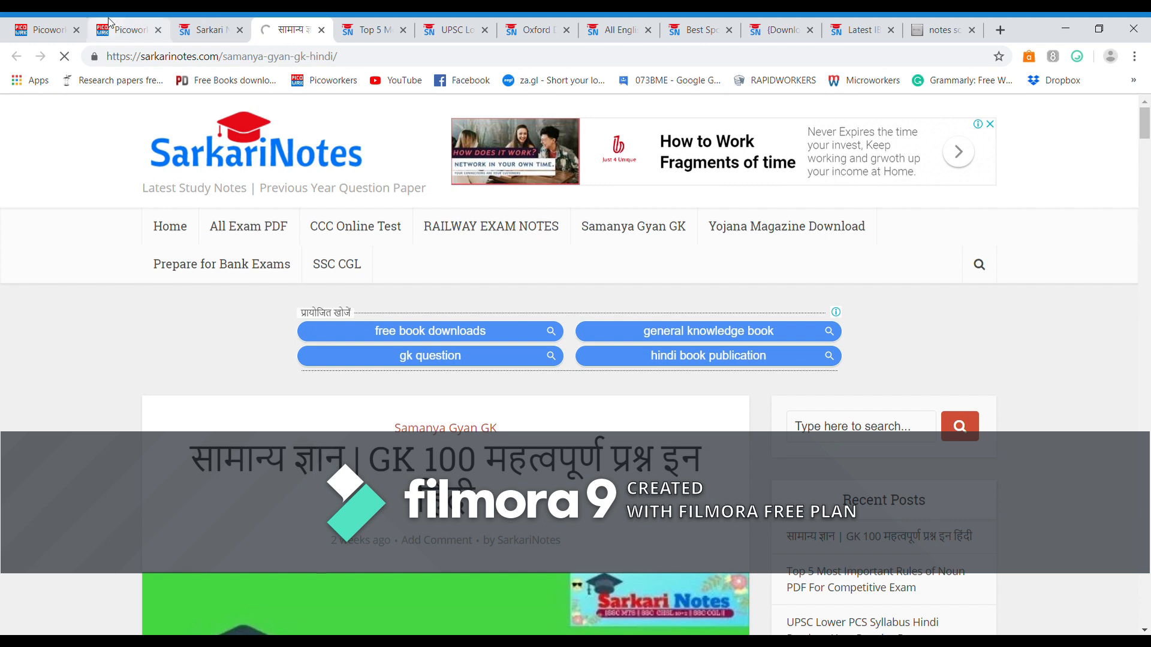
left_click(126, 29)
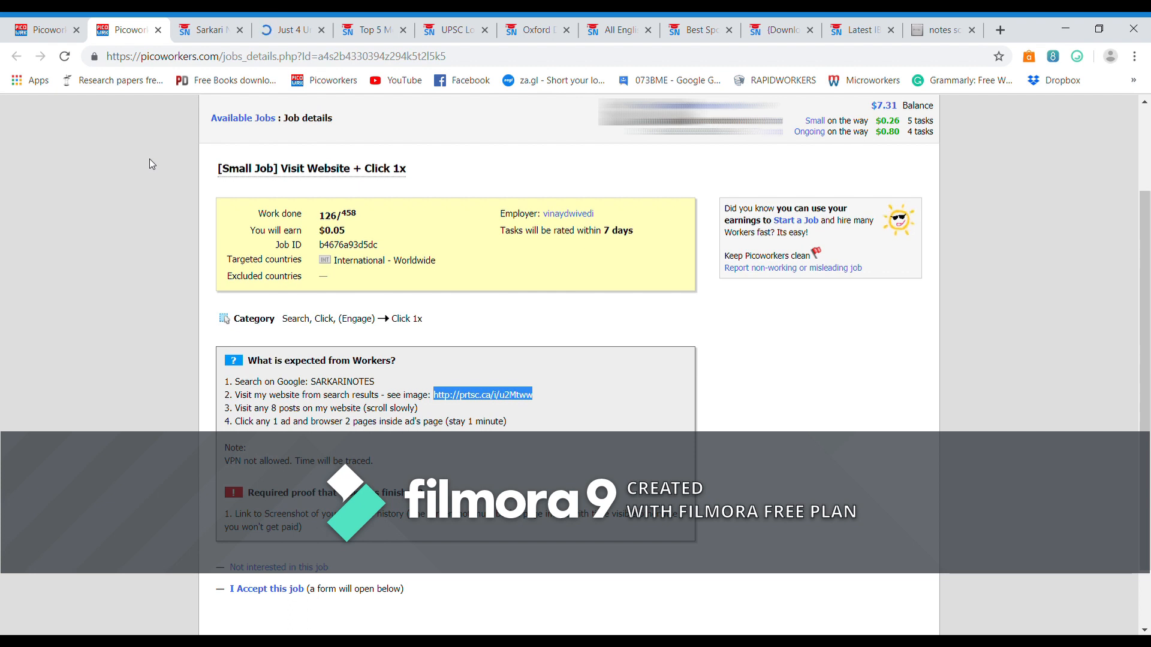
Dismiss the Just 4 Unique newsletter bar, scroll to the footer, then return to Picoworkers
left_click(298, 30)
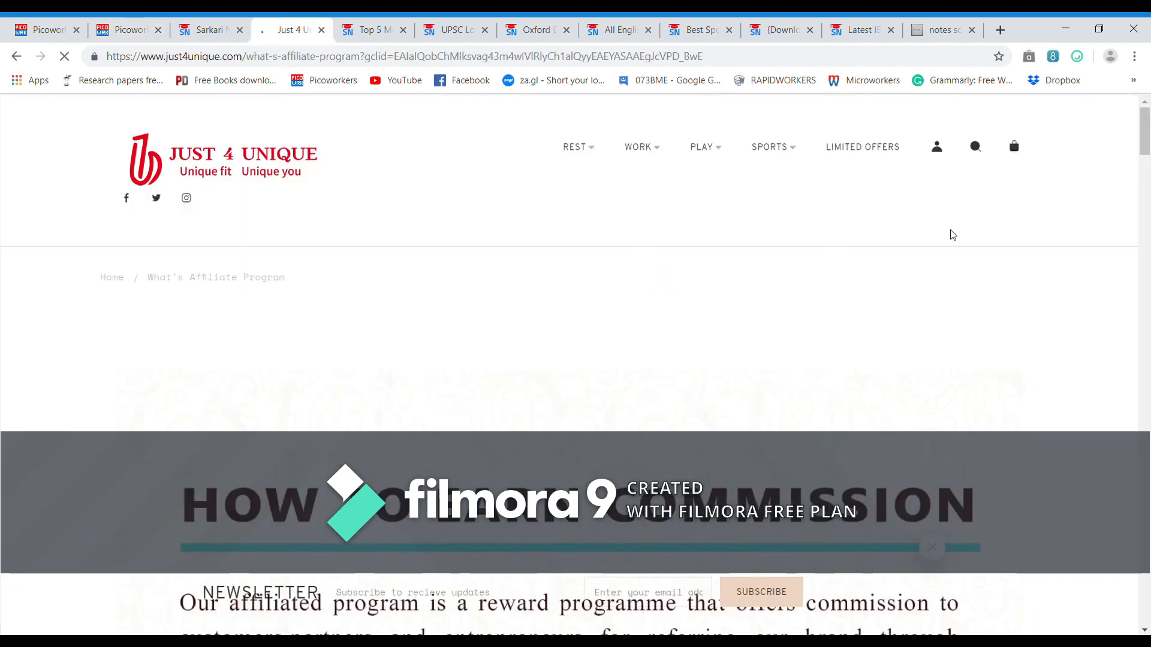
scroll("down", 3)
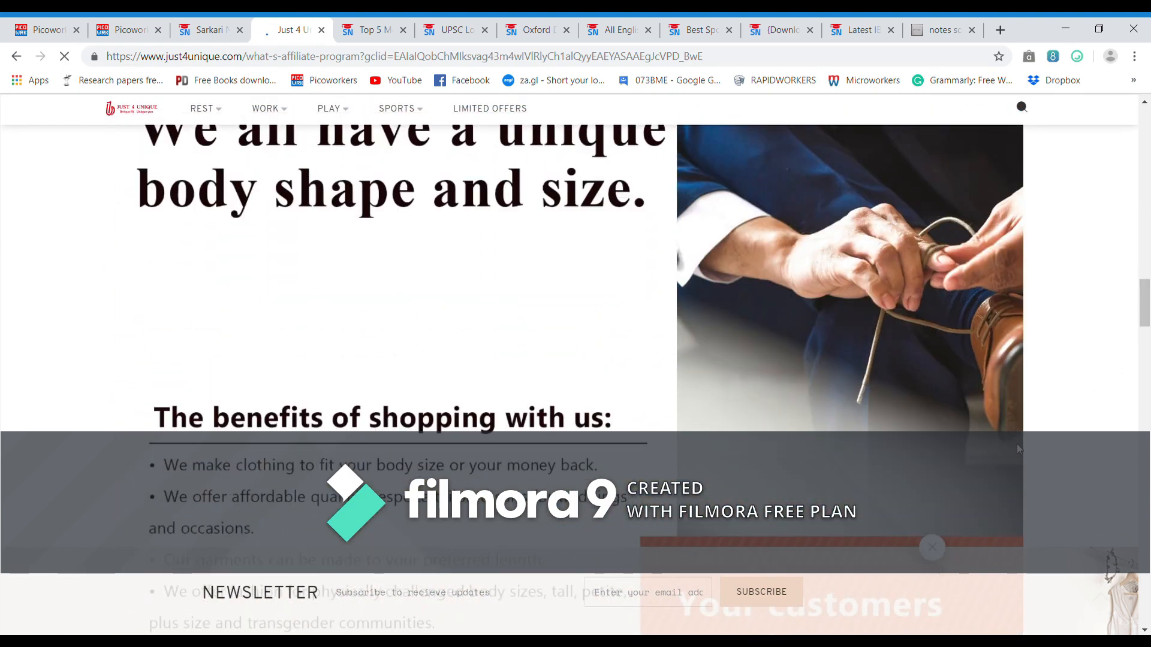
left_click(932, 547)
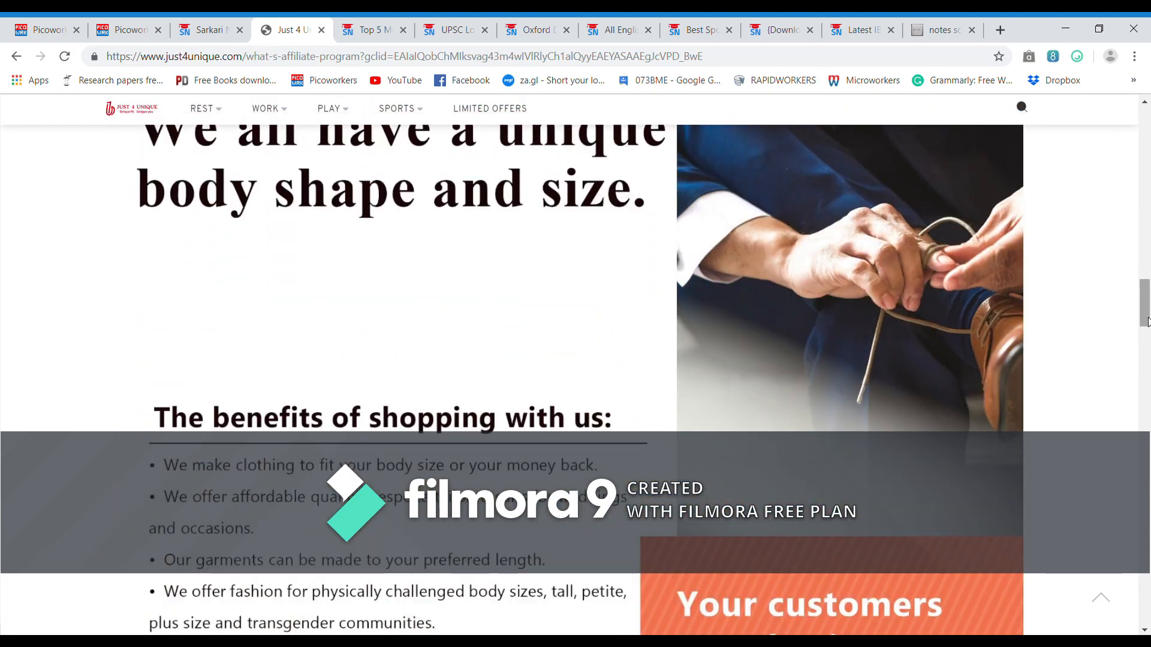
scroll("down", 3)
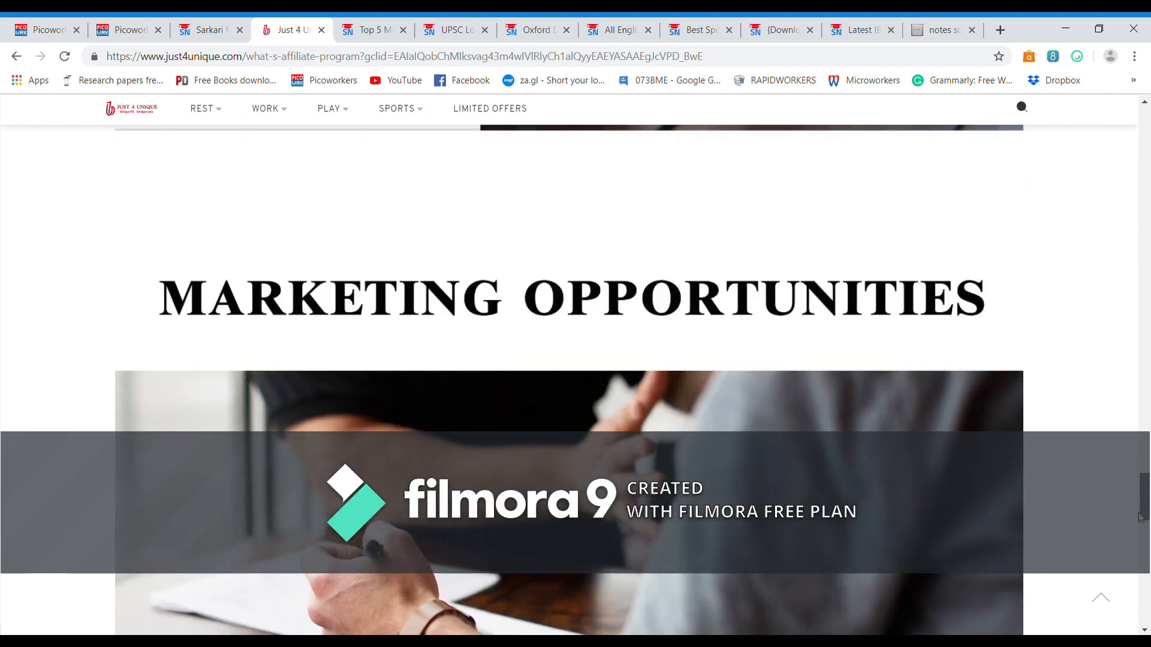
scroll("down", 3)
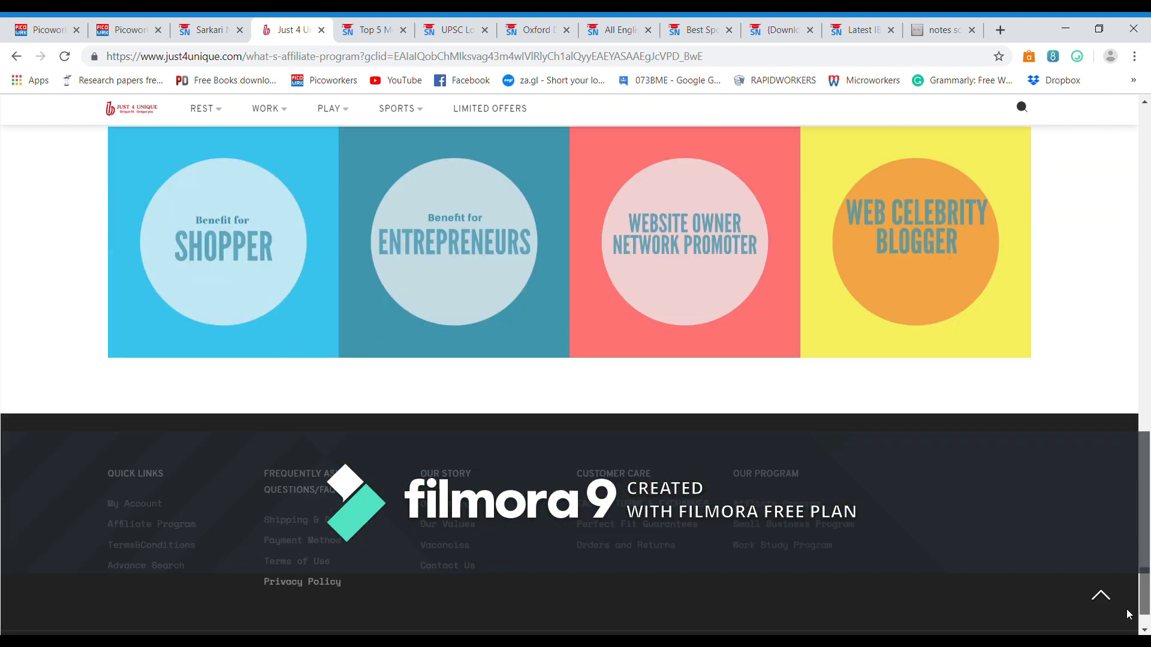
scroll("down", 3)
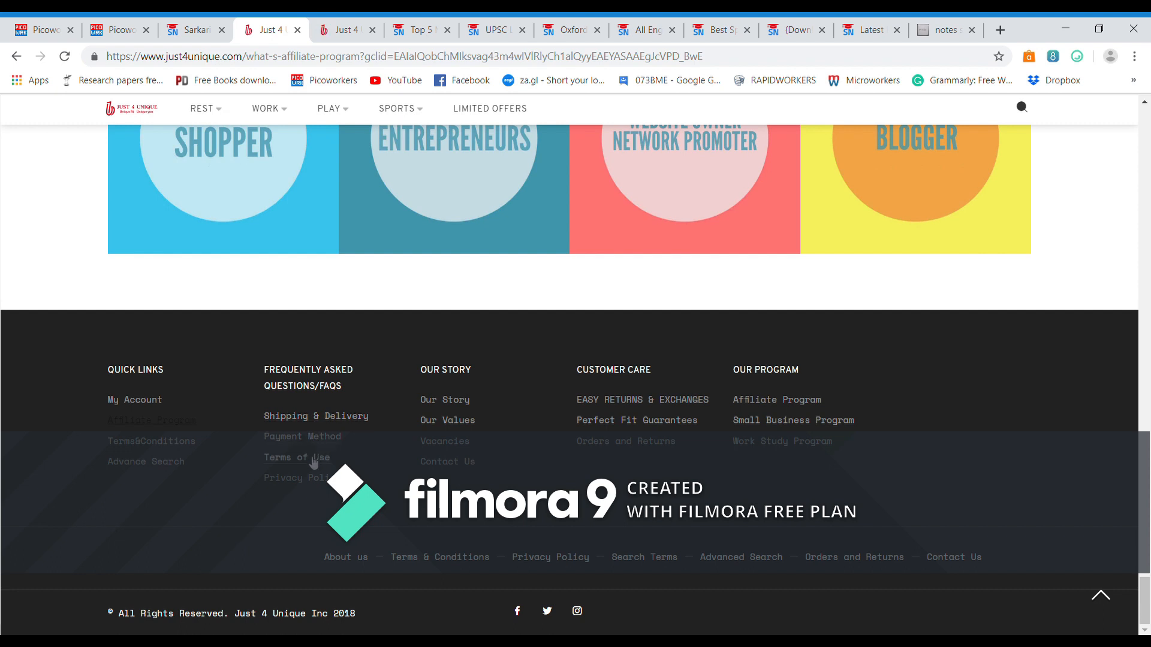
mouse_move(344, 422)
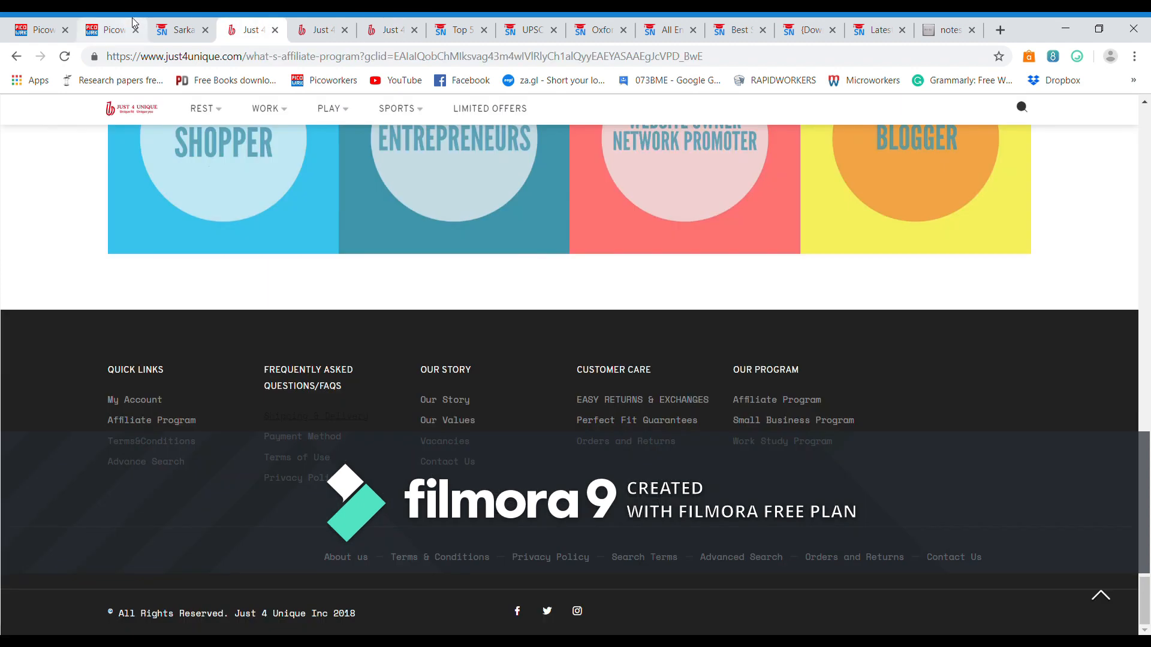
left_click(108, 29)
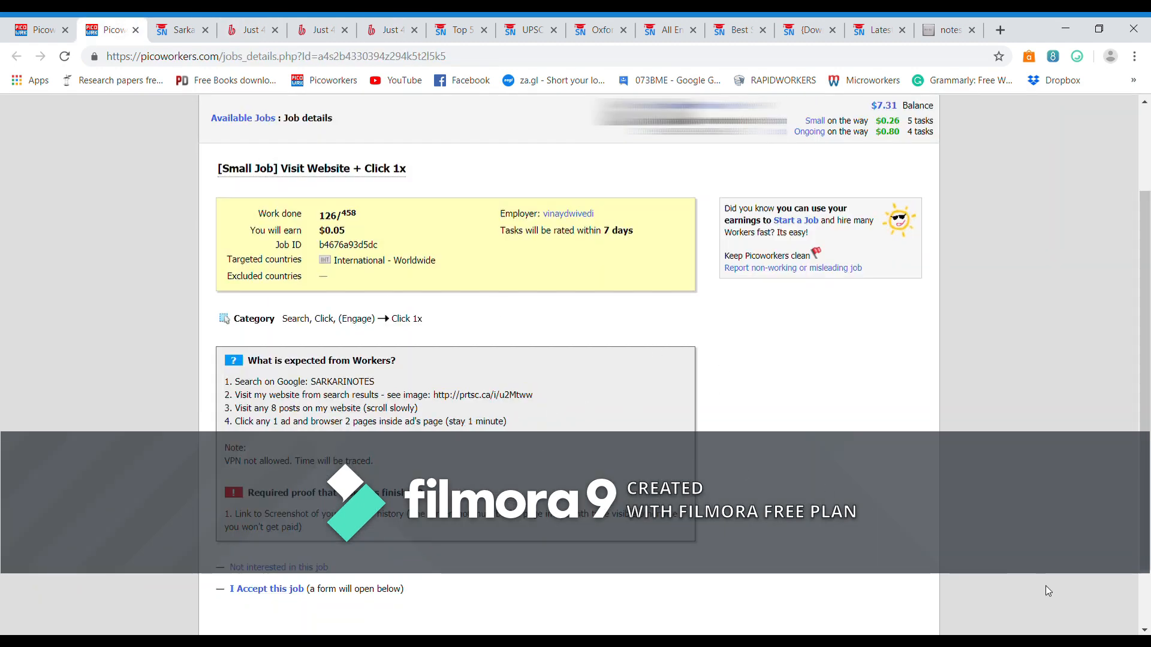
mouse_move(1108, 548)
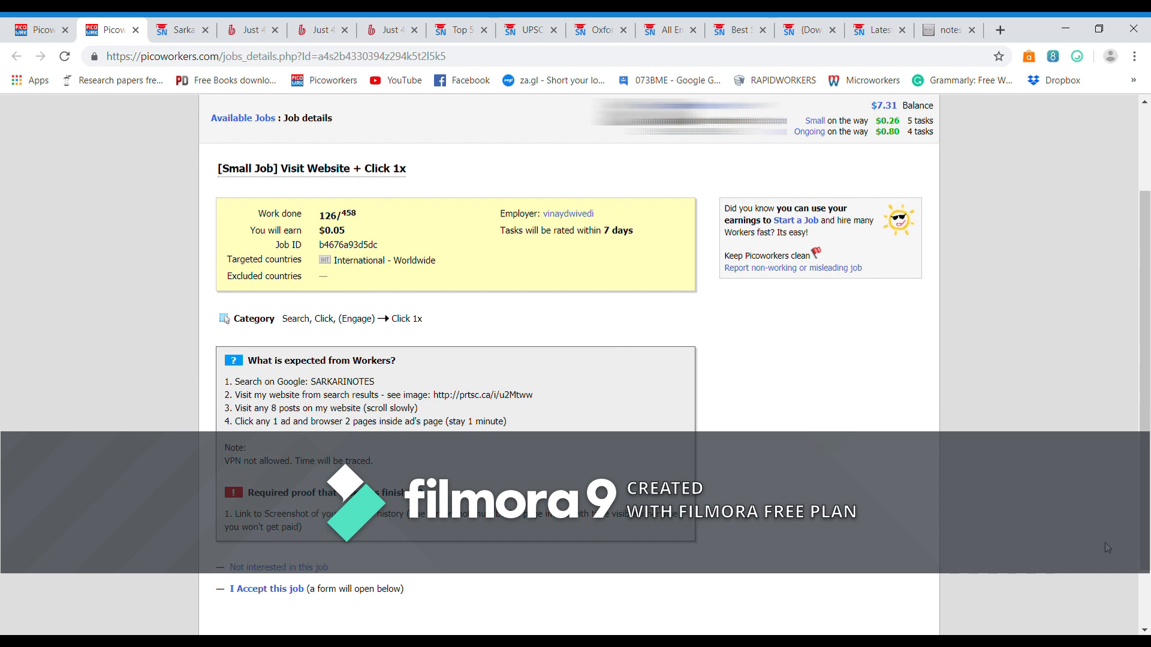
mouse_move(1117, 204)
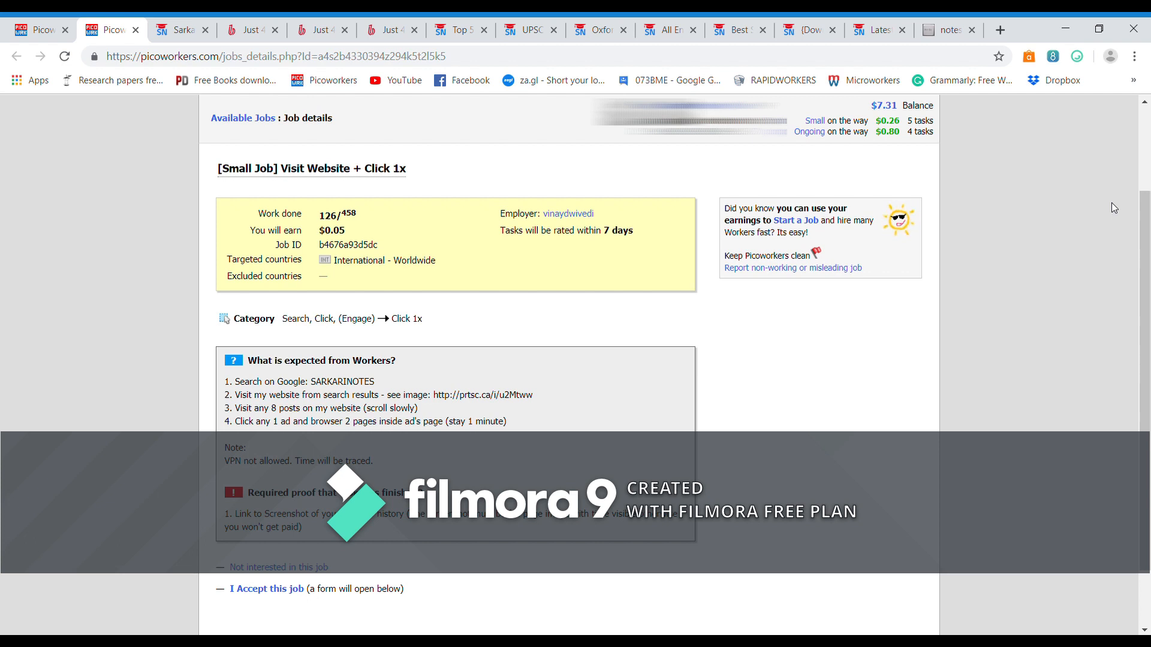
mouse_move(1072, 108)
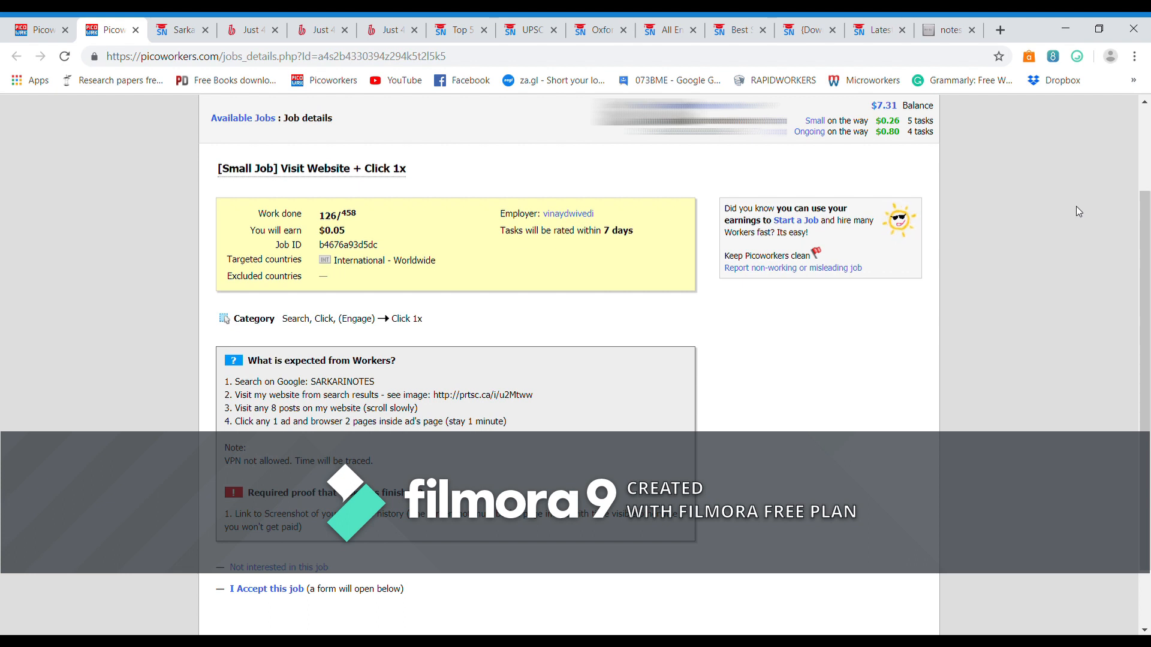
mouse_move(1076, 105)
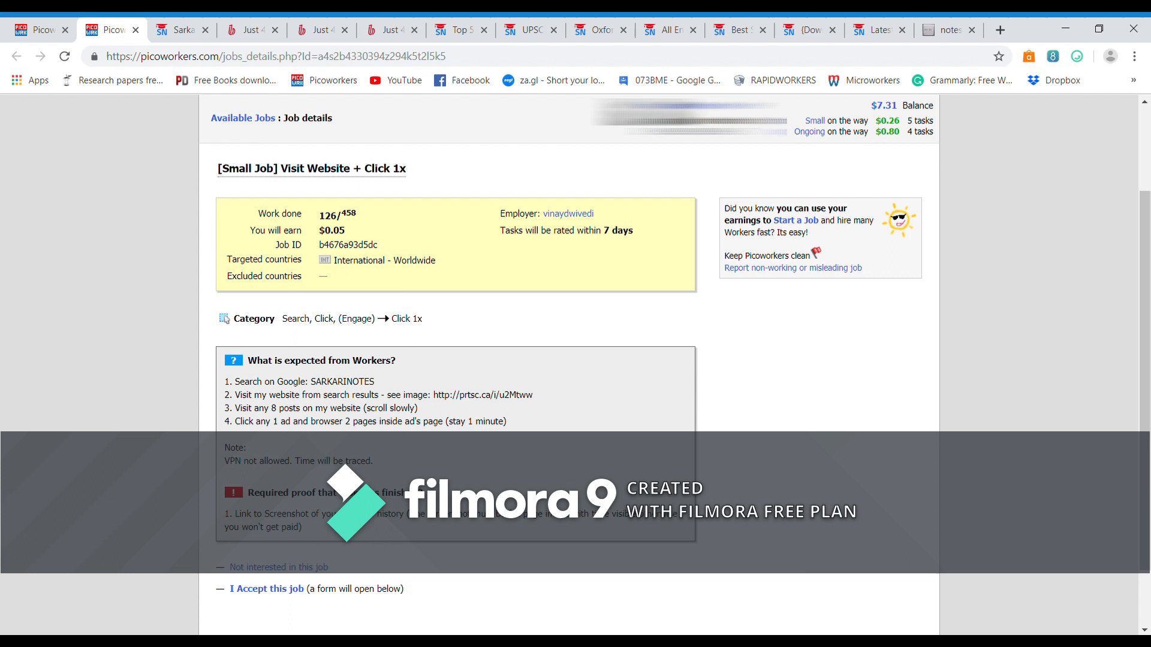
mouse_move(1125, 451)
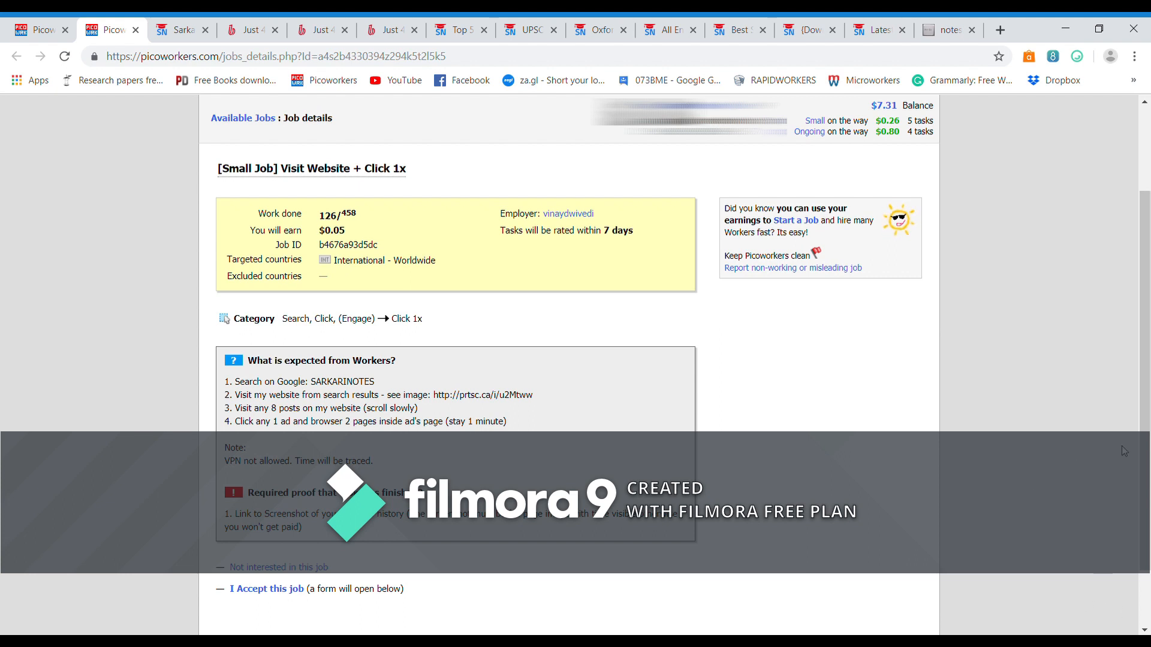
scroll("down", 3)
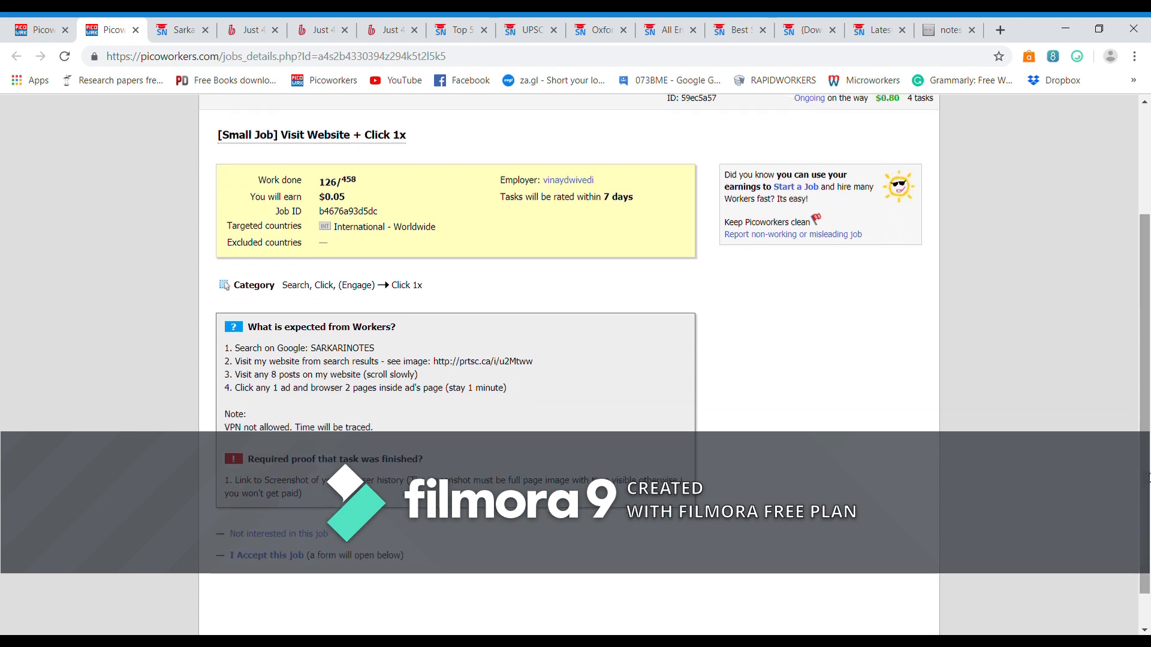
mouse_move(427, 444)
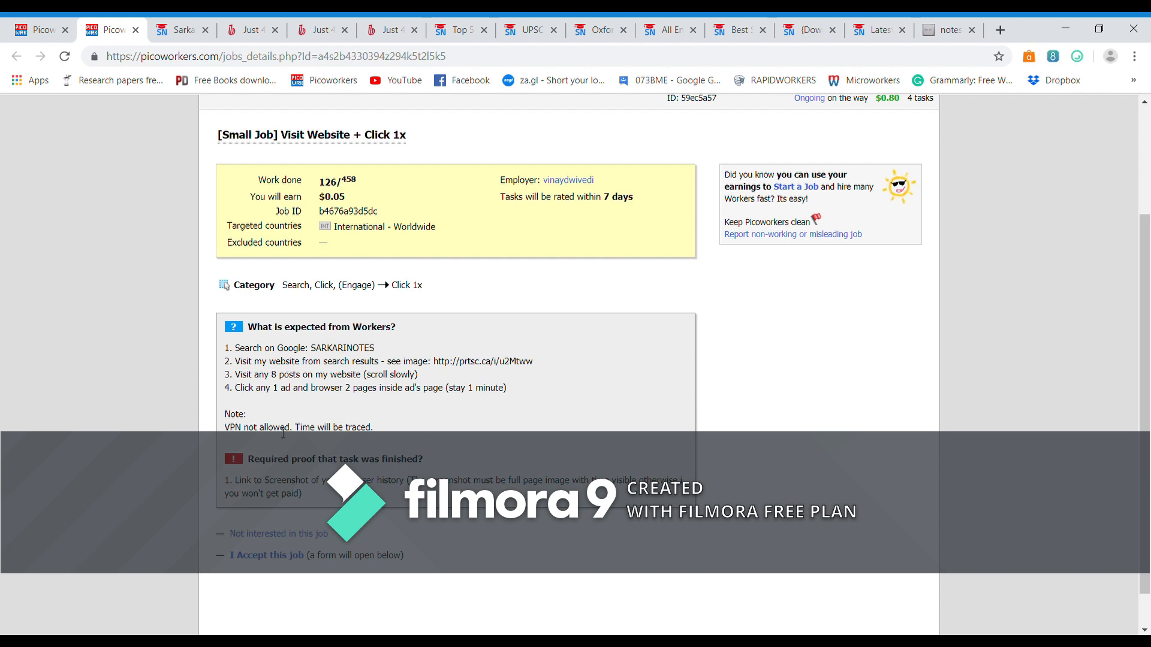
mouse_move(813, 441)
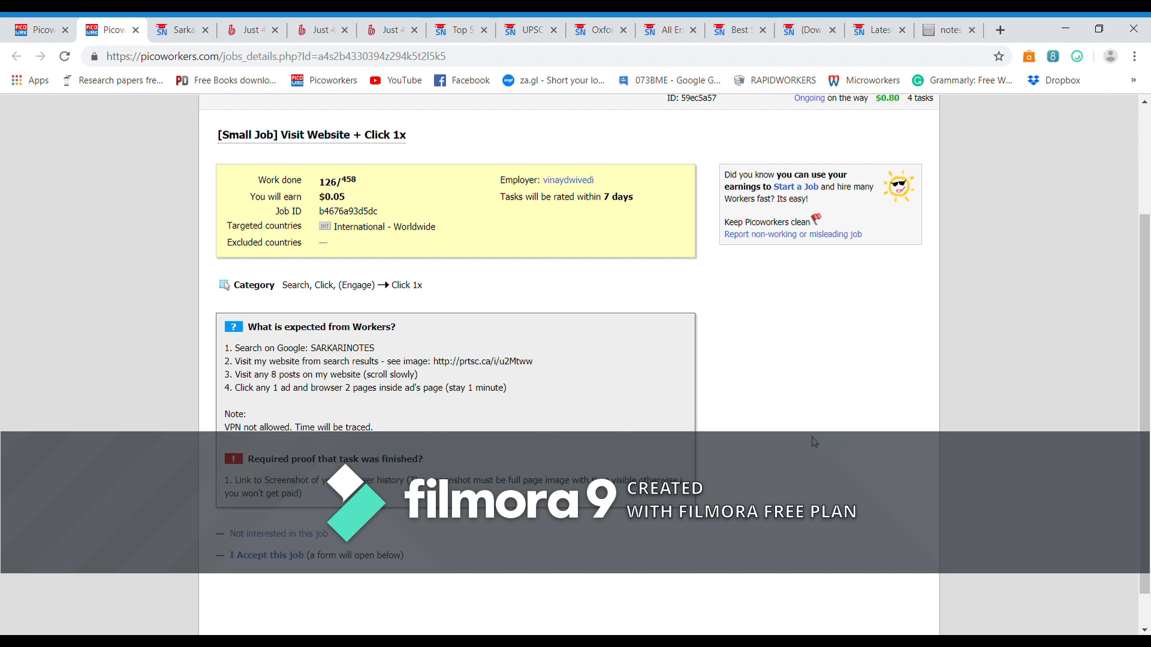
scroll("down", 3)
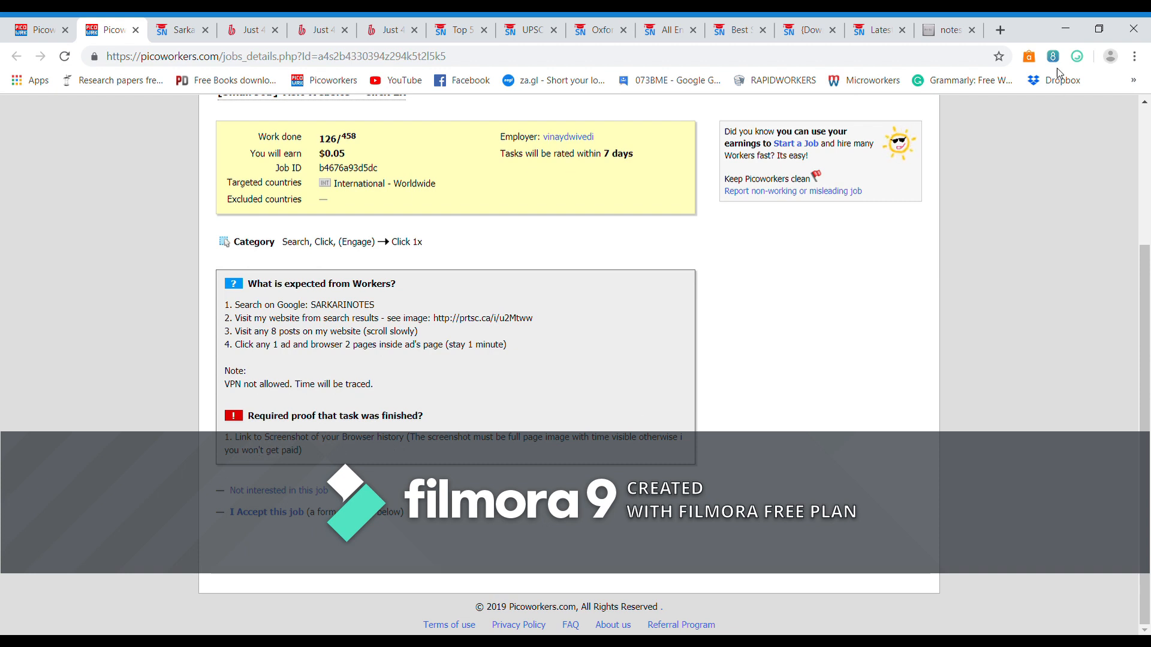
left_click(999, 29)
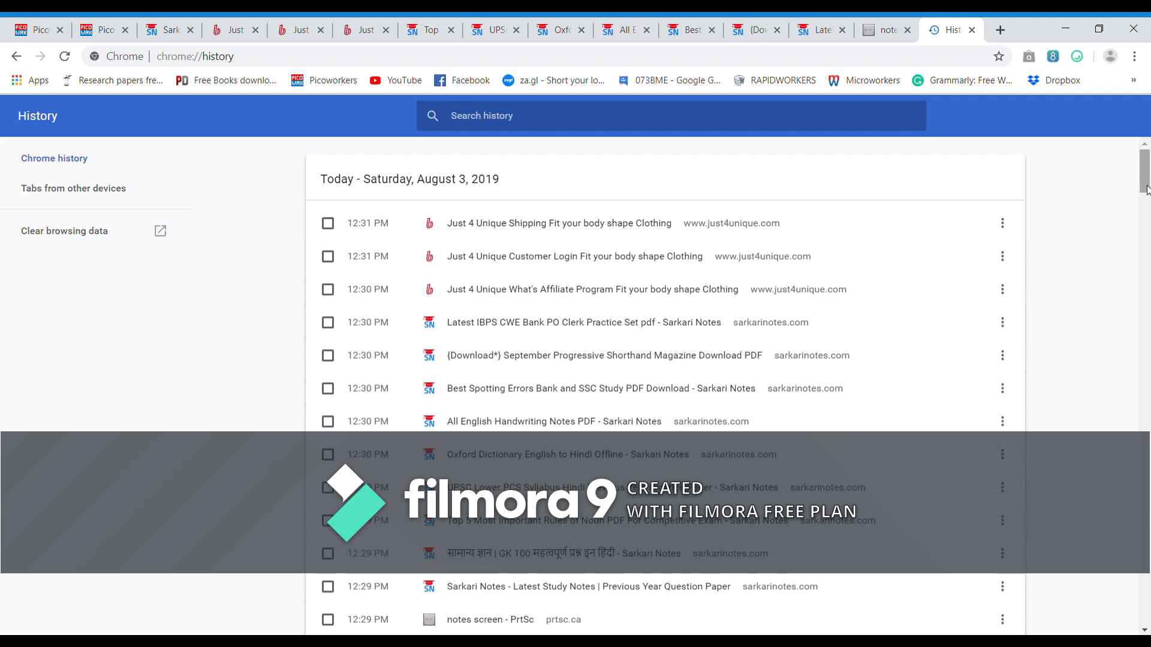
Scroll through the Chrome history and open a new blank tab
scroll("down", 3)
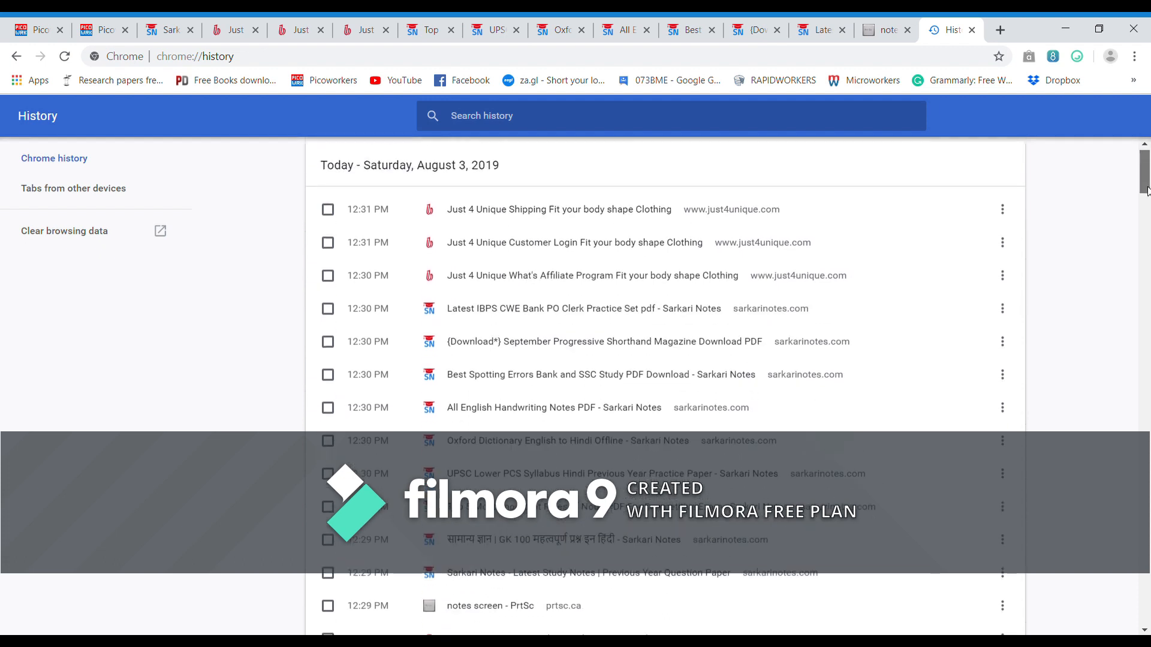
scroll("down", 3)
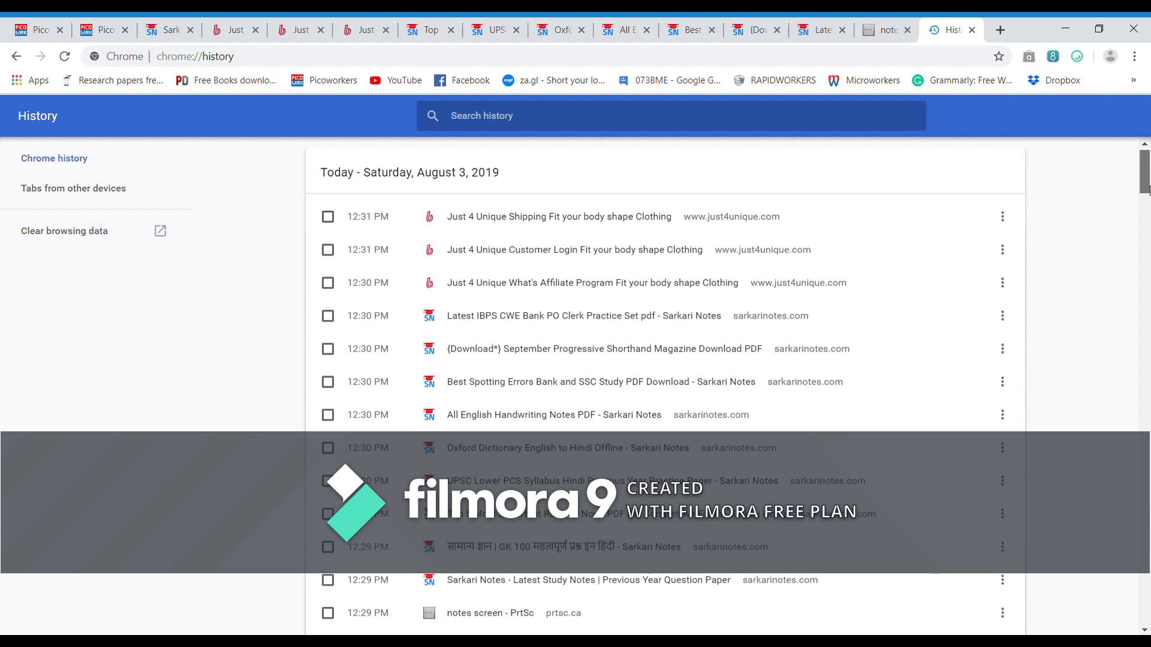
scroll("down", 3)
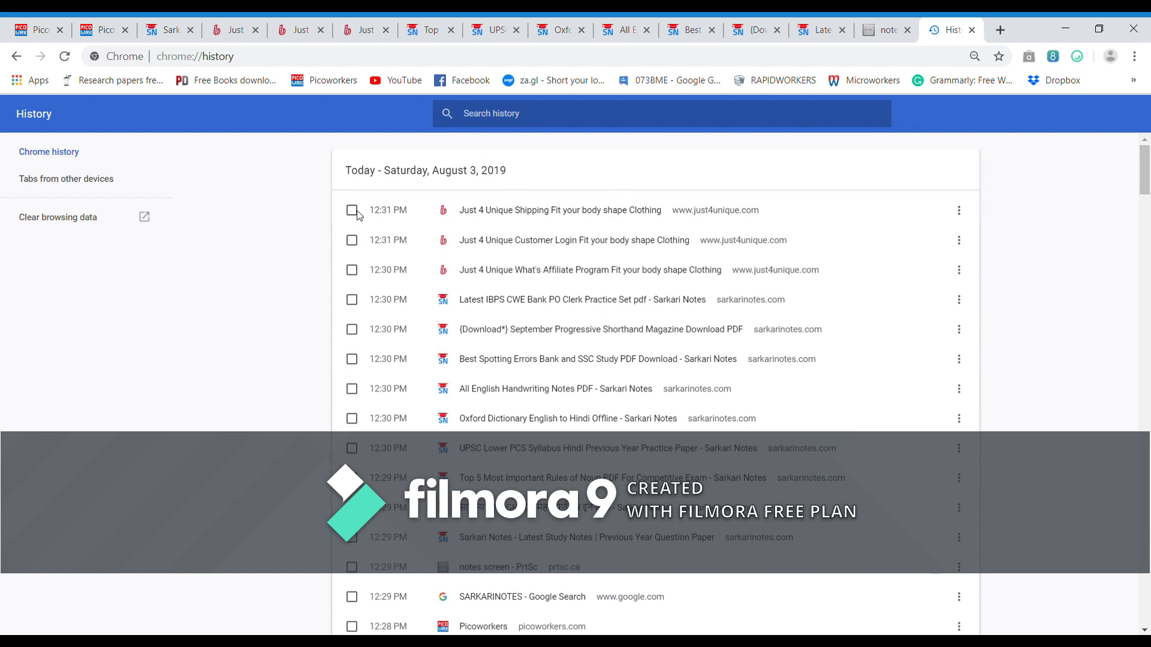
mouse_move(594, 235)
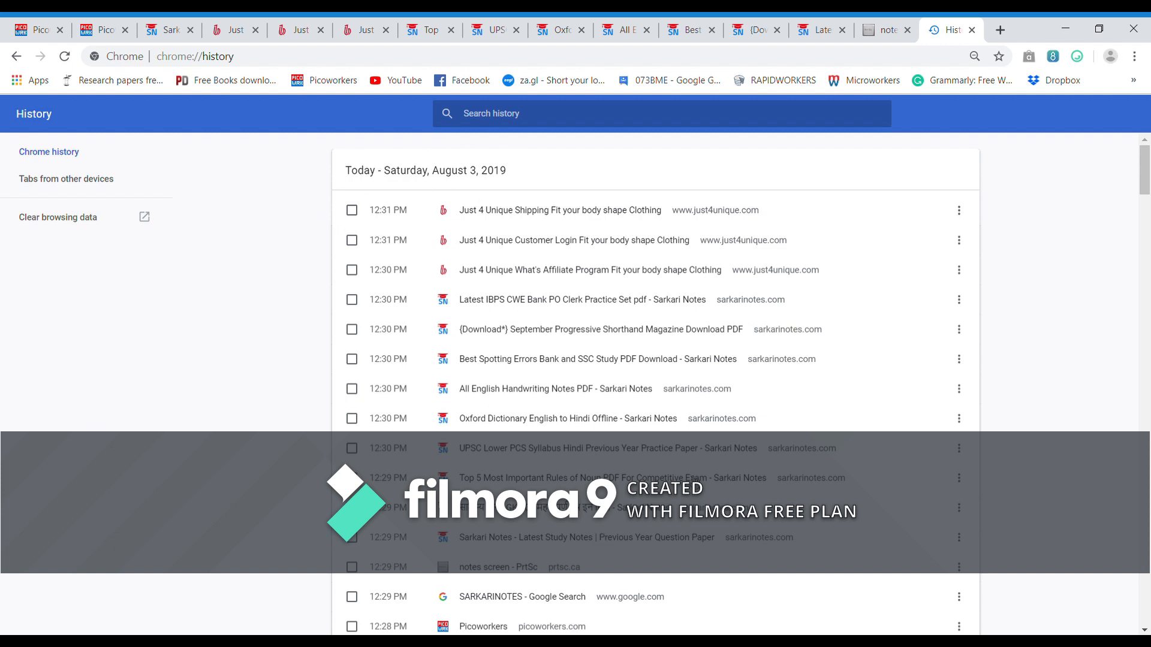
mouse_move(1071, 269)
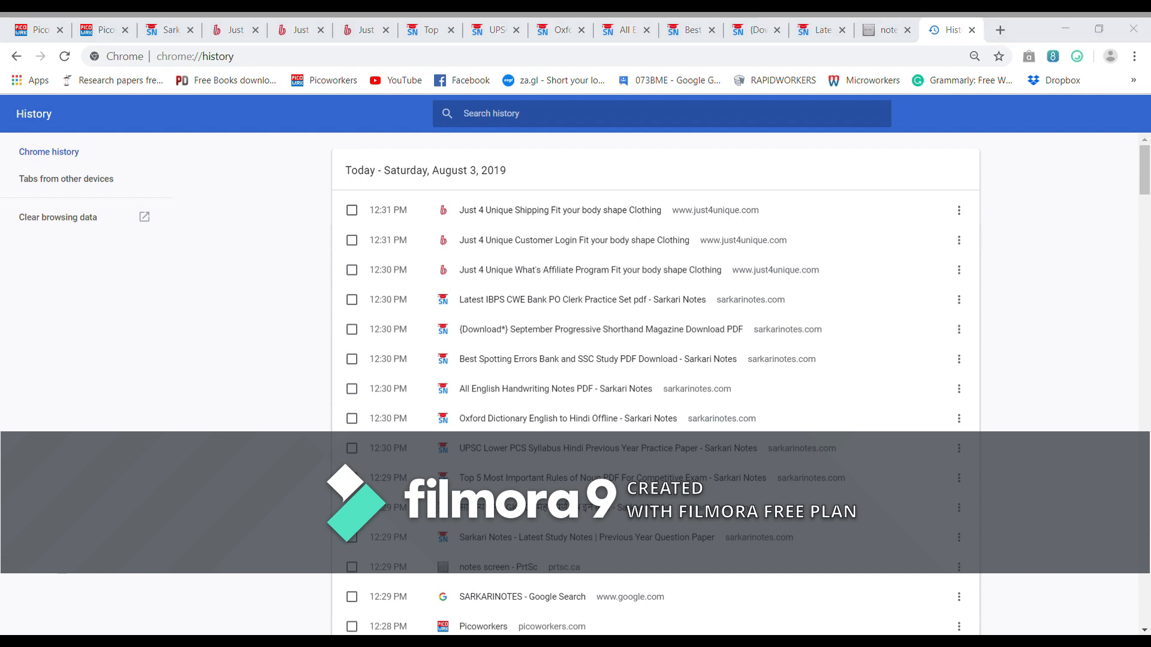
mouse_move(381, 355)
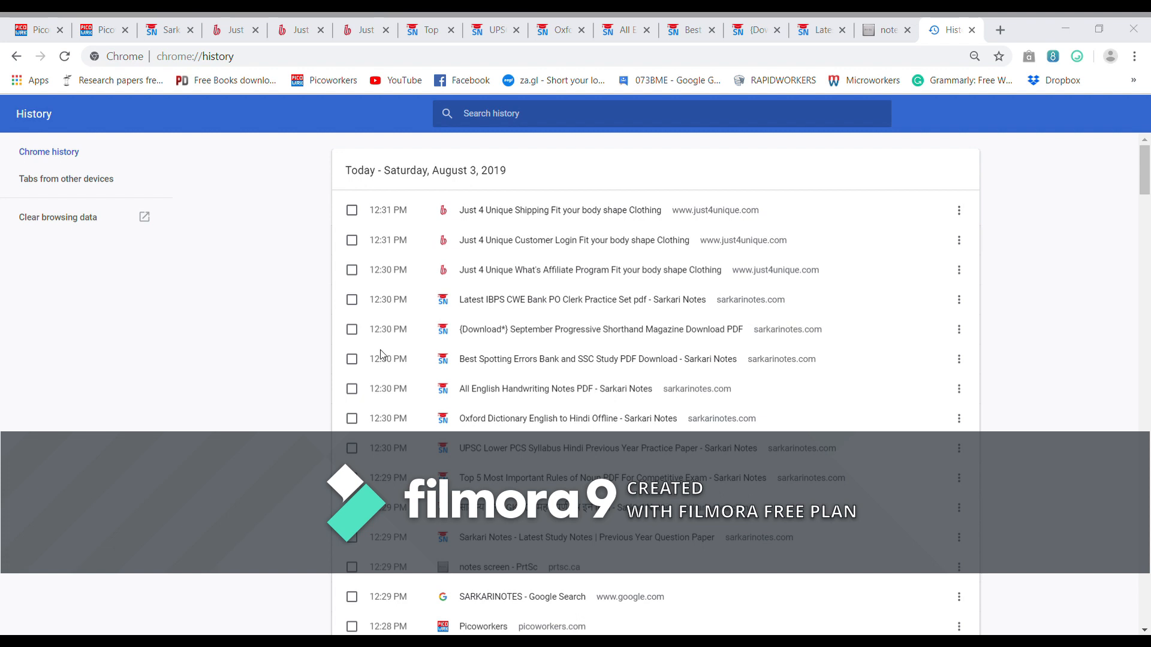
mouse_move(51, 21)
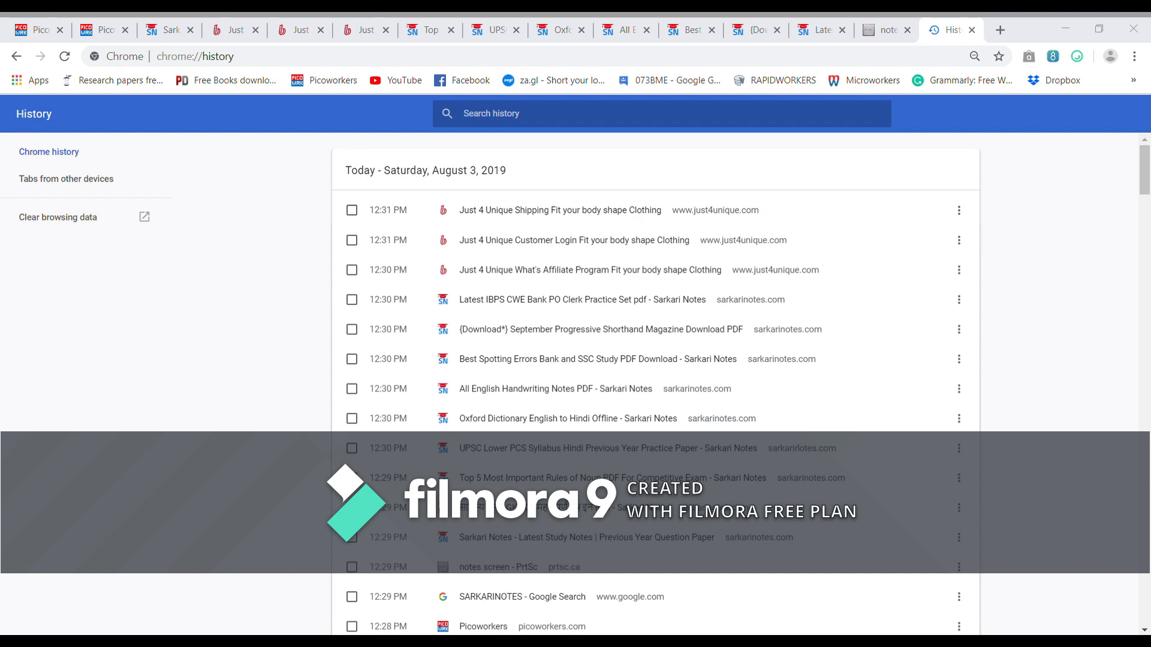
mouse_move(199, 75)
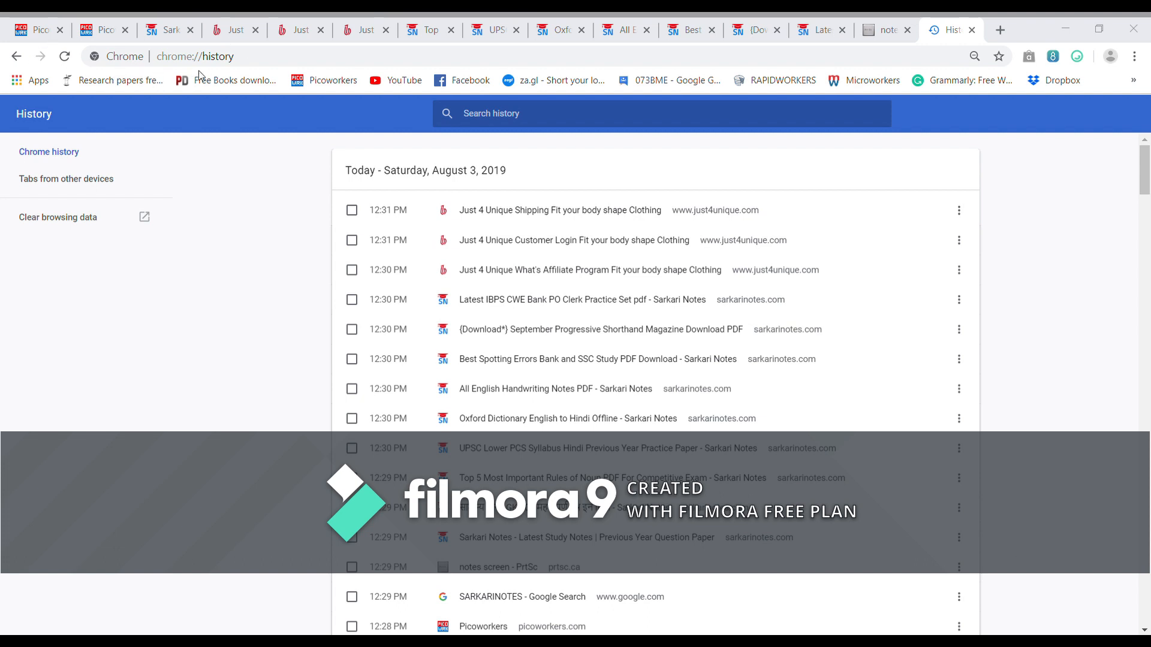
mouse_move(116, 216)
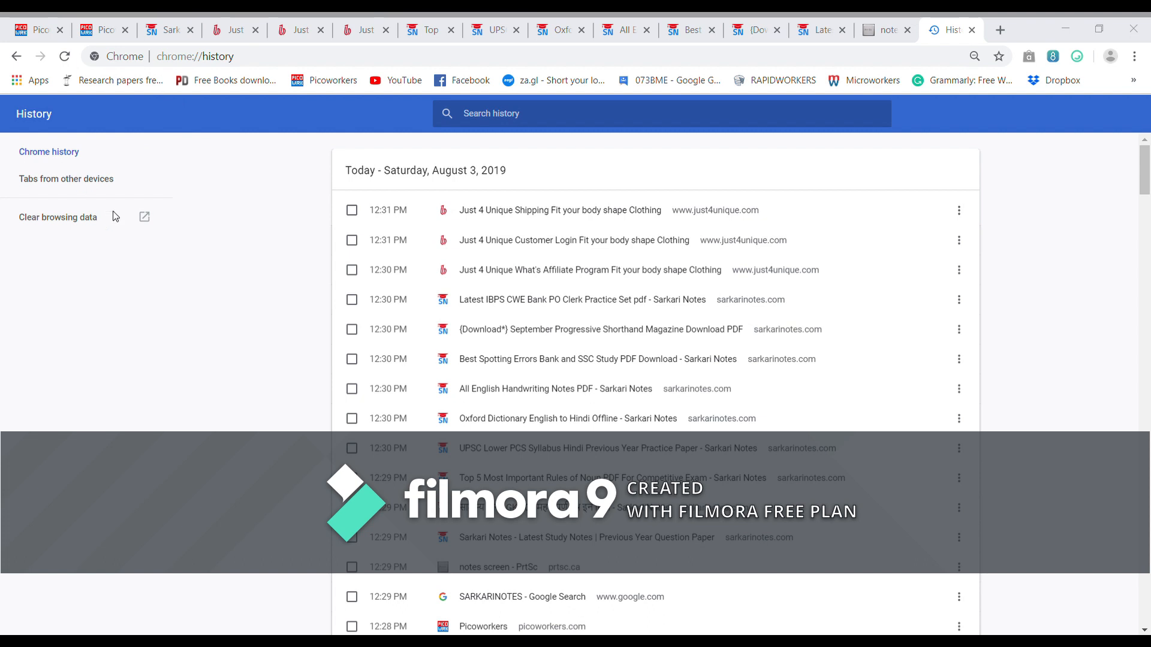
mouse_move(205, 331)
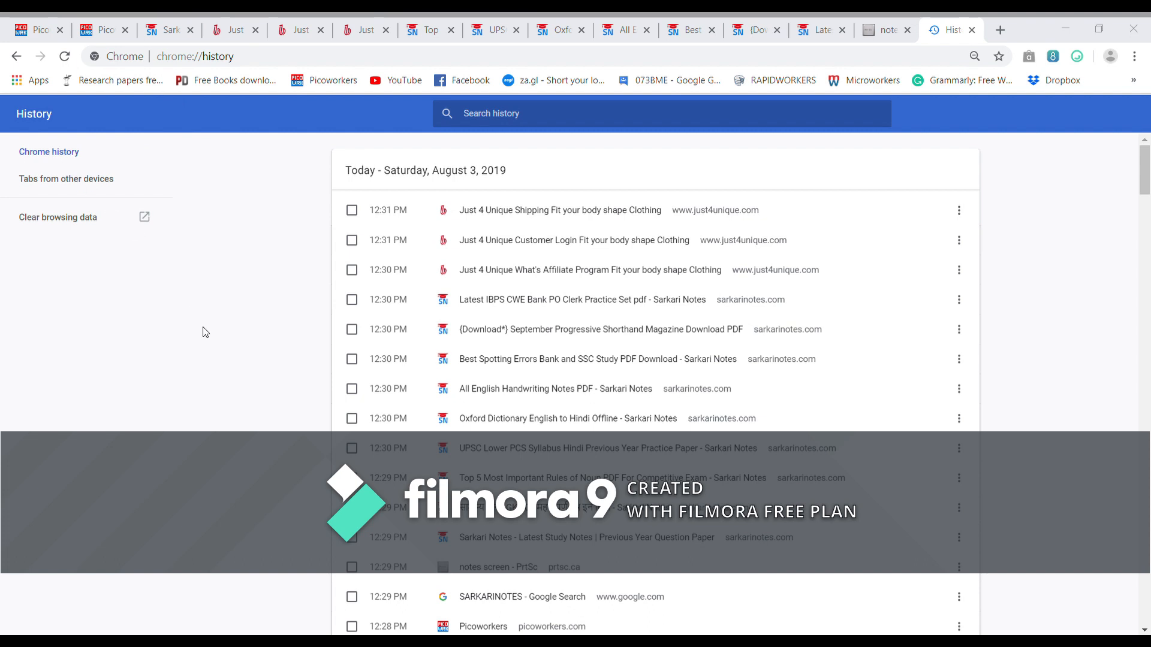
mouse_move(362, 360)
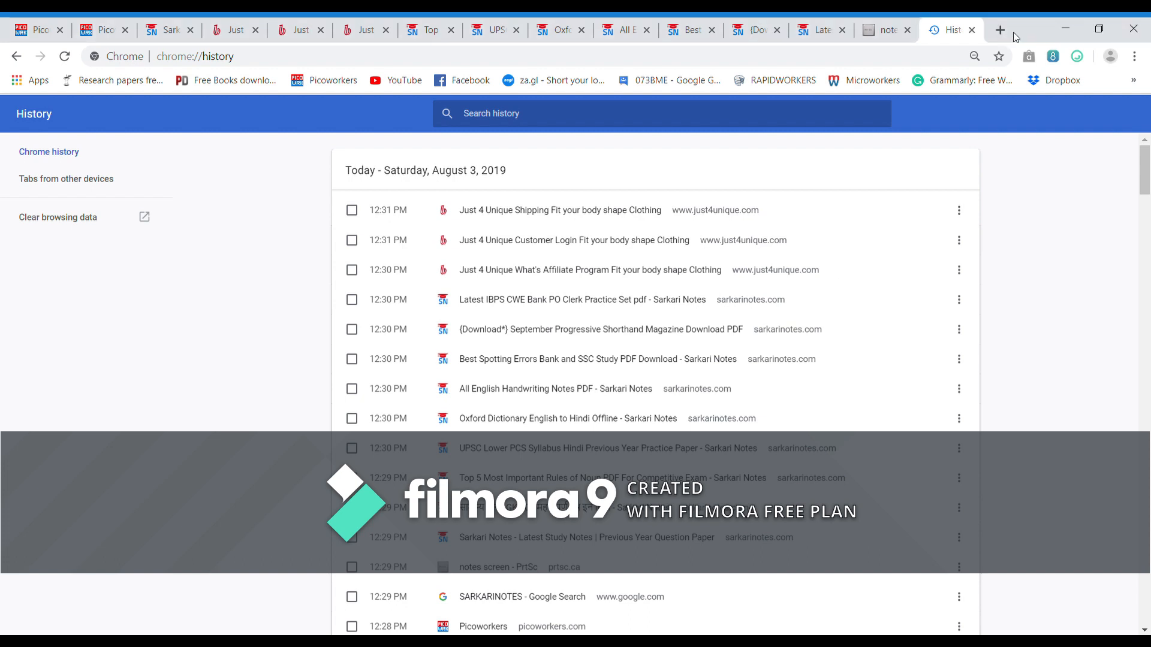
left_click(1003, 30)
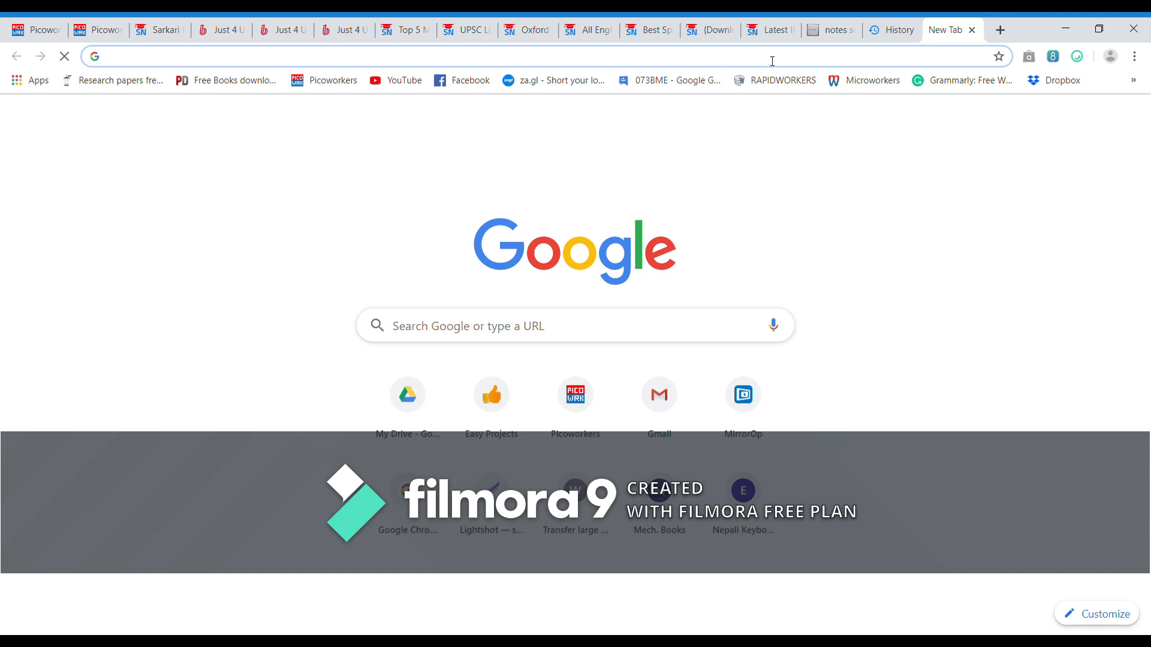
Upload a screenshot to prnt.sc and select the resulting prnt.sc/onro3n page's address
type("prnt.sc")
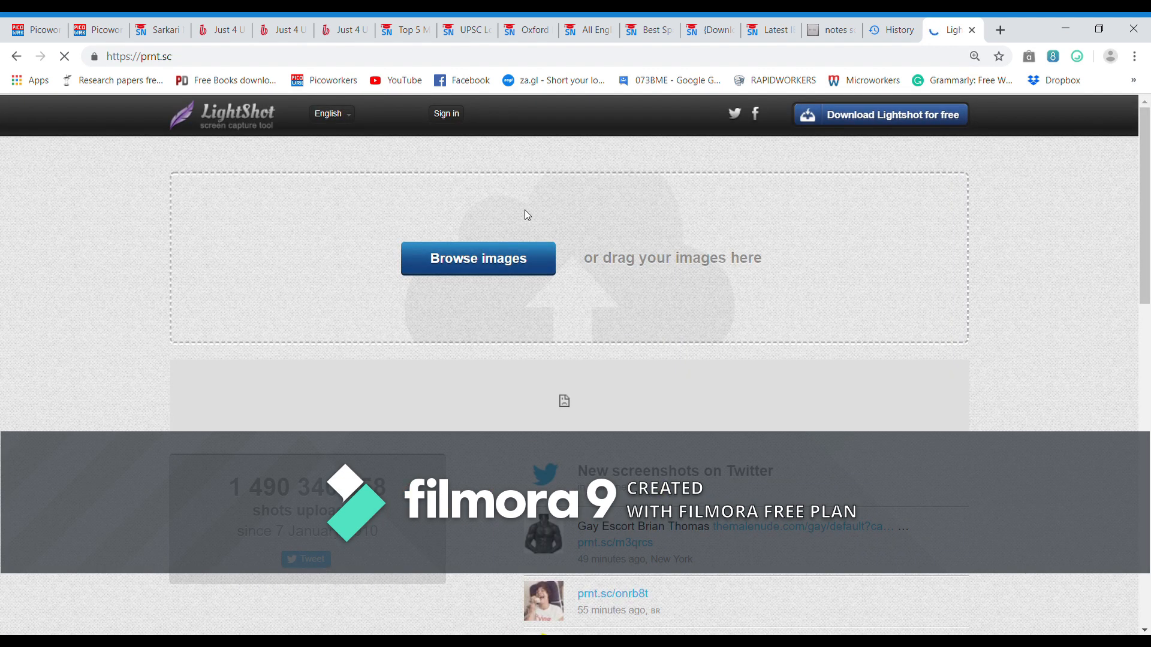
mouse_move(477, 269)
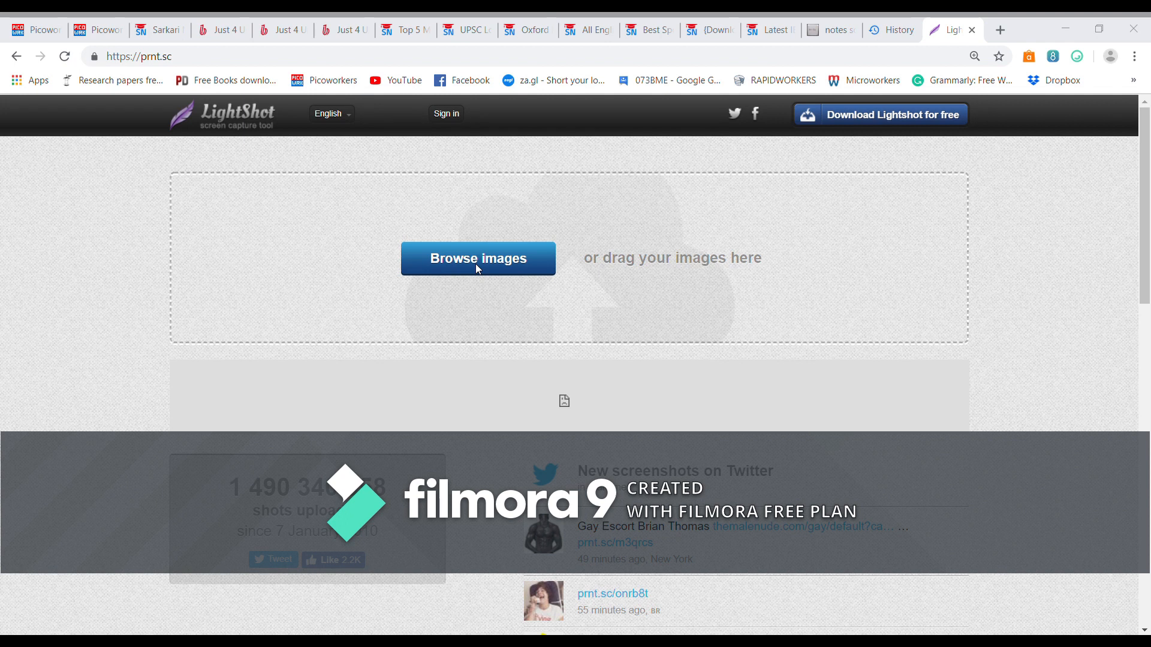
mouse_move(154, 333)
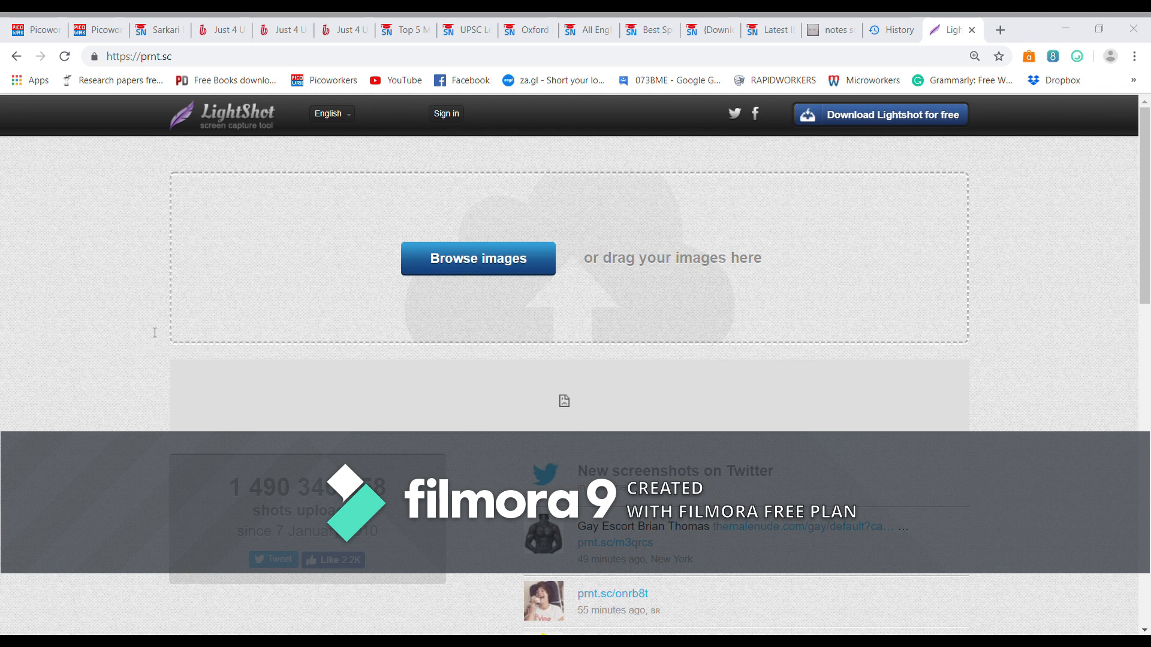
mouse_move(377, 293)
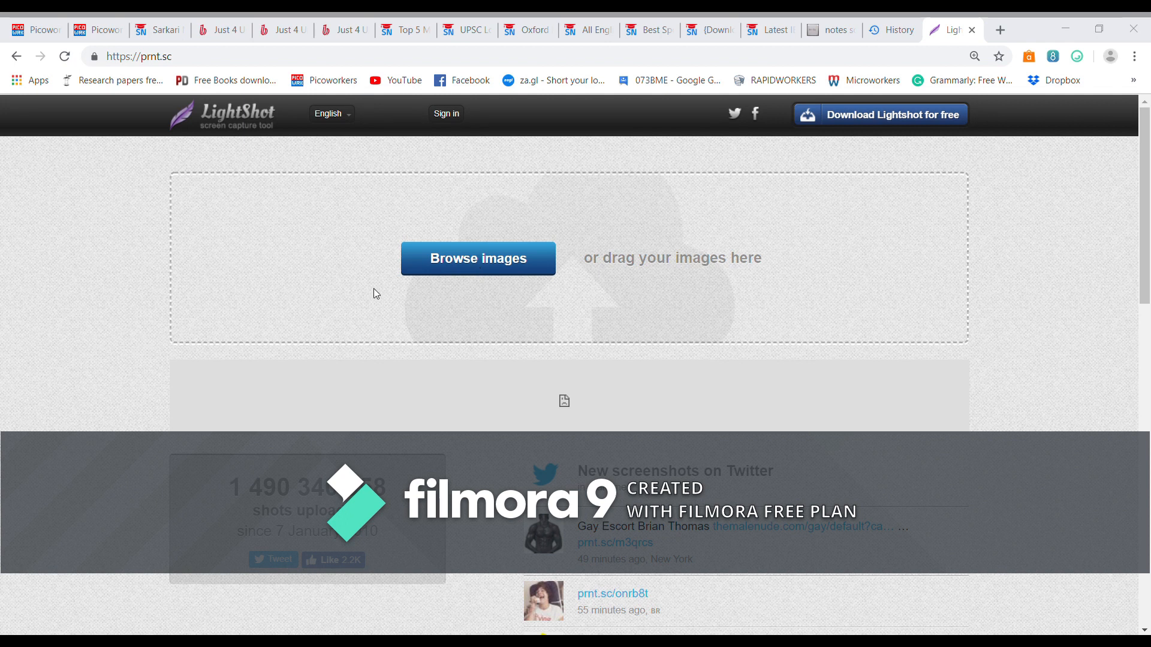
mouse_move(118, 218)
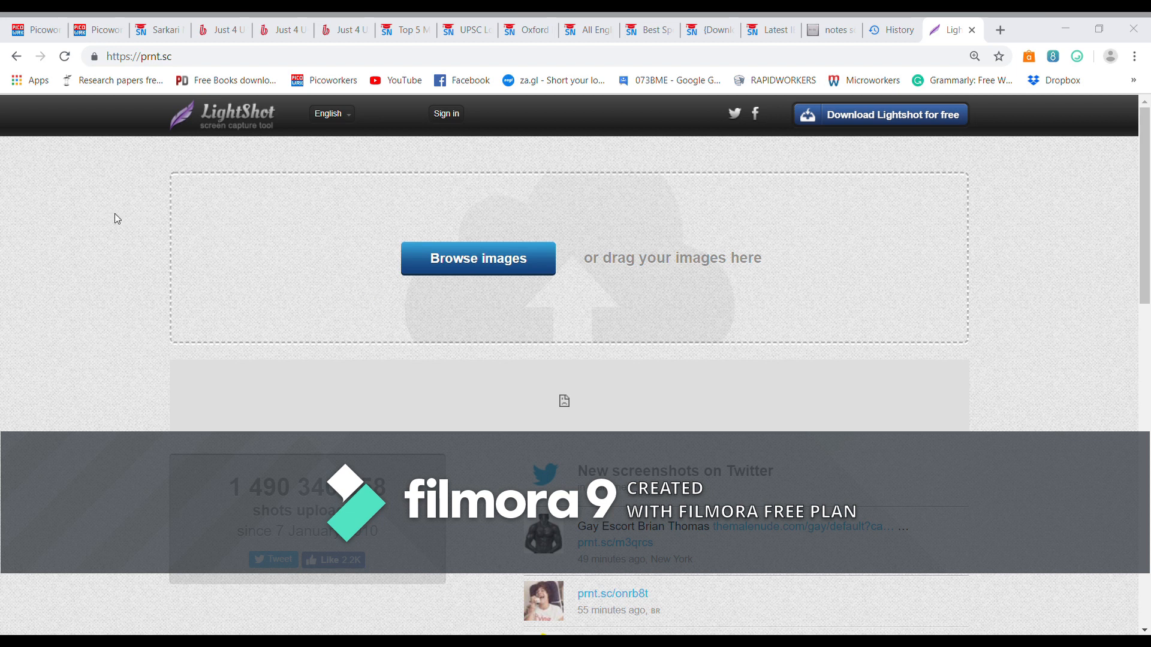
mouse_move(127, 157)
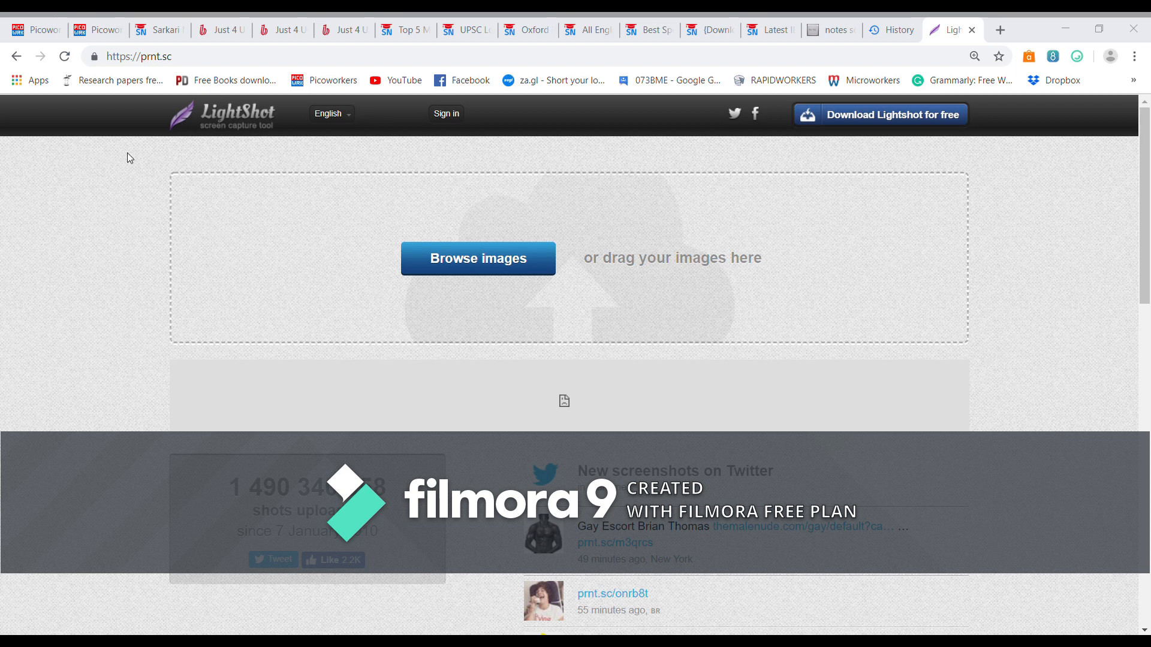
mouse_move(69, 153)
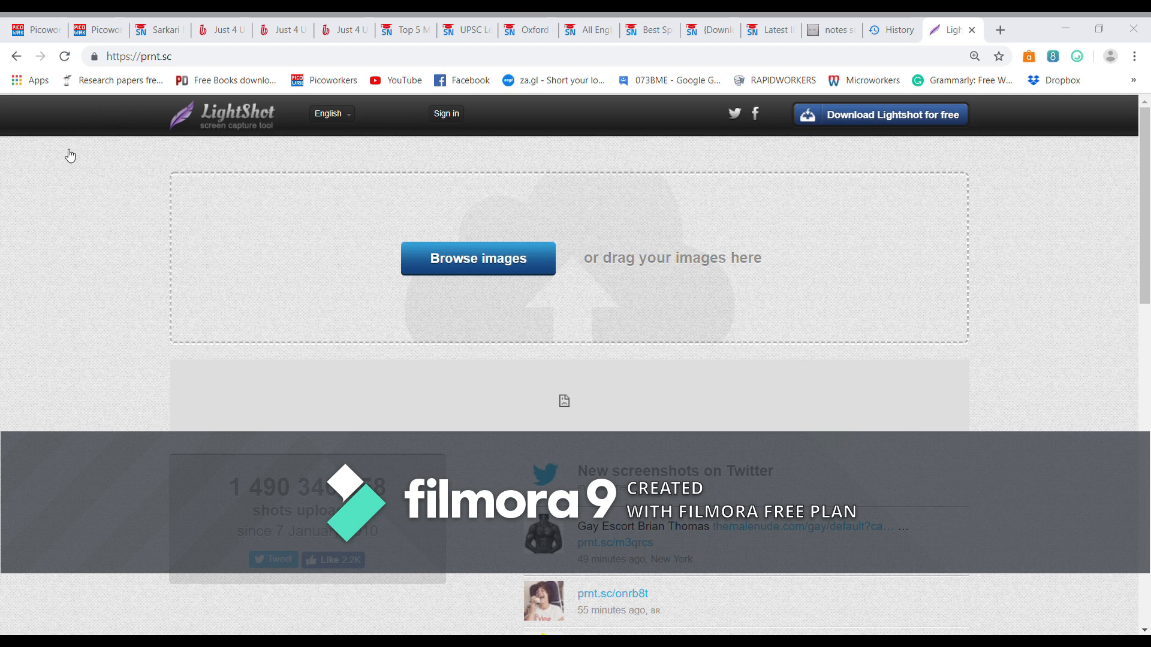
mouse_move(161, 331)
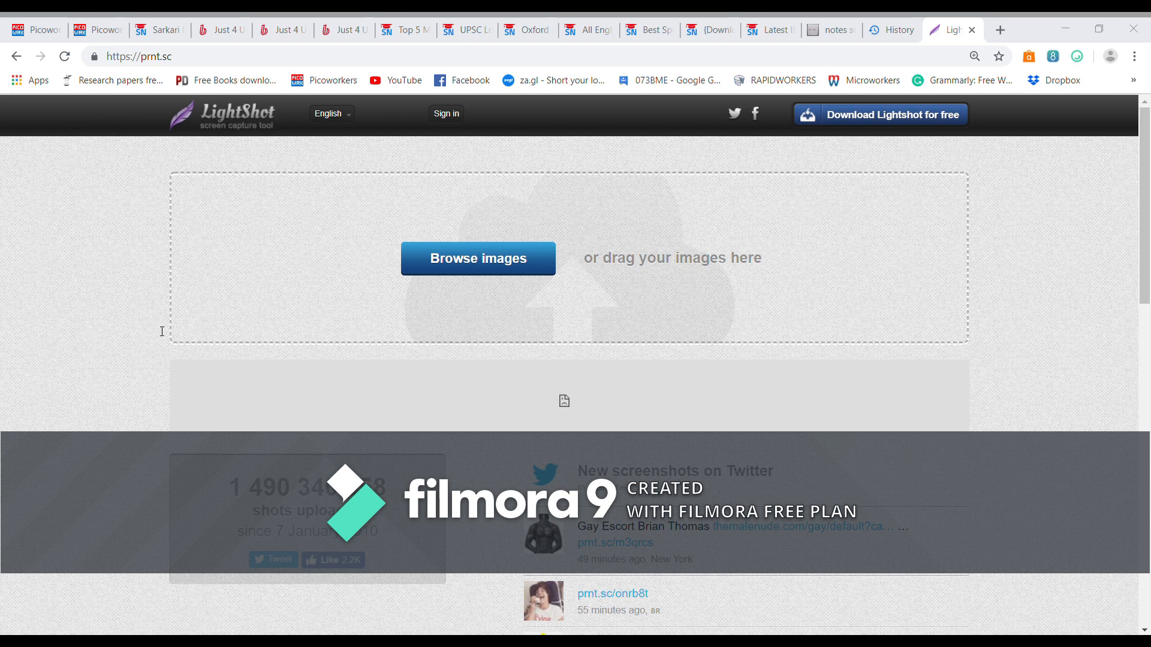
mouse_move(390, 360)
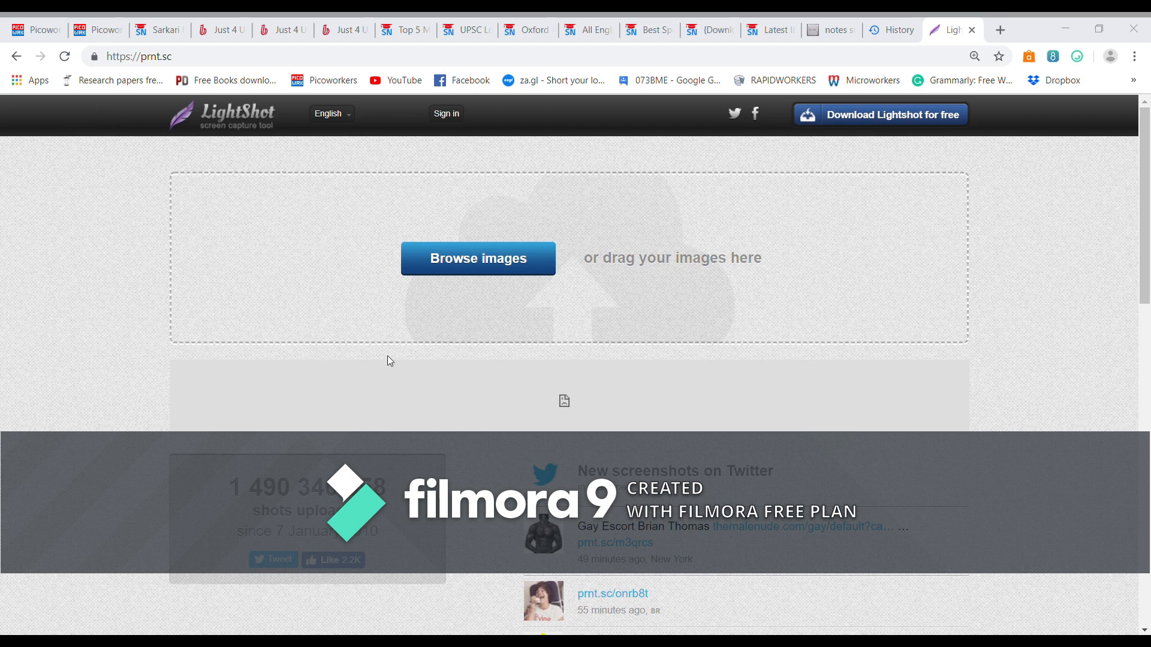
left_click(477, 259)
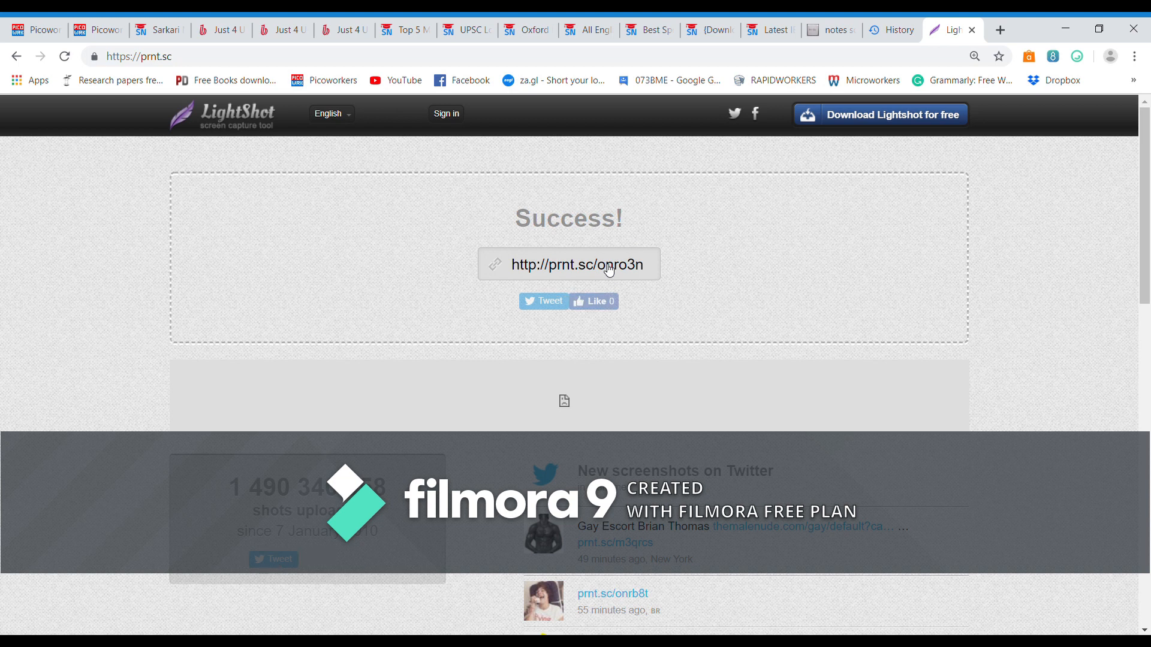
left_click(608, 264)
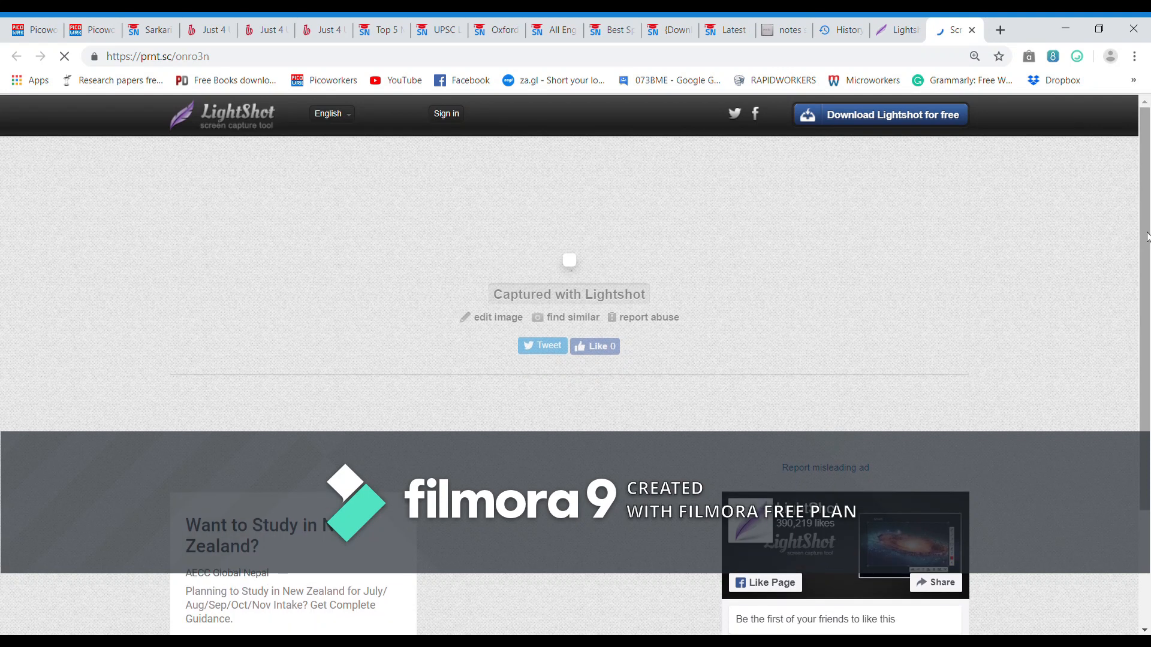
scroll("down", 3)
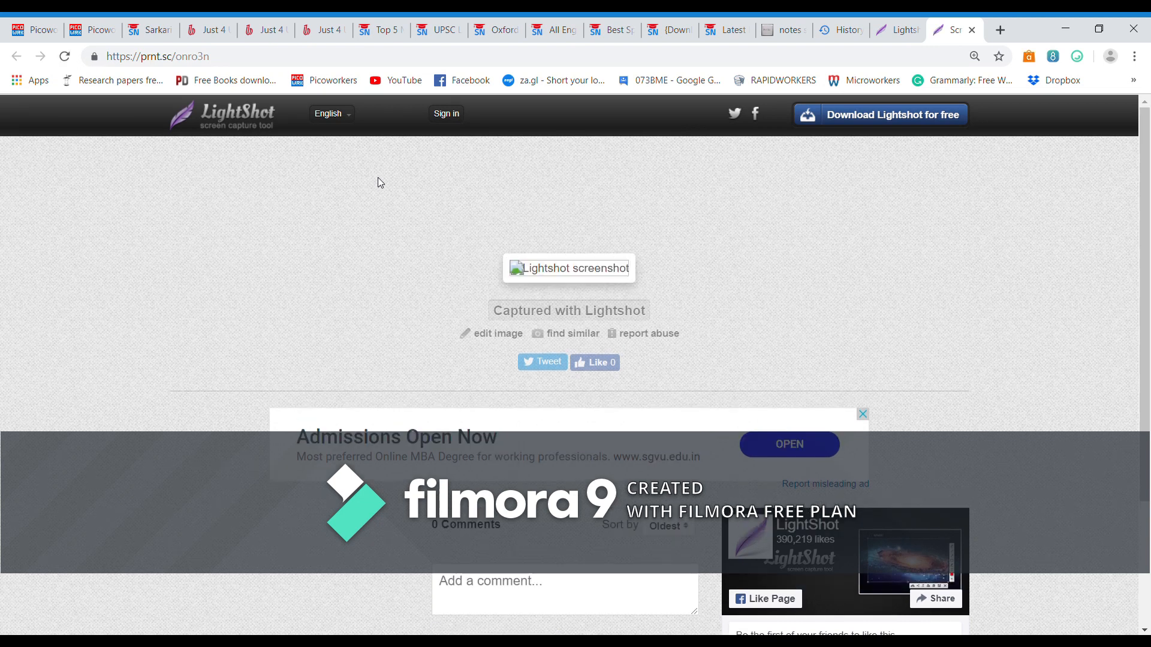
mouse_move(509, 60)
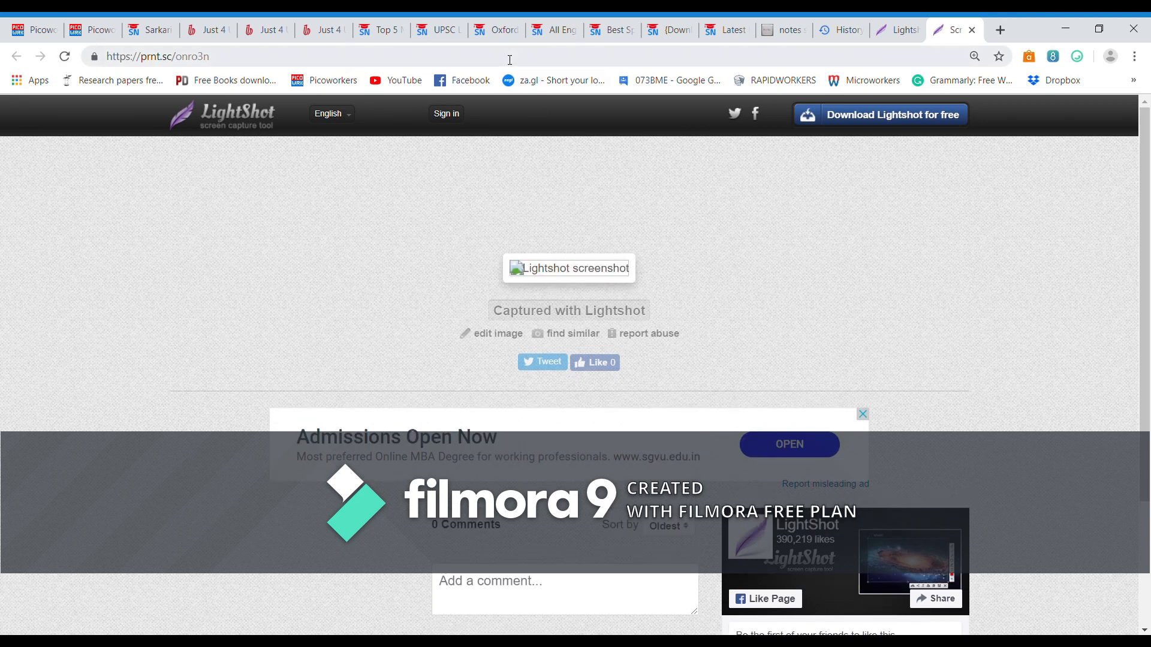
left_click(162, 56)
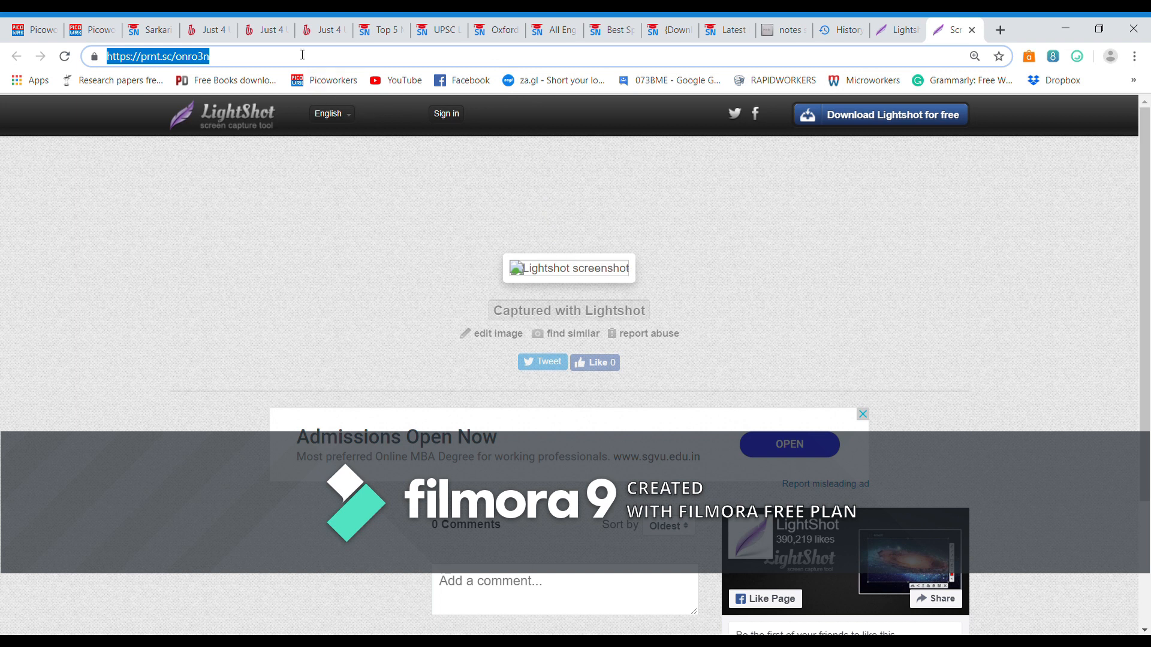
mouse_move(746, 111)
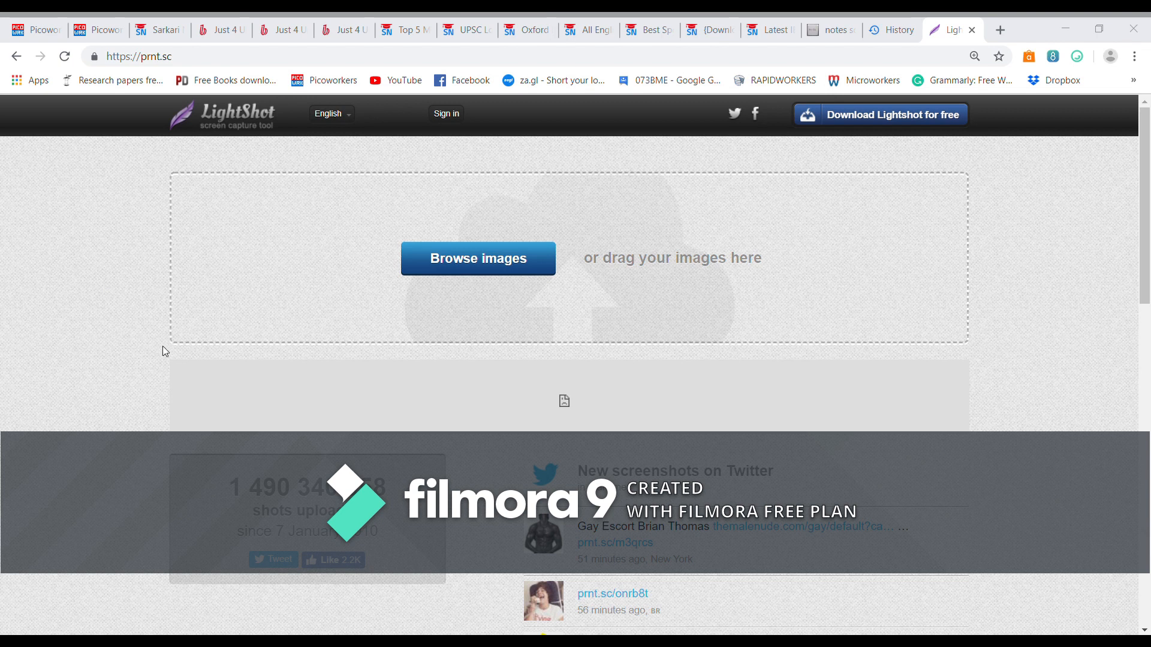
left_click(477, 259)
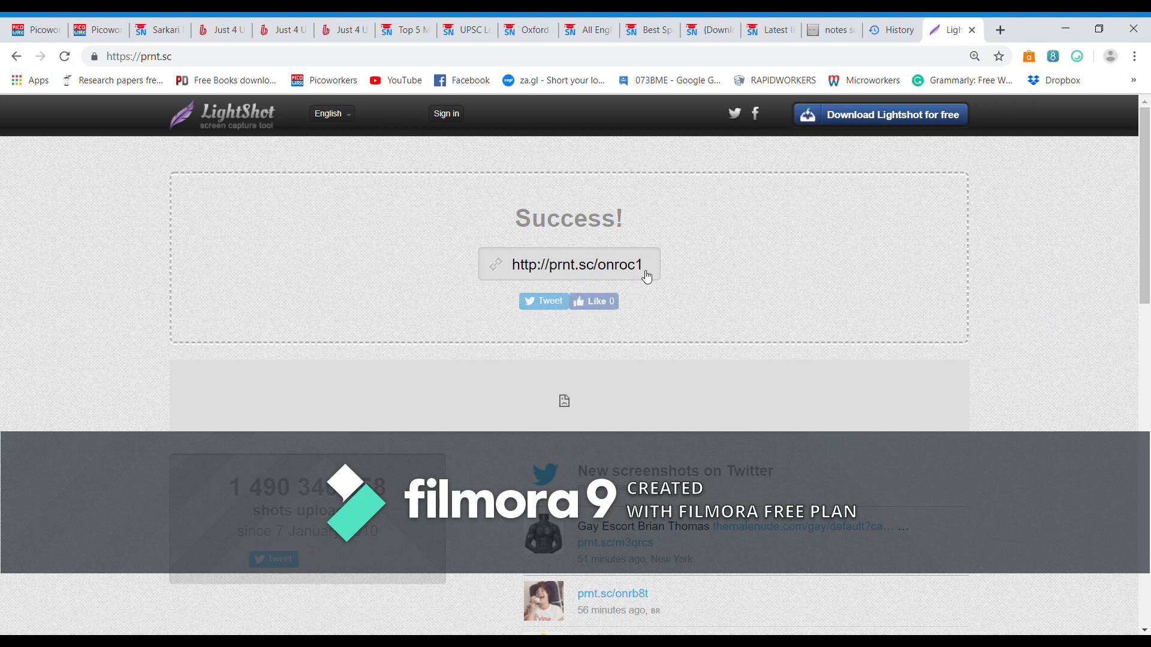
left_click(576, 264)
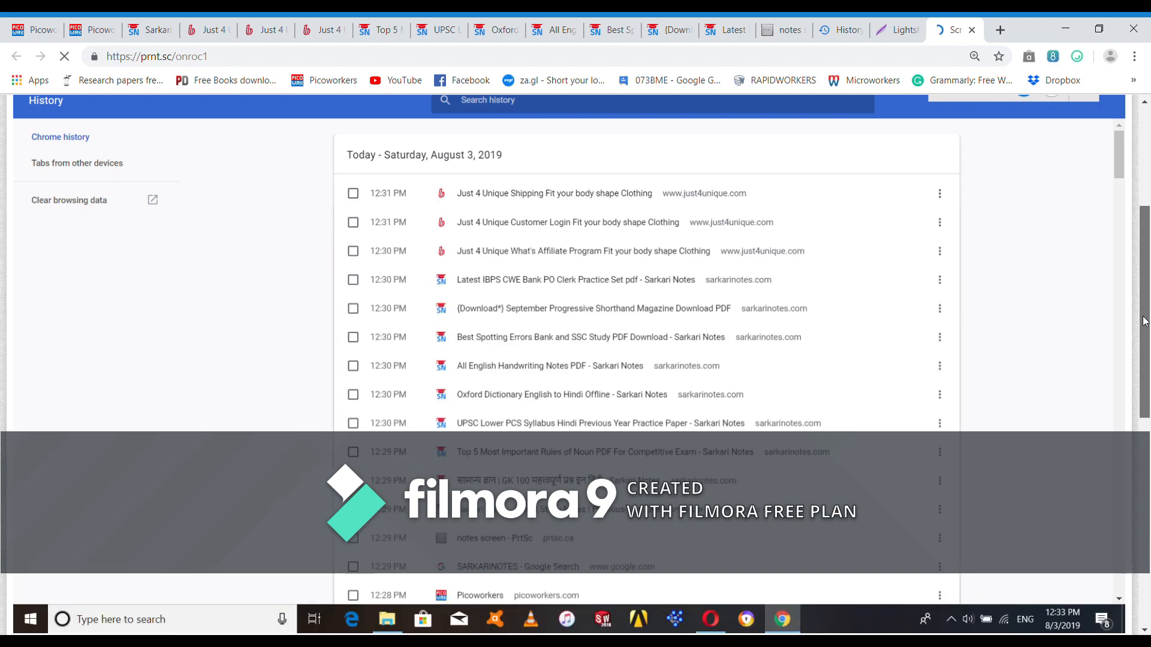
scroll("down", 3)
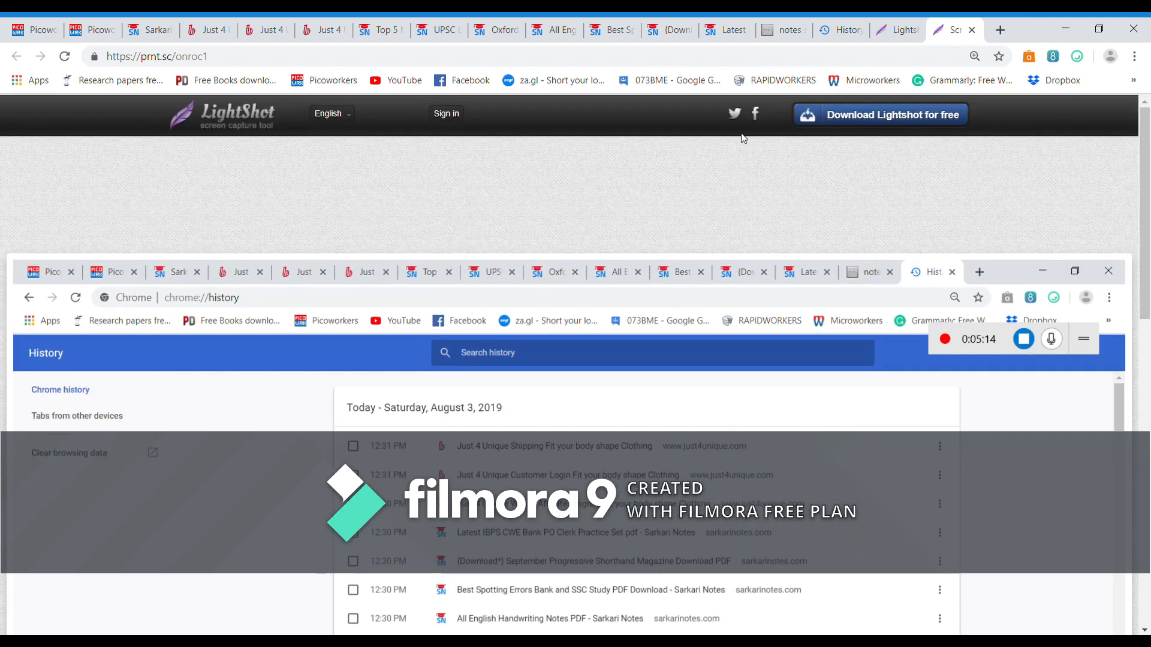
left_click(156, 57)
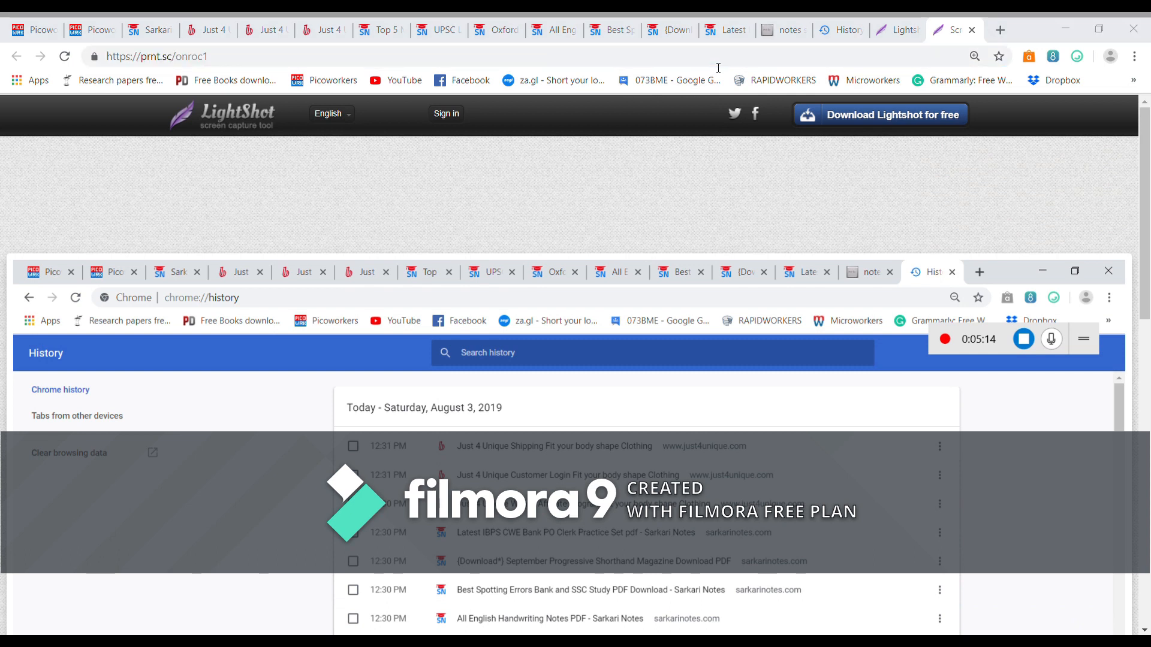
left_click(158, 56)
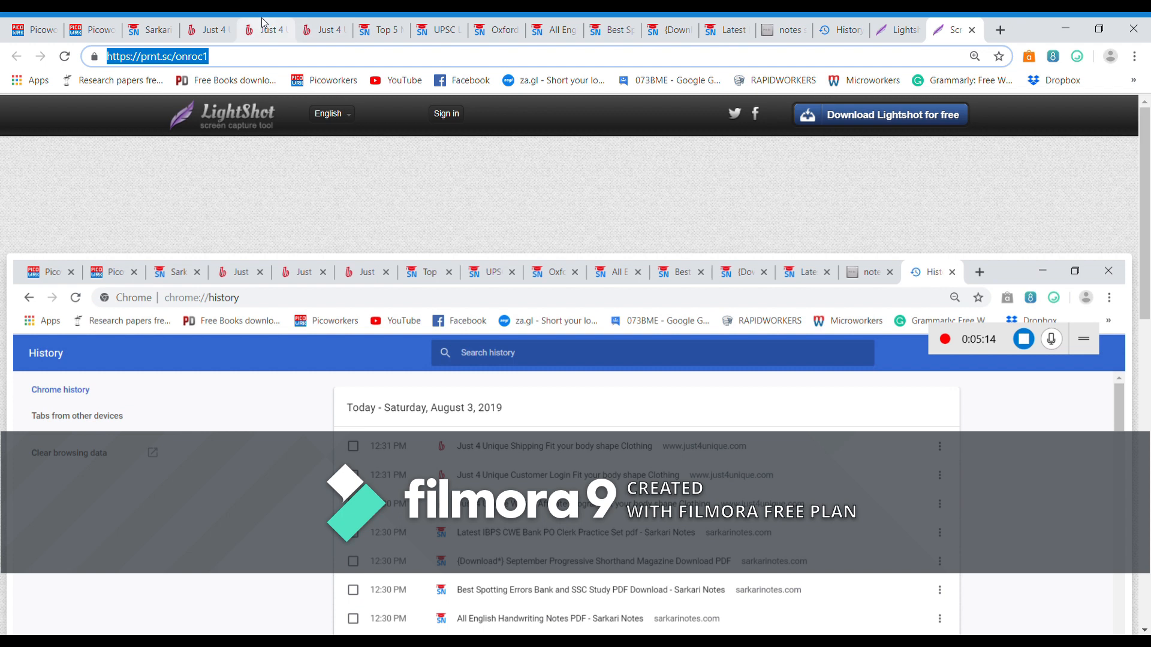
left_click(86, 30)
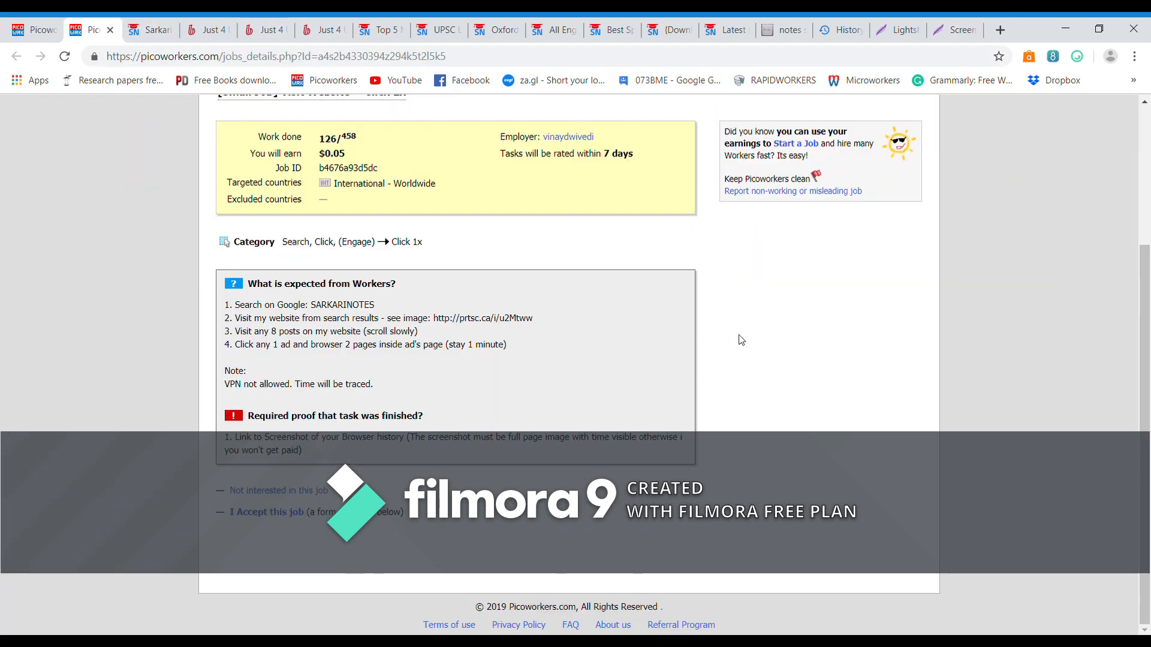
mouse_move(307, 539)
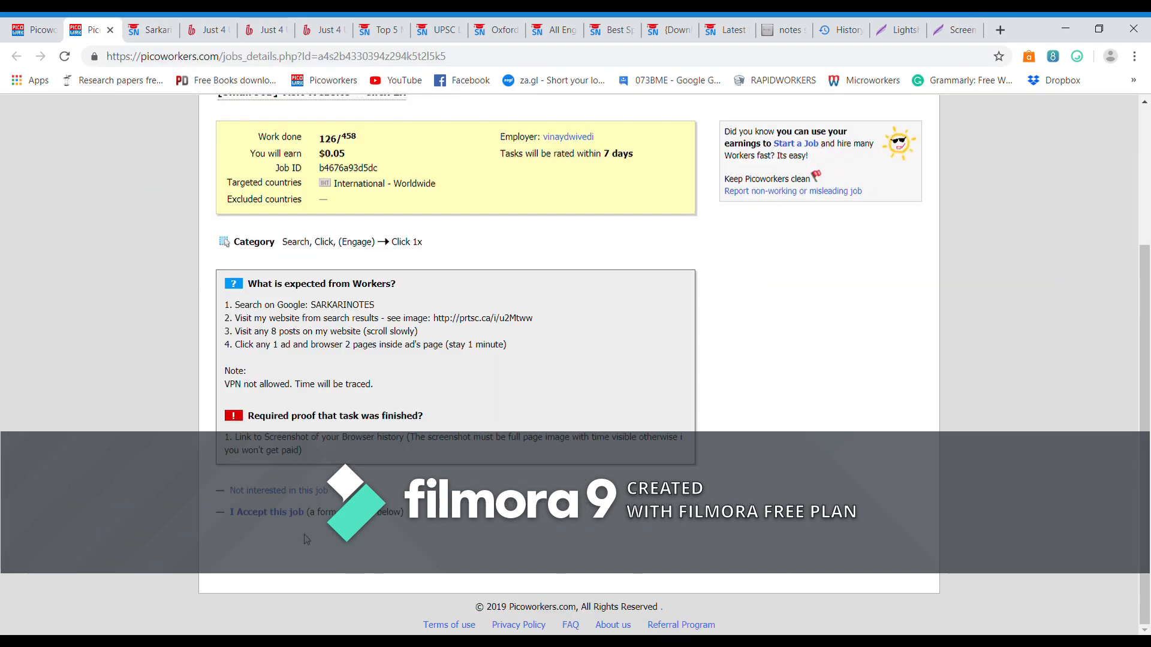
mouse_move(261, 521)
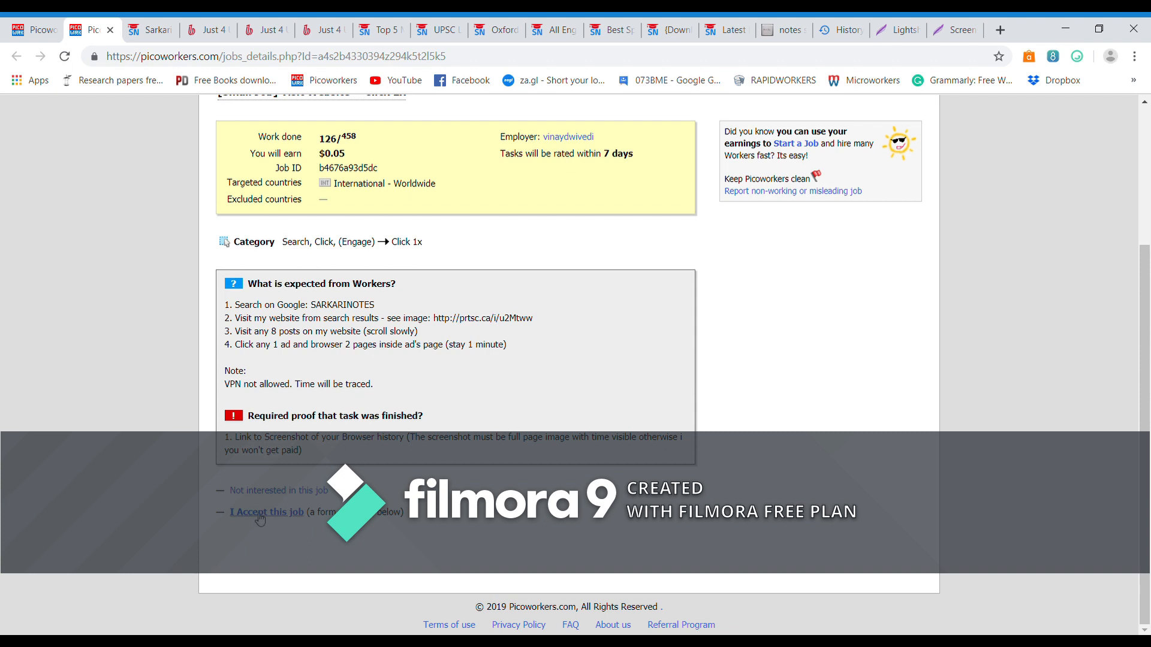
left_click(266, 512)
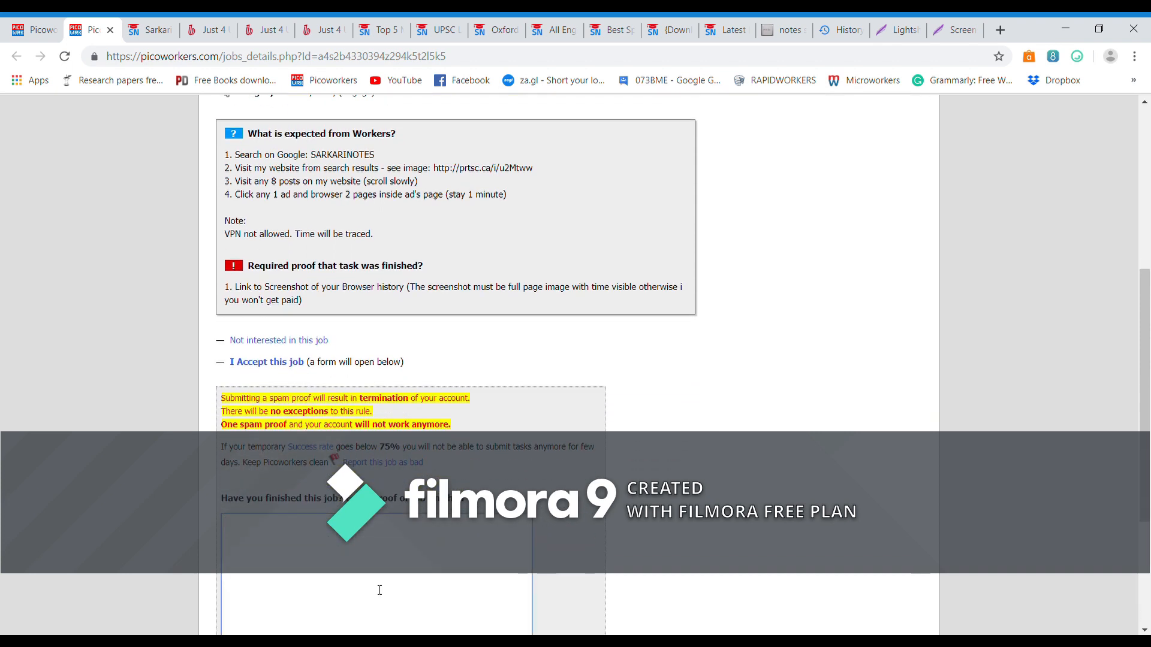
type("https://prnt.sc/onroc1")
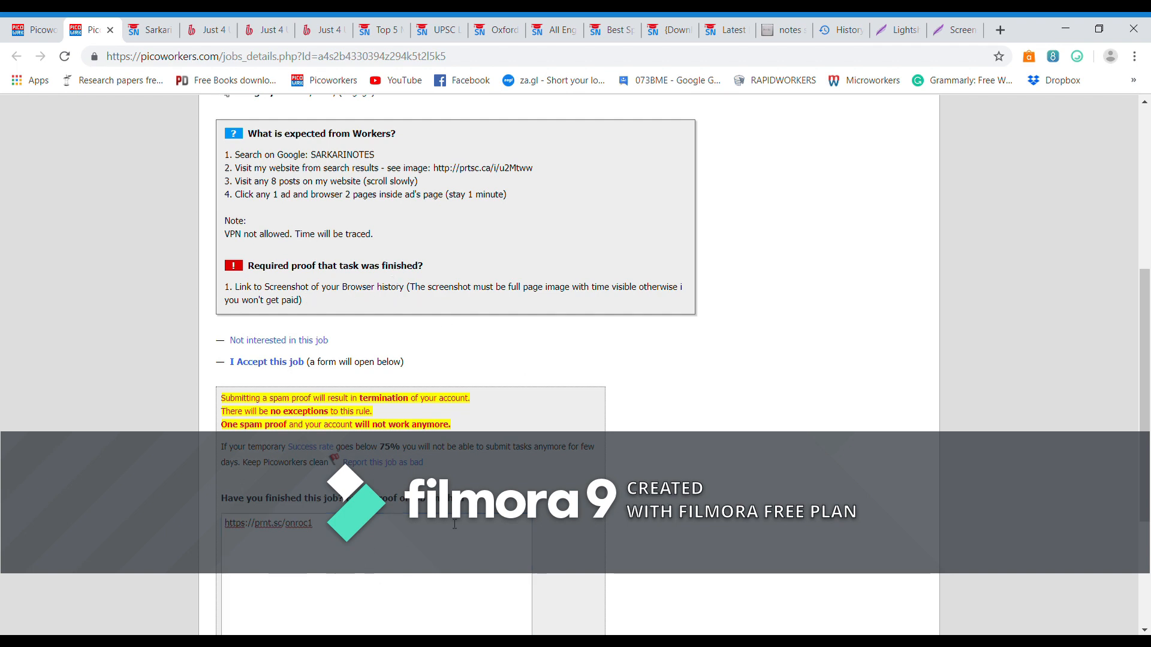
Confirm the task as completed, reaching the thank-you confirmation
scroll("up", 3)
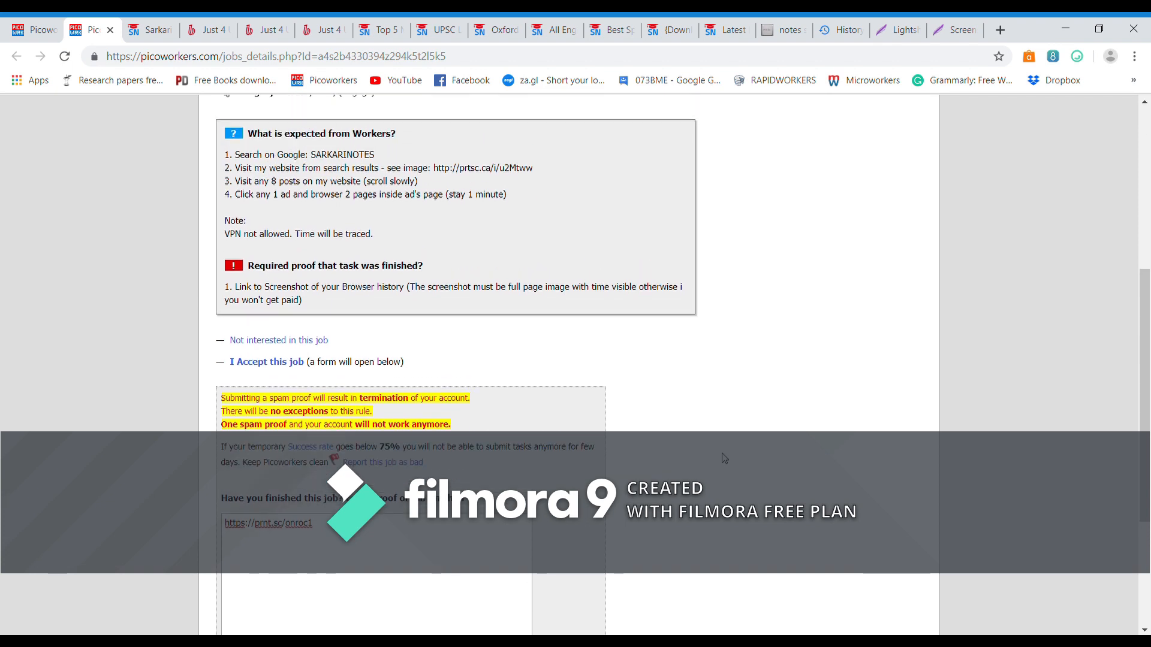
mouse_move(366, 165)
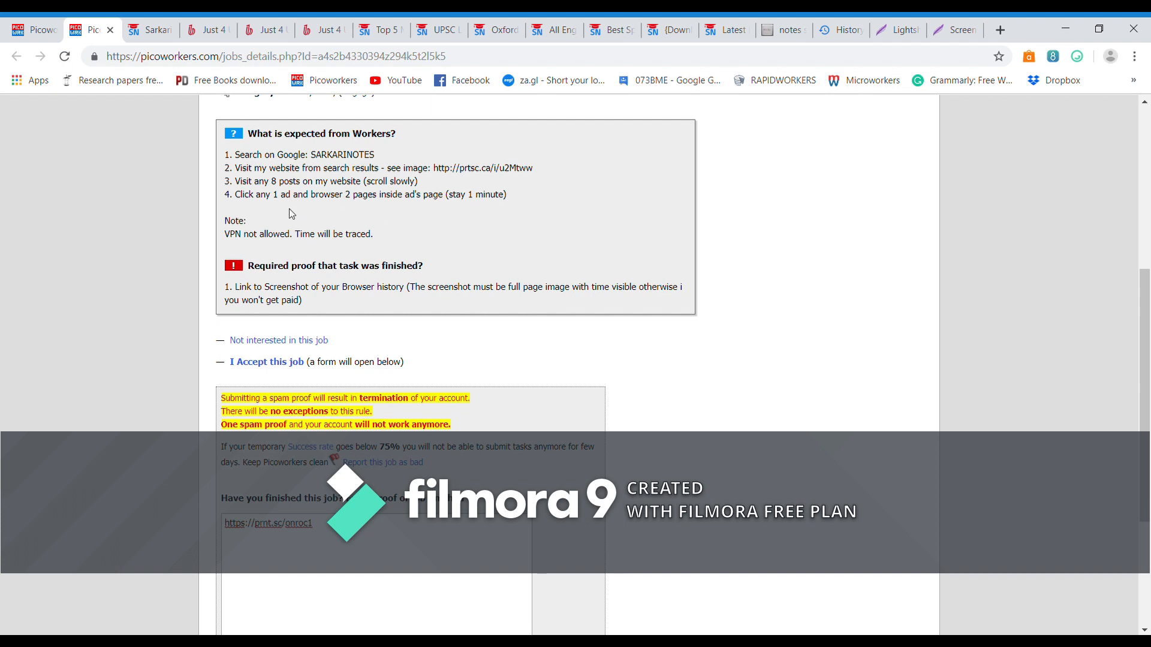
scroll("down", 3)
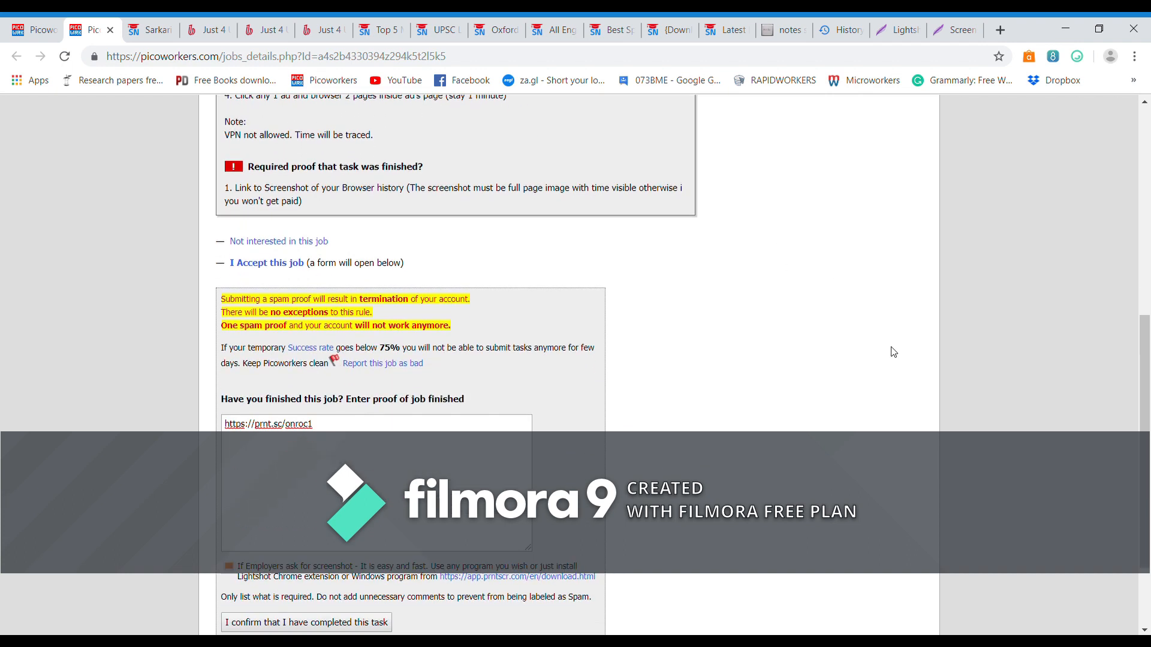
scroll("down", 3)
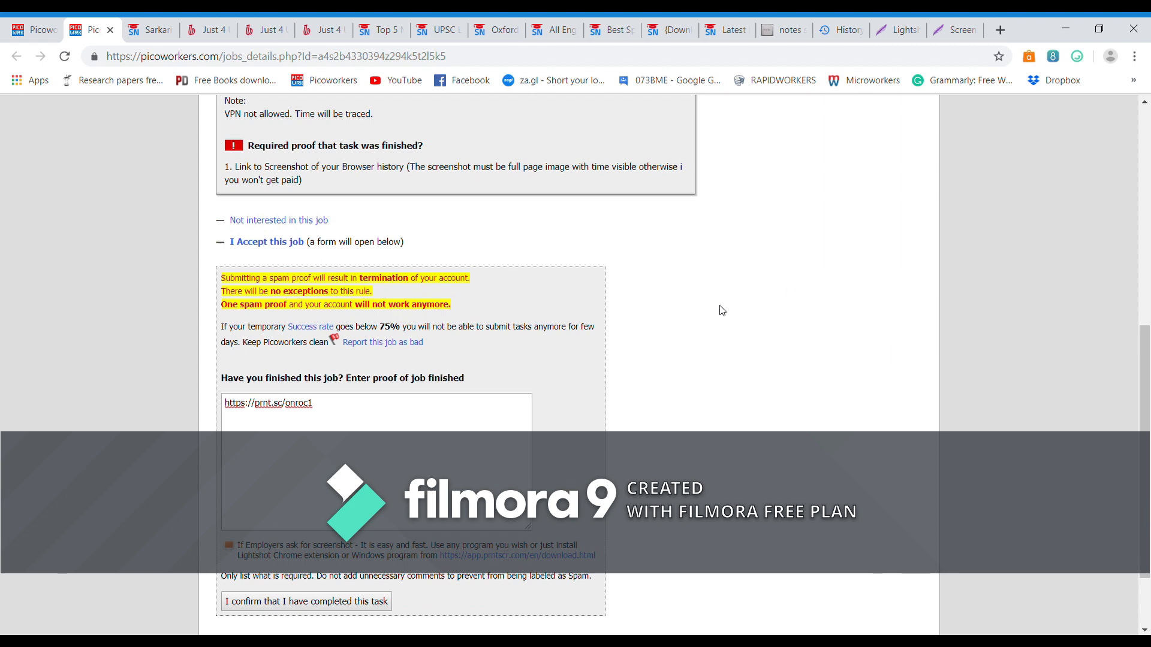
scroll("down", 3)
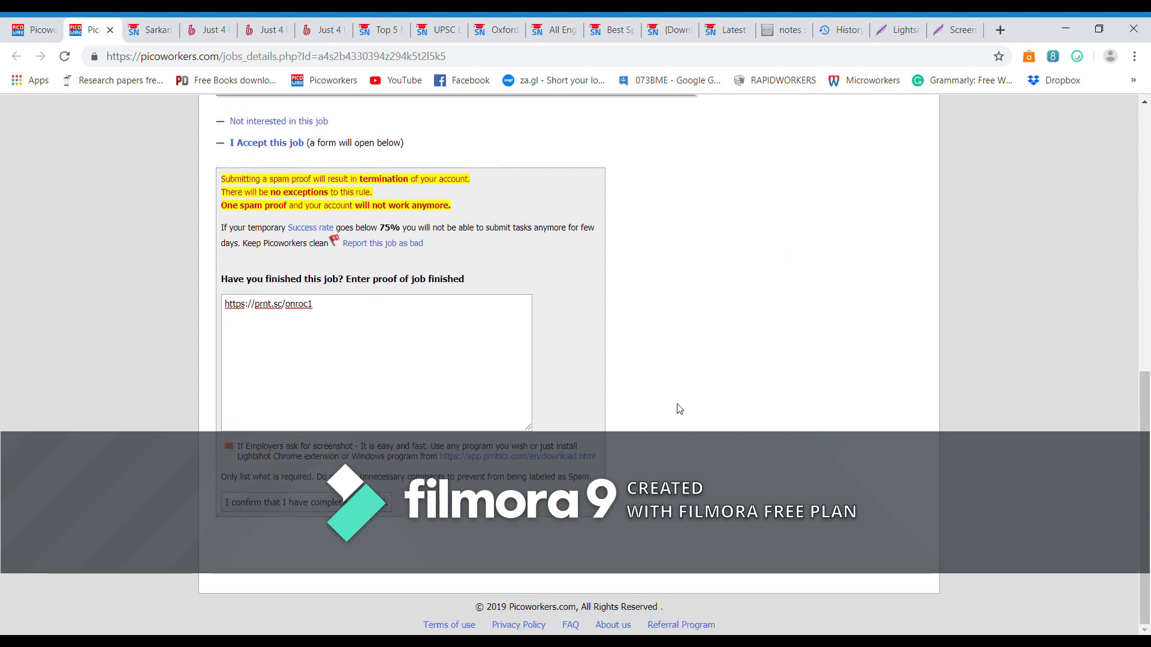
mouse_move(727, 336)
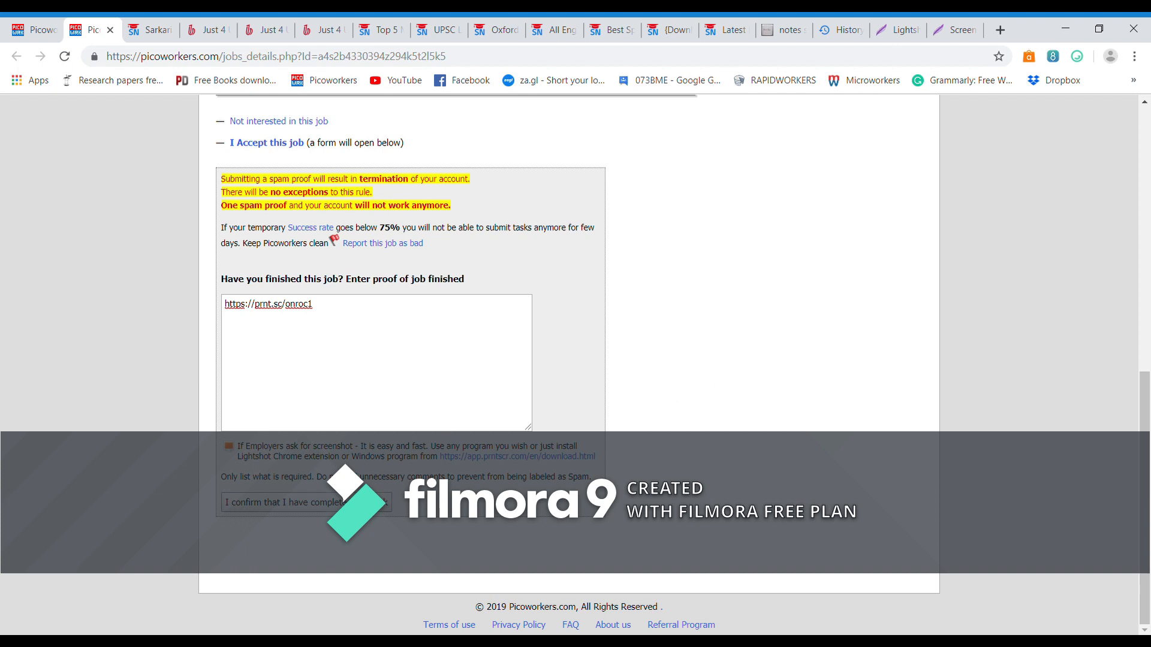
left_click(299, 501)
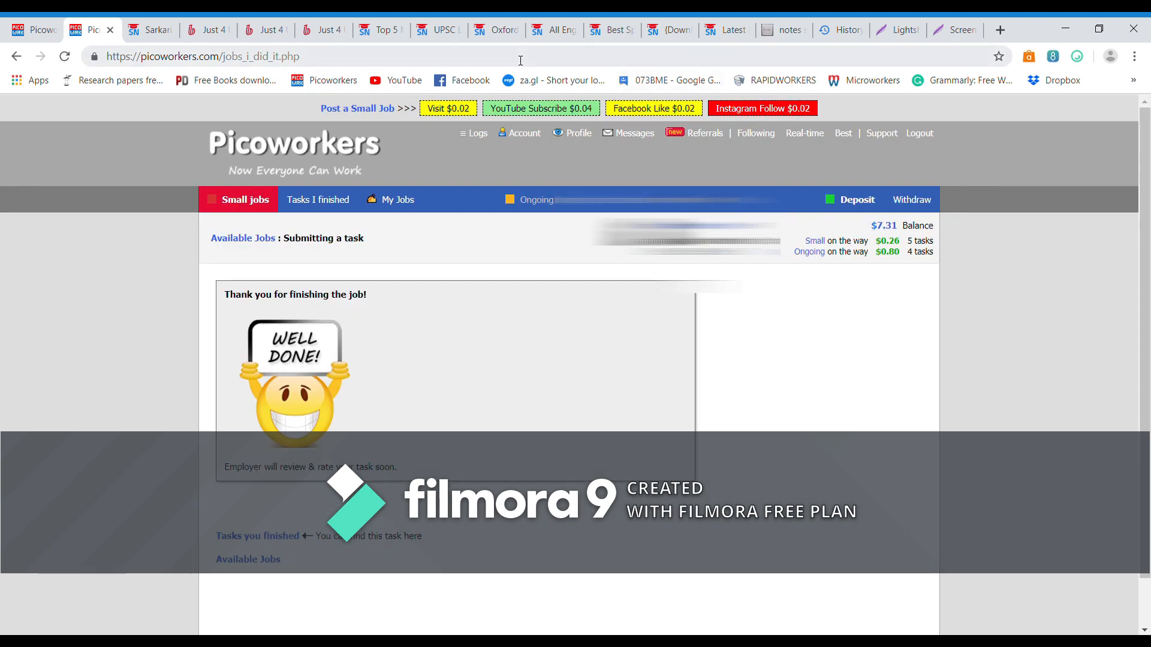
Go to the Picoworkers available jobs list
left_click(92, 30)
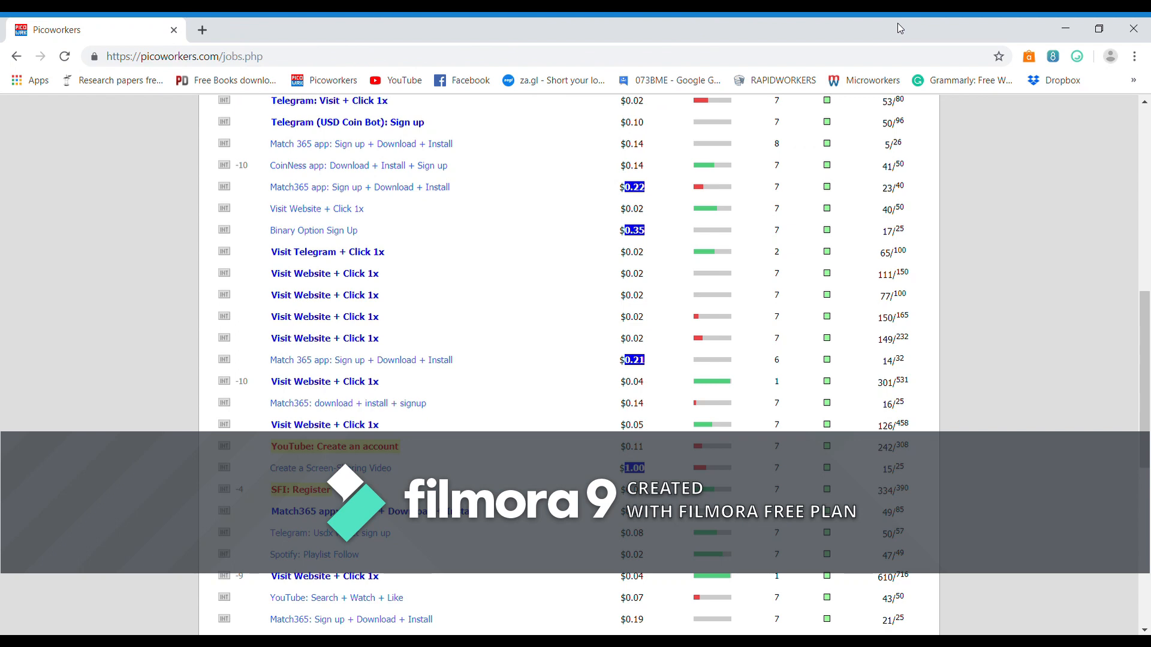
mouse_move(1087, 223)
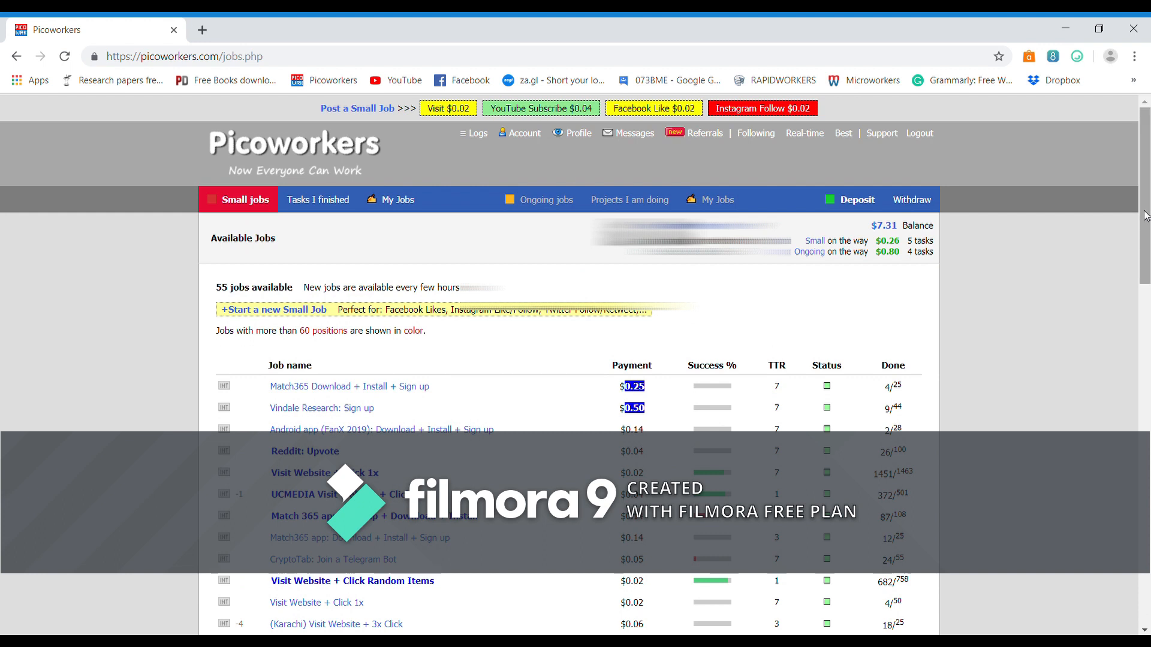
mouse_move(973, 249)
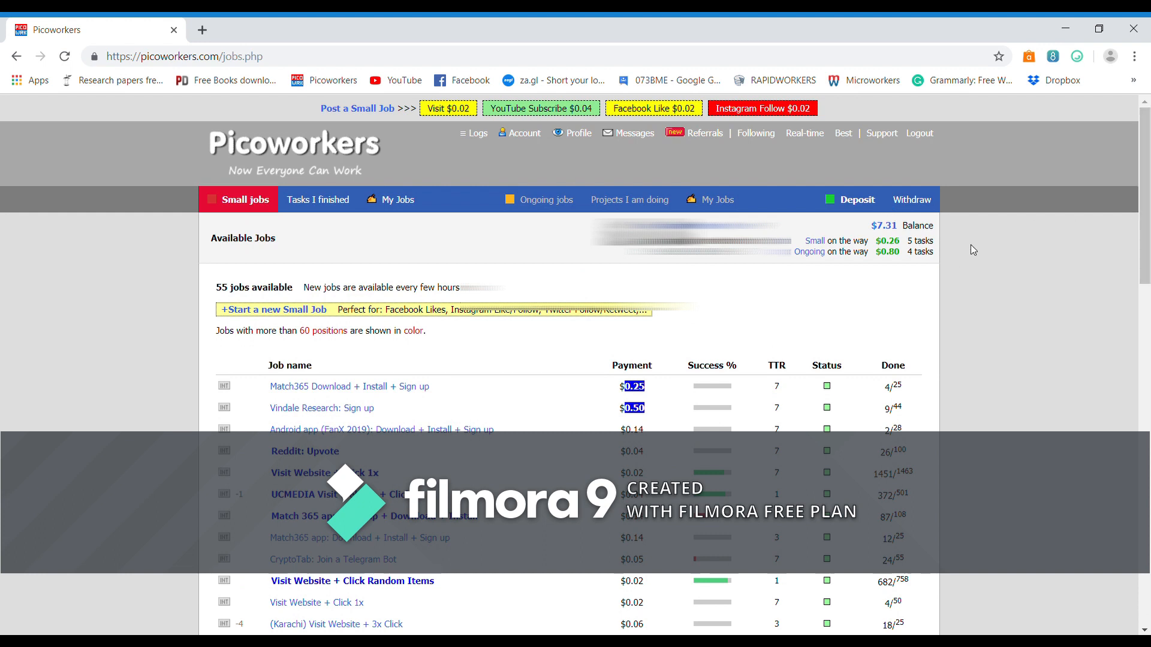
mouse_move(891, 229)
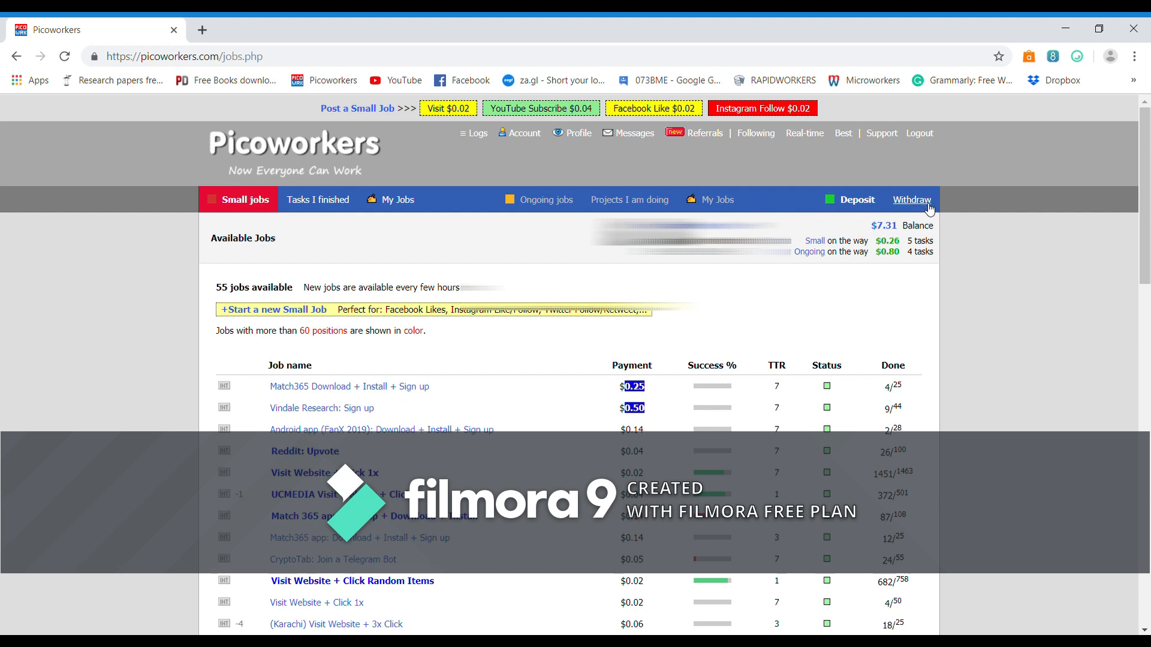
Open the Withdraw page showing the $20.00 and $11.73 paid withdrawals
left_click(911, 199)
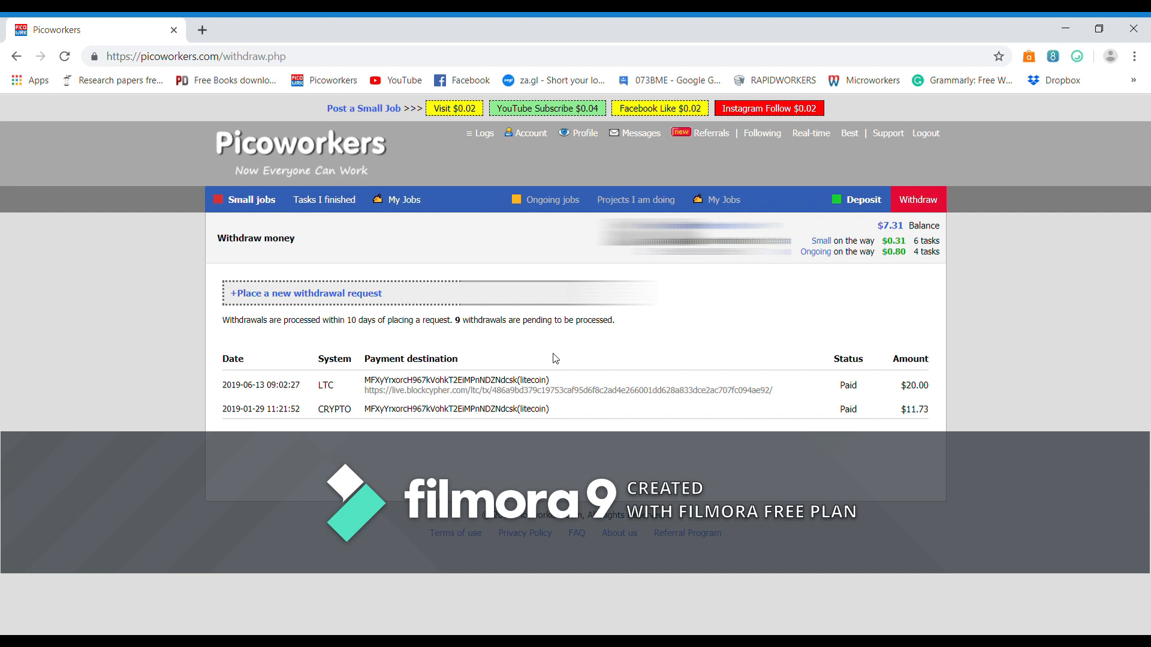
mouse_move(868, 381)
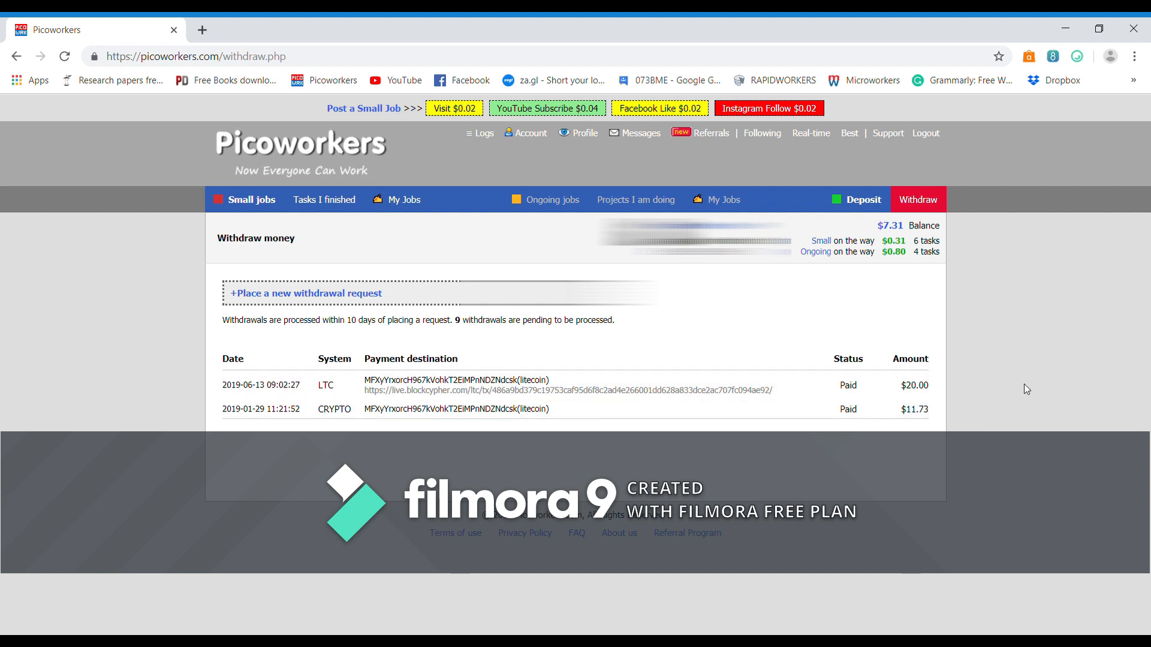
mouse_move(242, 206)
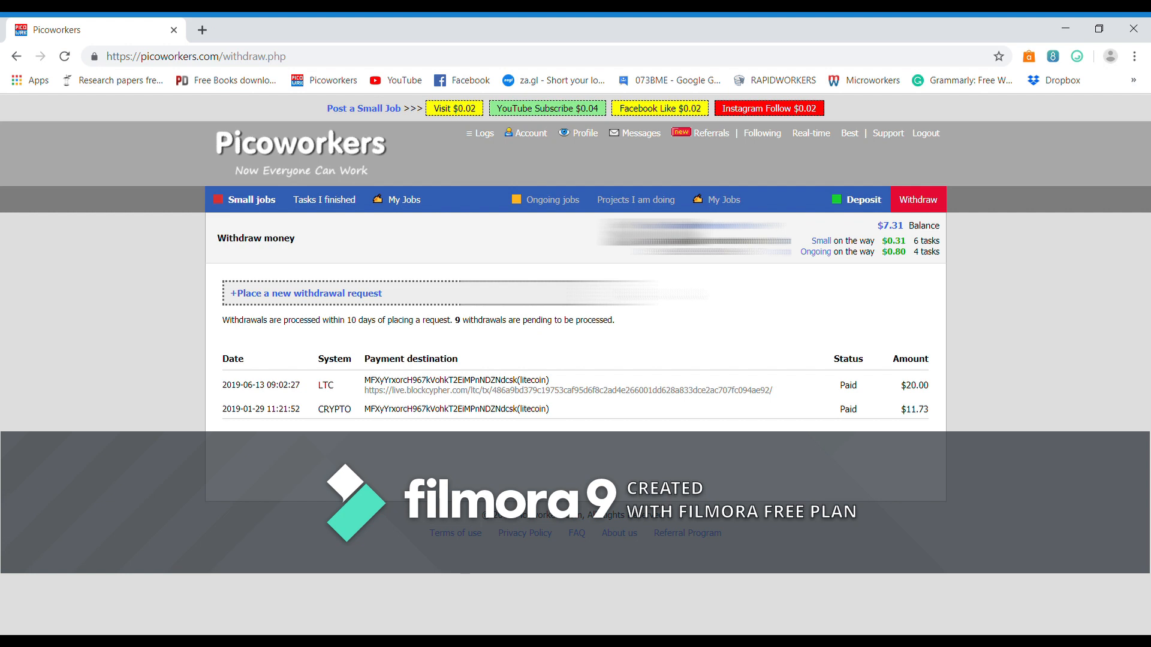
mouse_move(908, 389)
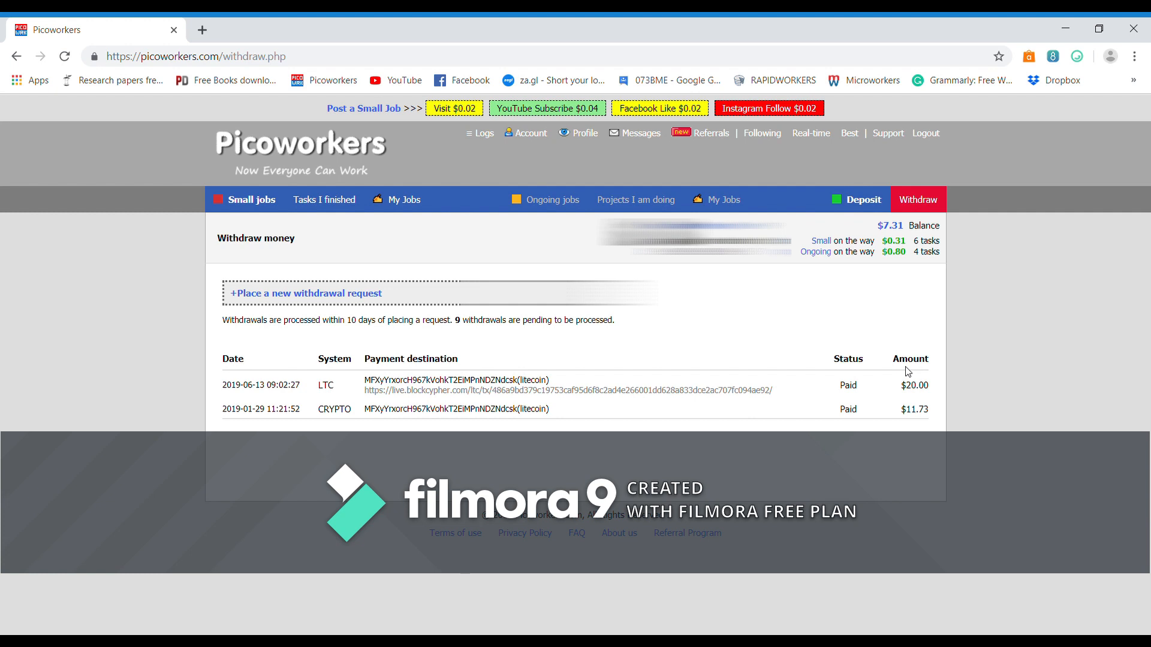
mouse_move(838, 359)
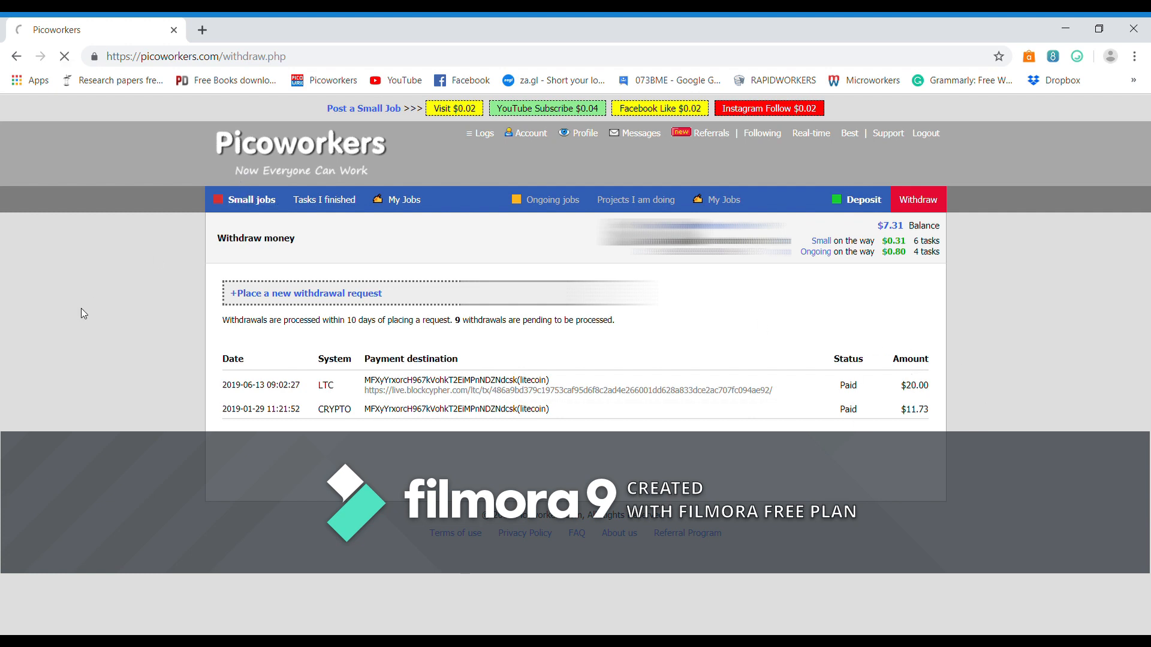
Return to the available jobs list via 'Small jobs', now showing 53 jobs
left_click(249, 199)
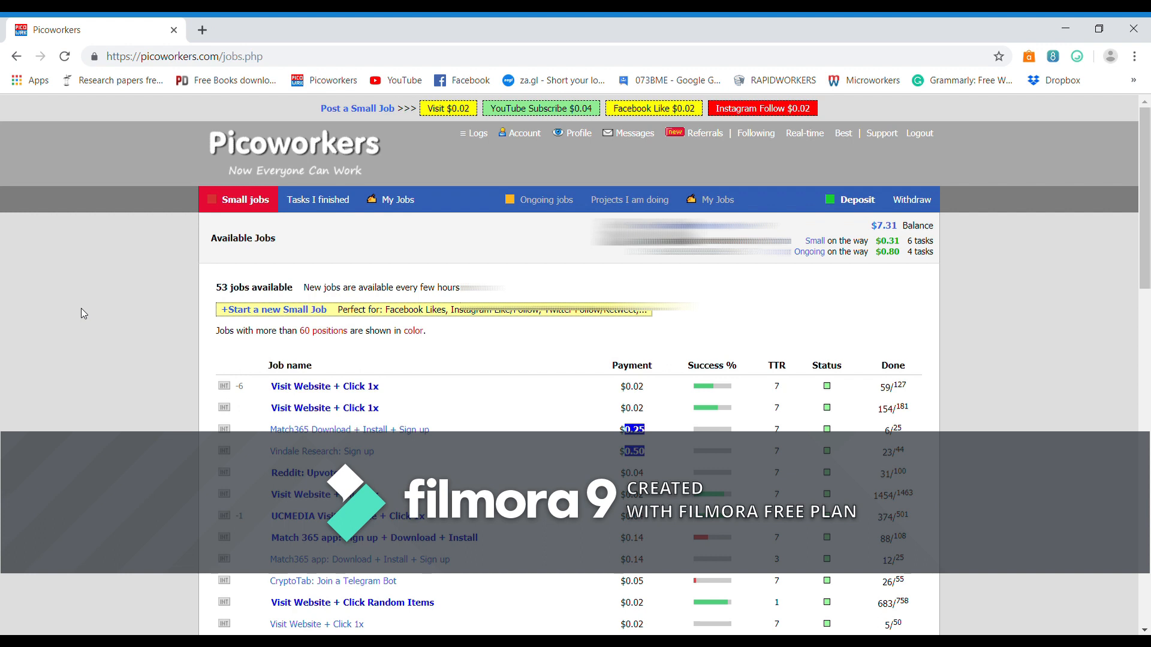
mouse_move(1022, 106)
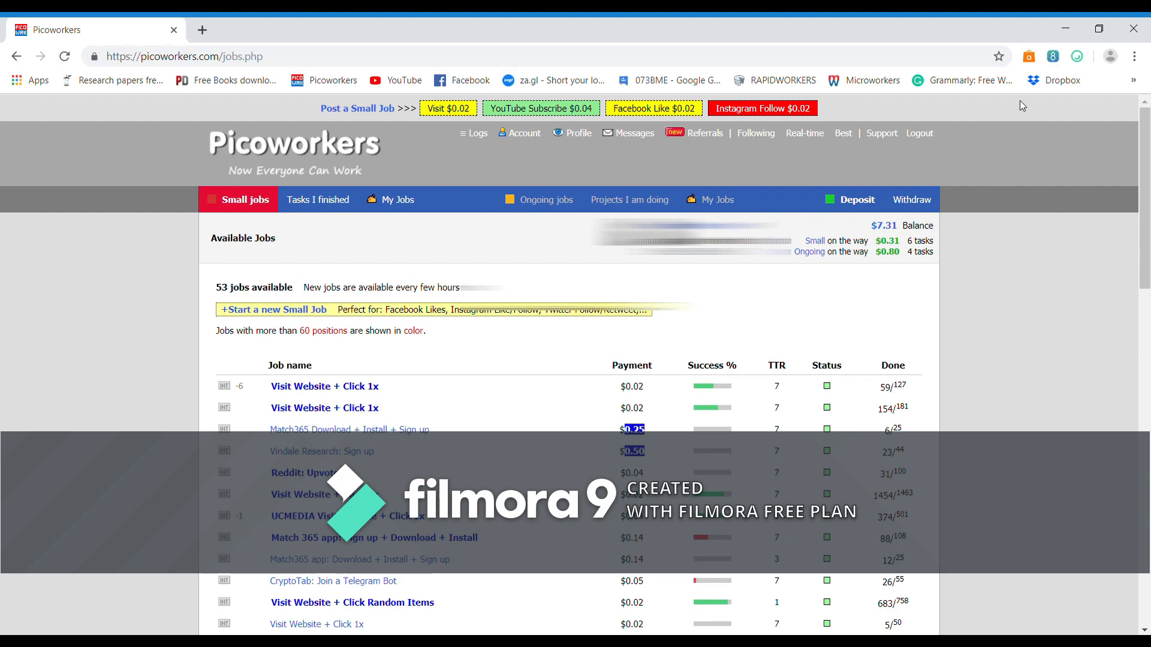